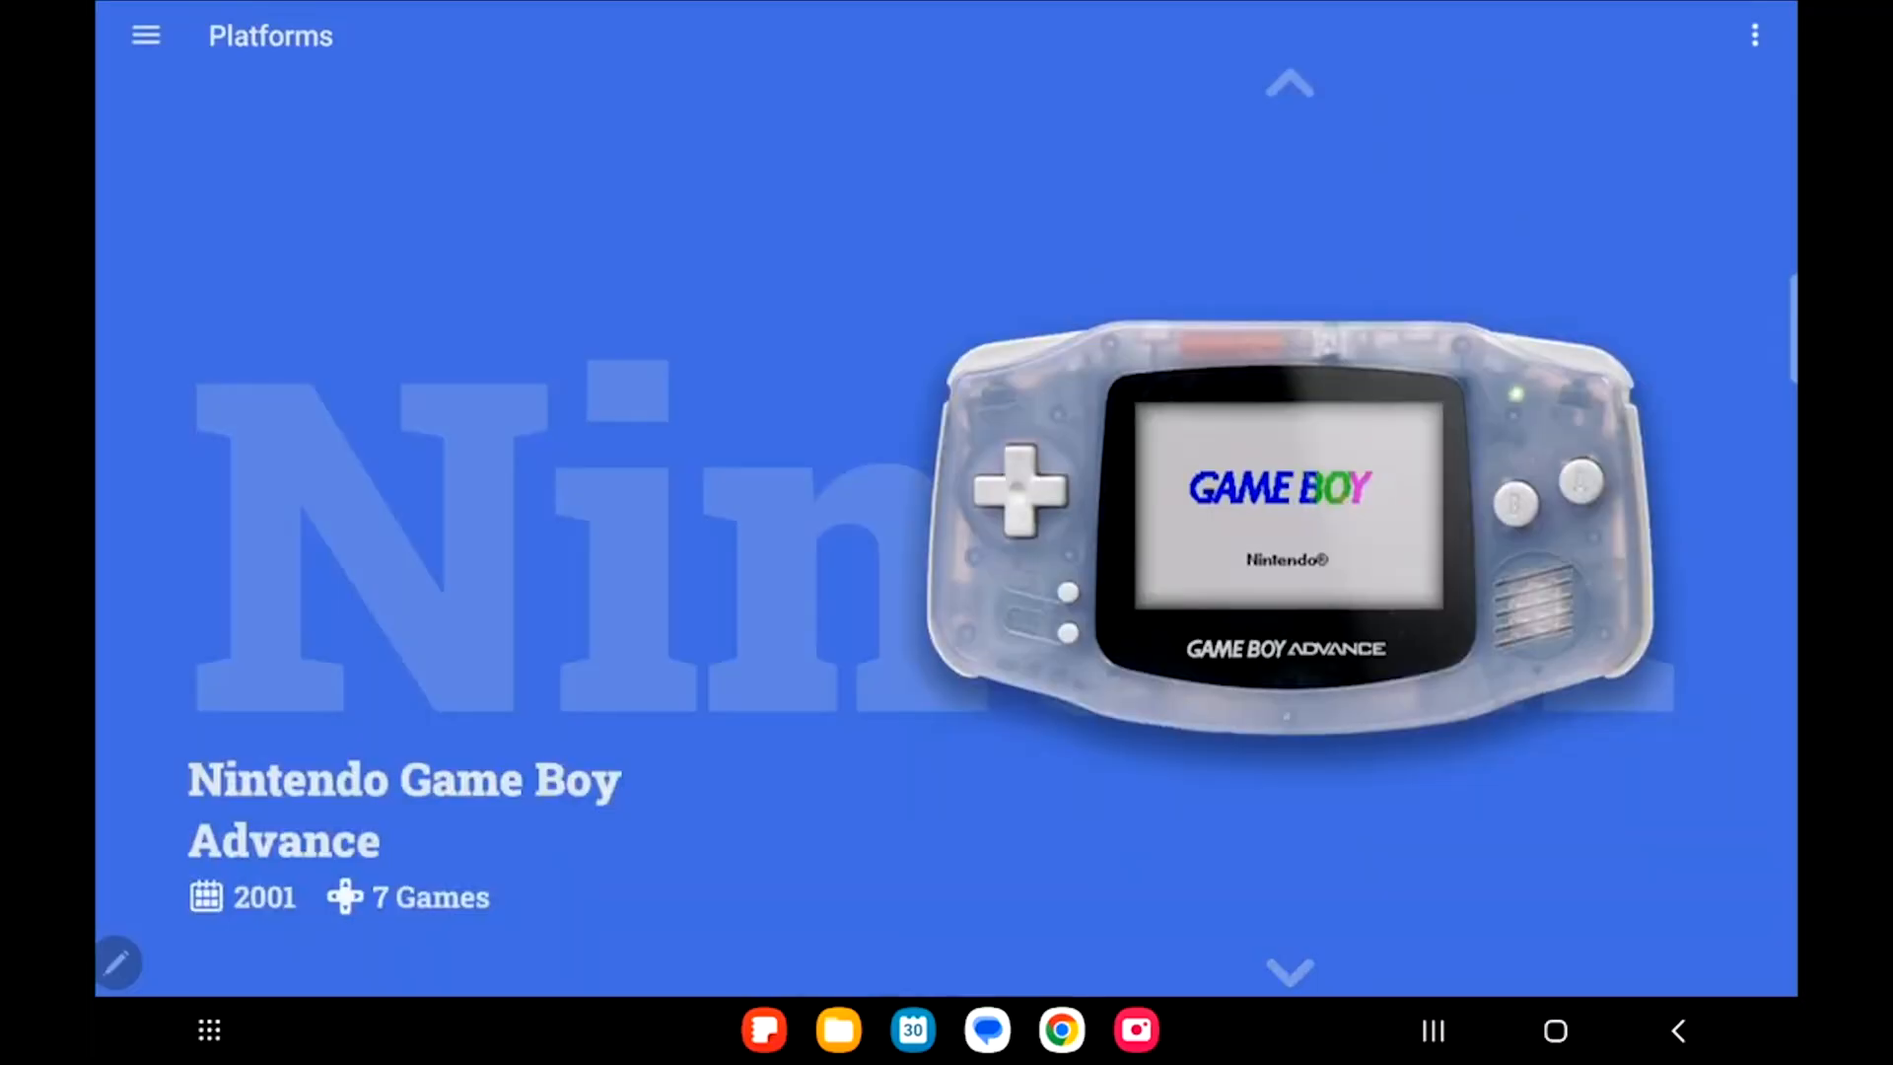
- Scroll the Android platform carousel from Game Boy Advance to SNK Neo Geo MVS
{"action": "scroll", "scroll_direction": "down", "scroll_amount": 3}
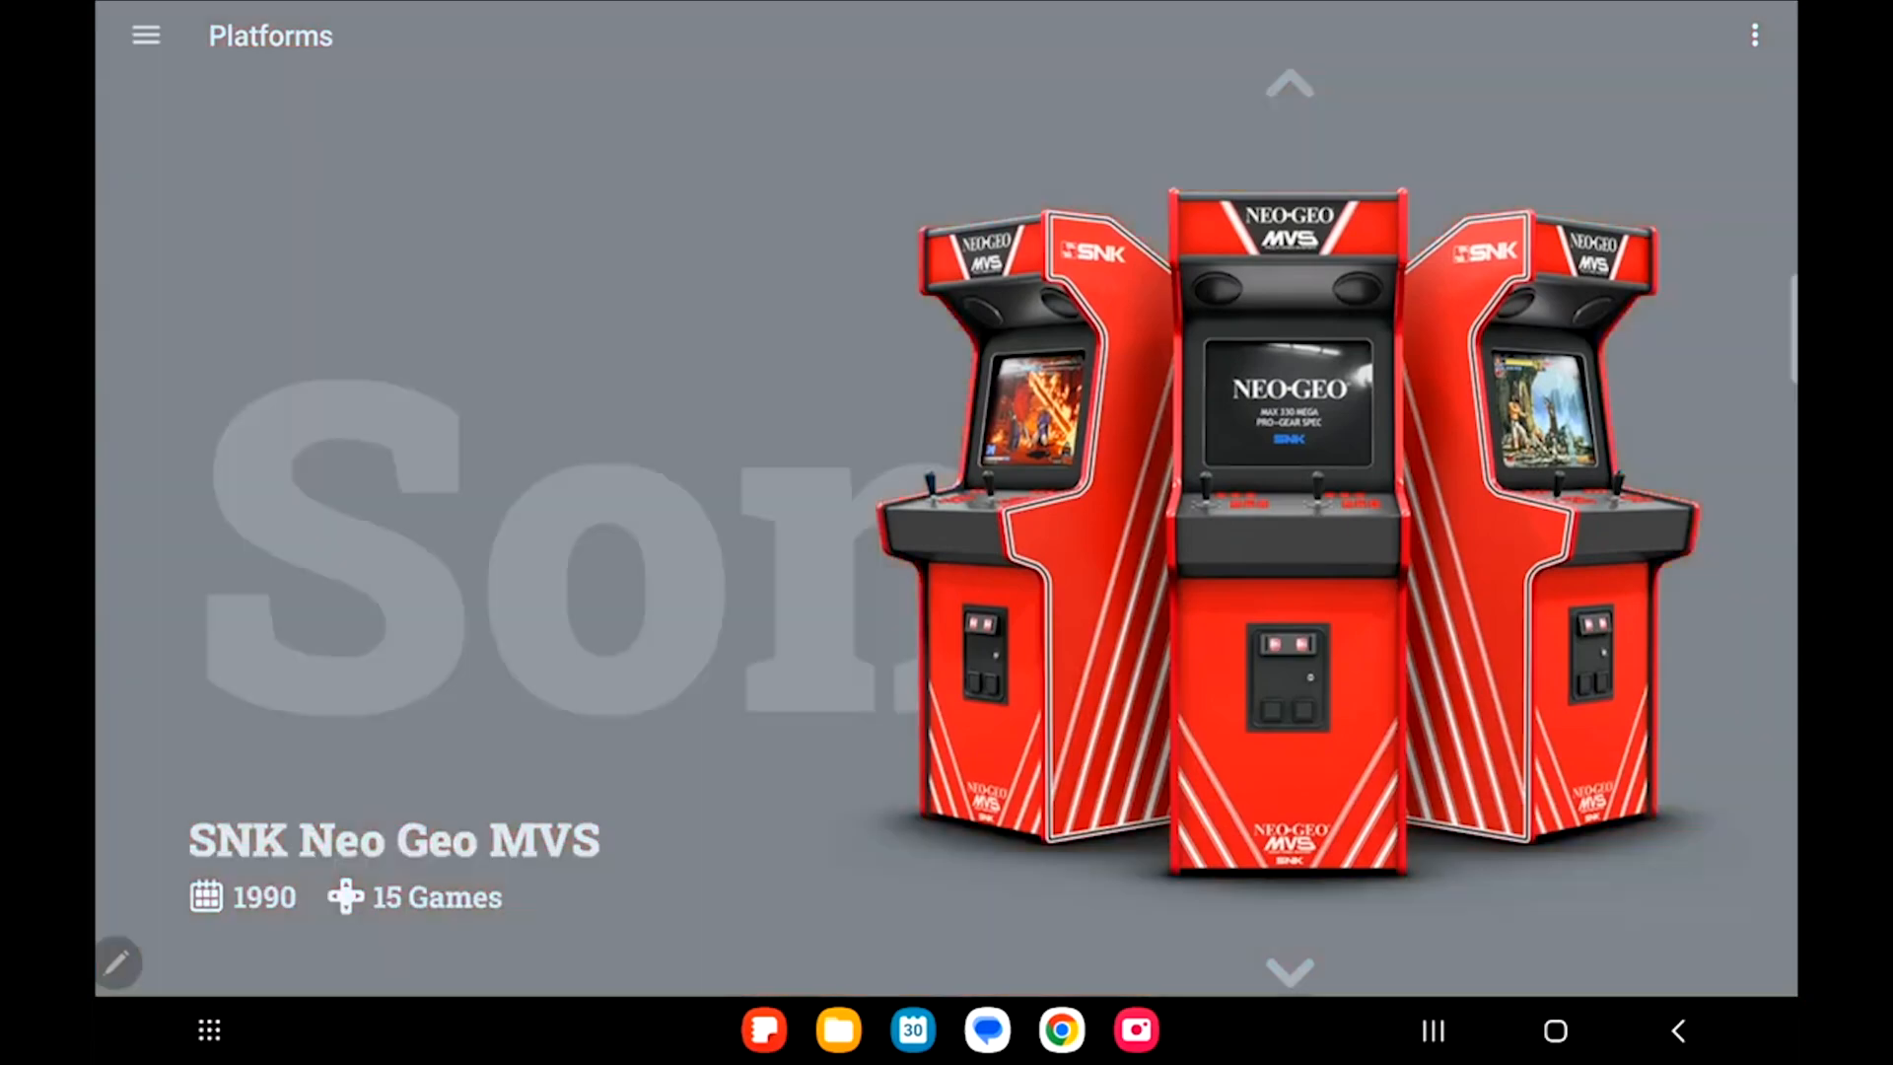
{"action": "left_click", "coordinate": [1288, 972]}
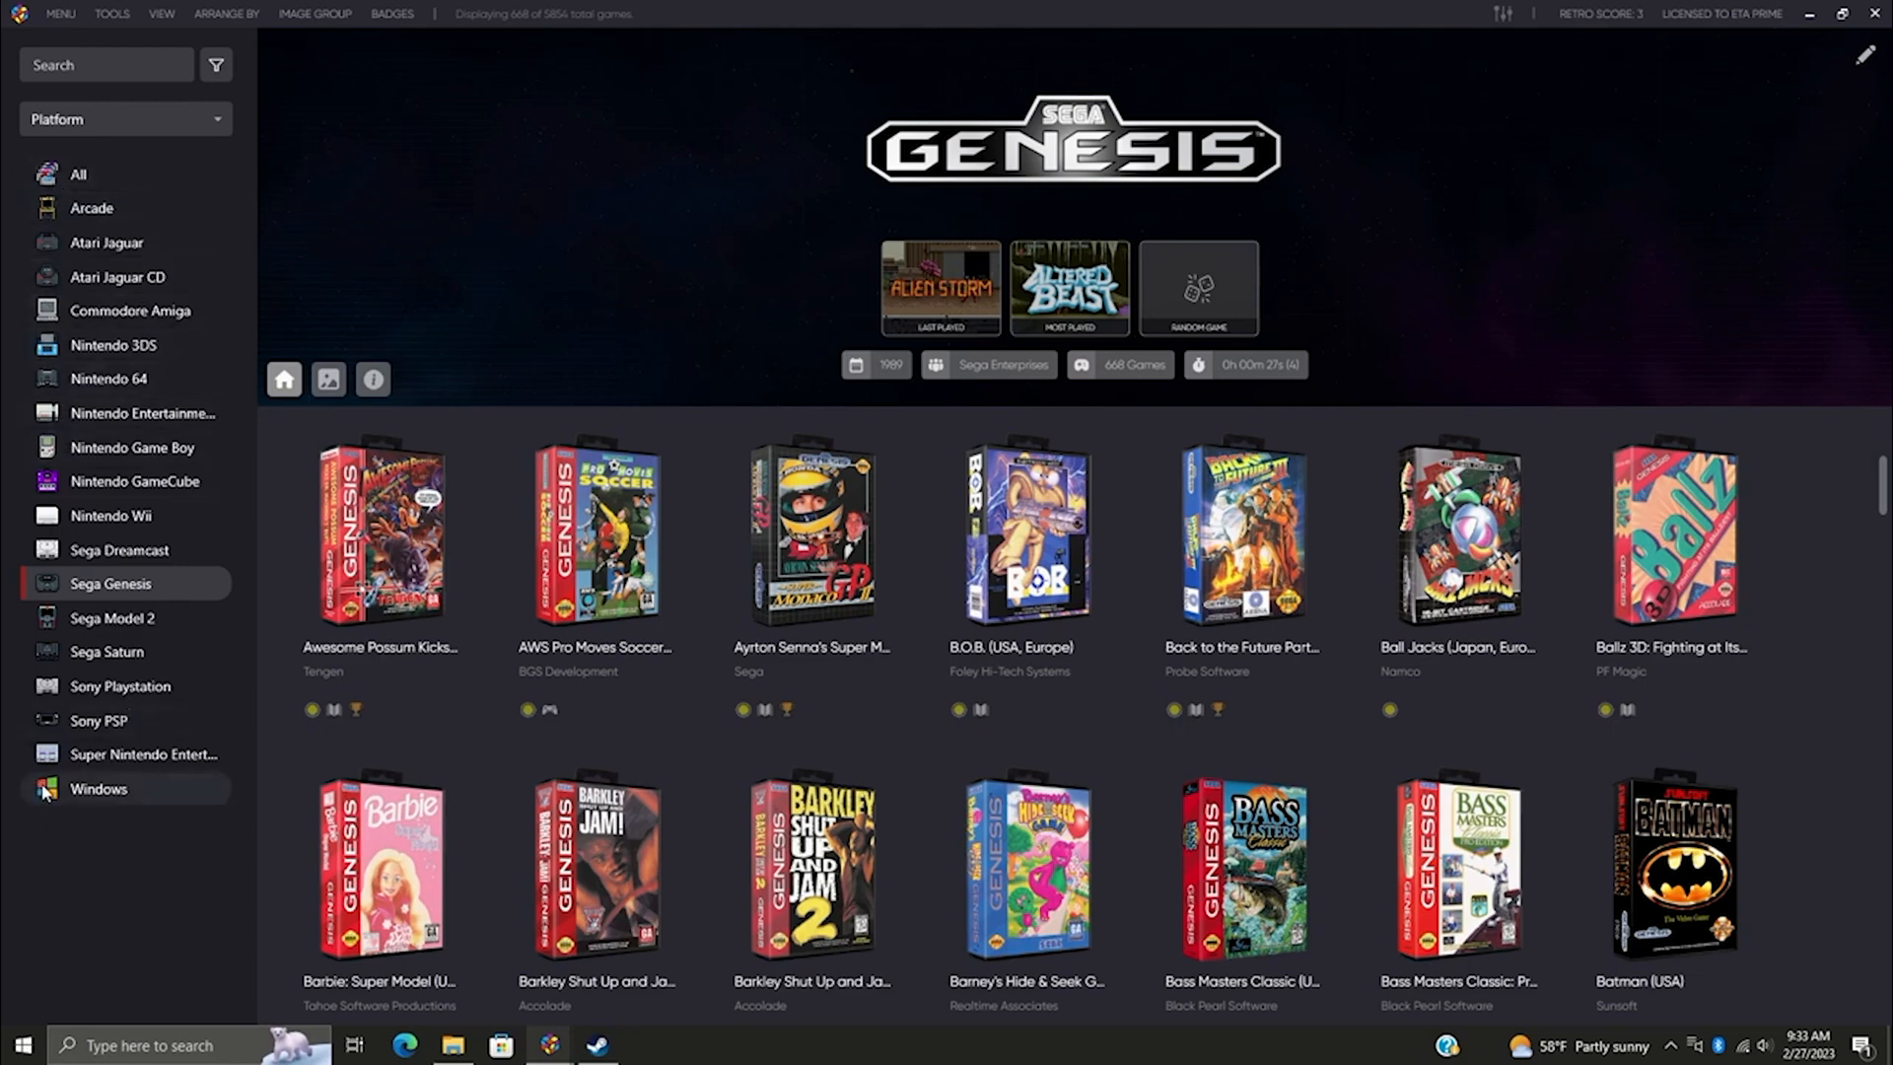
{"action": "mouse_move", "coordinate": [135, 885]}
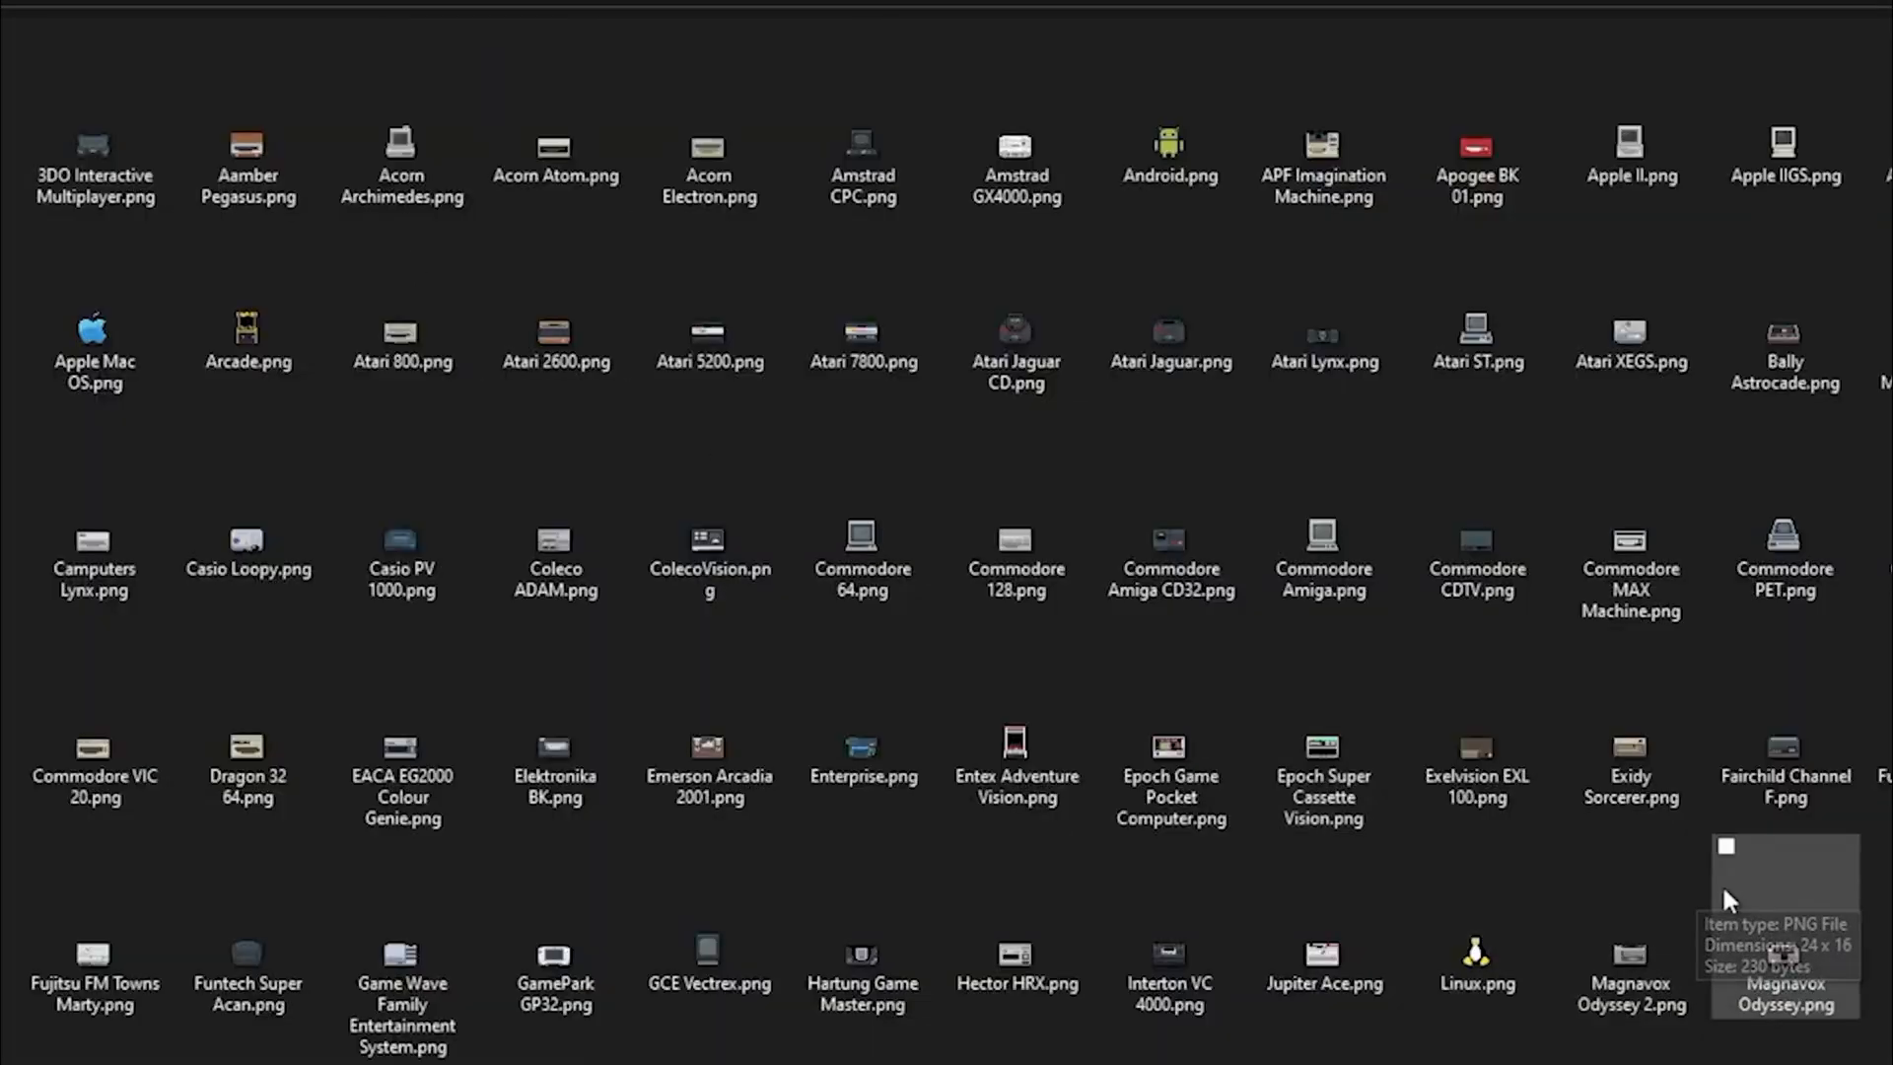
- Scroll the sidebar list toward the RetroAchievements trophy playlist
{"action": "scroll", "scroll_direction": "down", "scroll_amount": 3}
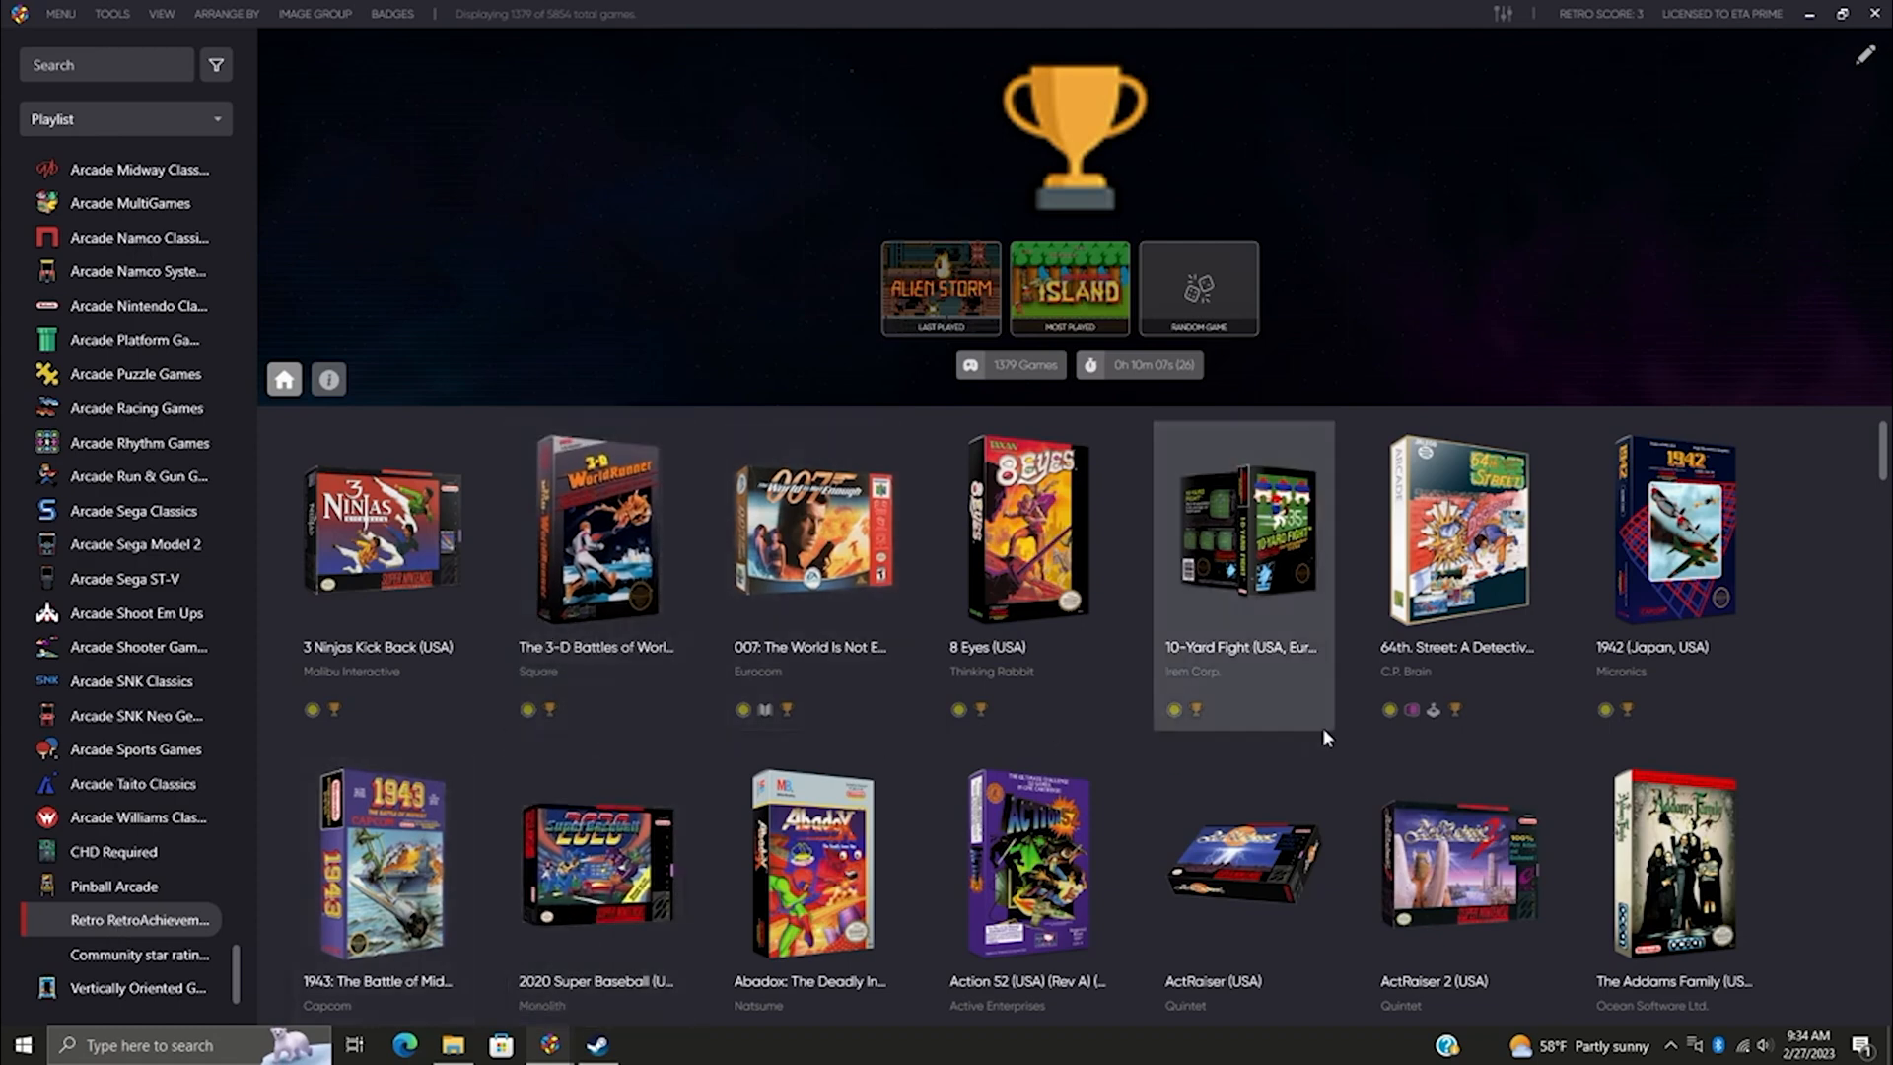
{"action": "left_click", "coordinate": [136, 988]}
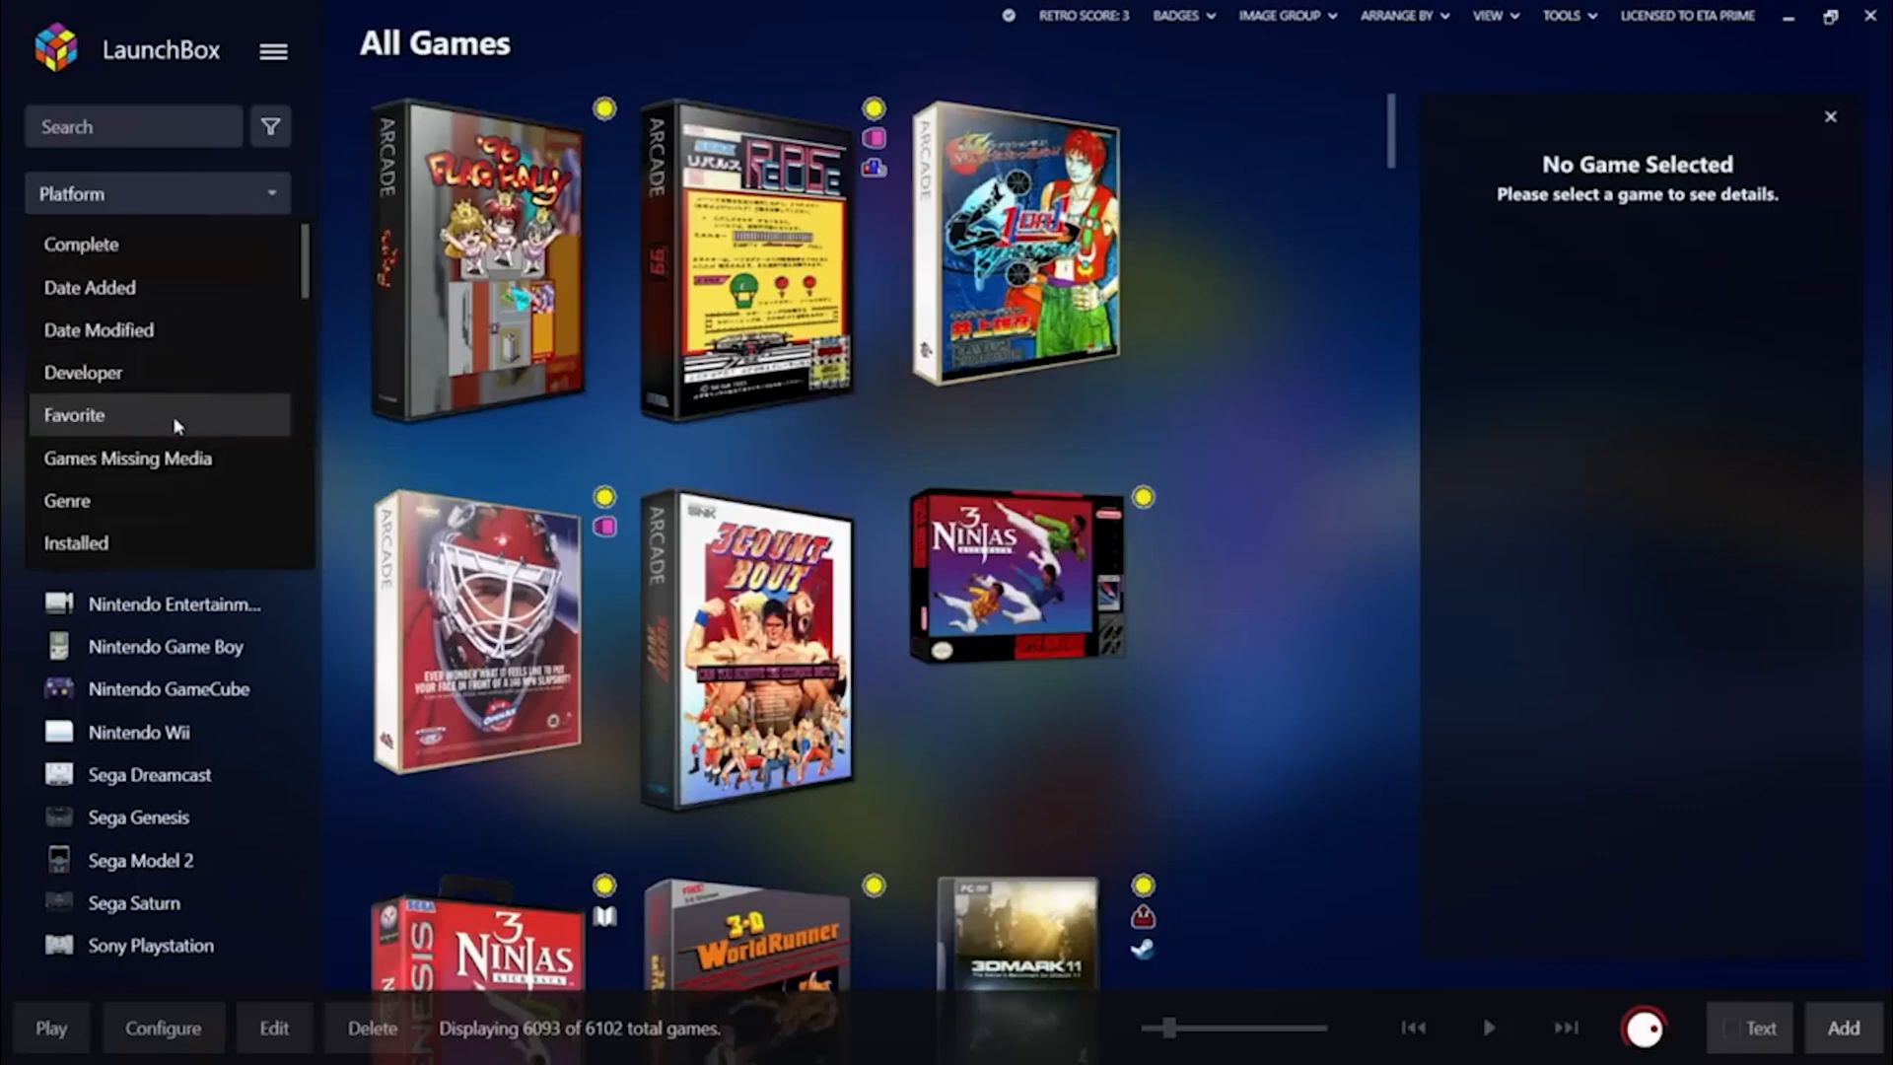
- Group the library by favorite status to reach the 16 favorite games
{"action": "left_click", "coordinate": [54, 346]}
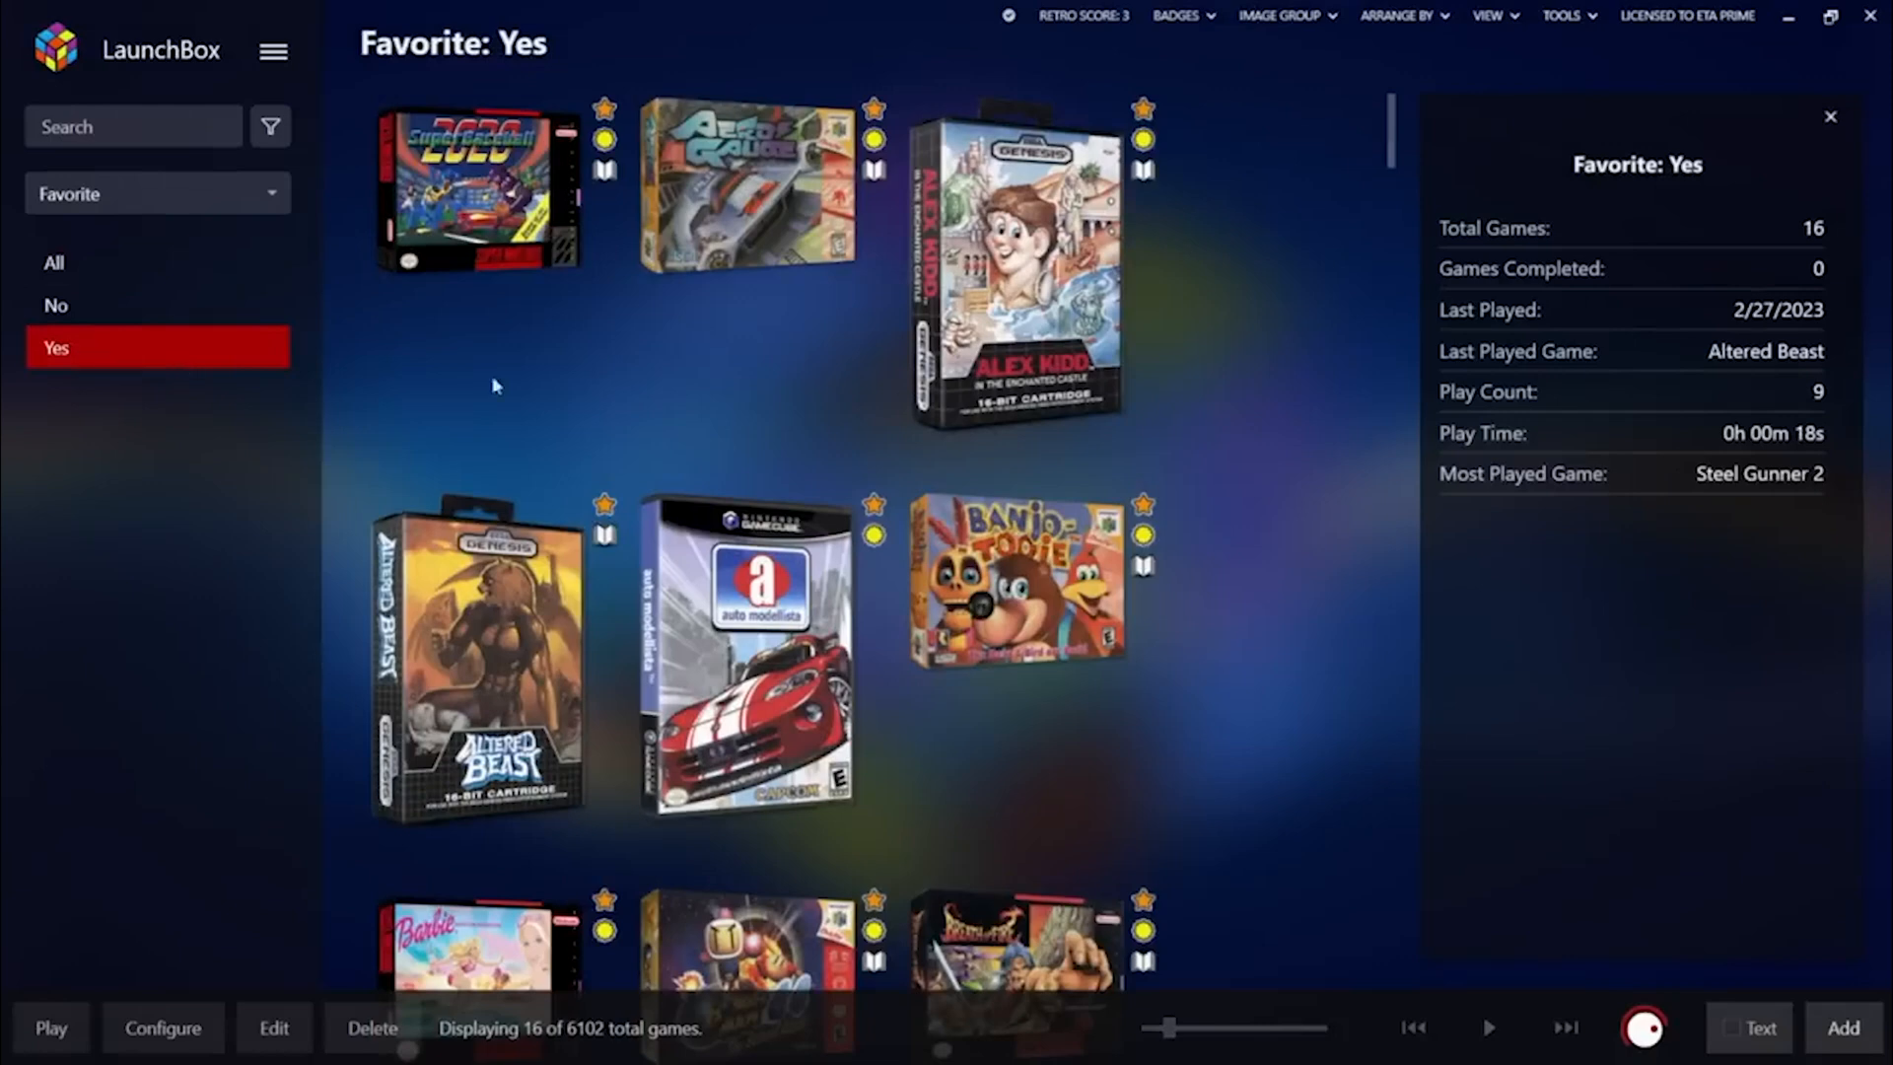
{"action": "scroll", "scroll_direction": "down", "scroll_amount": 3}
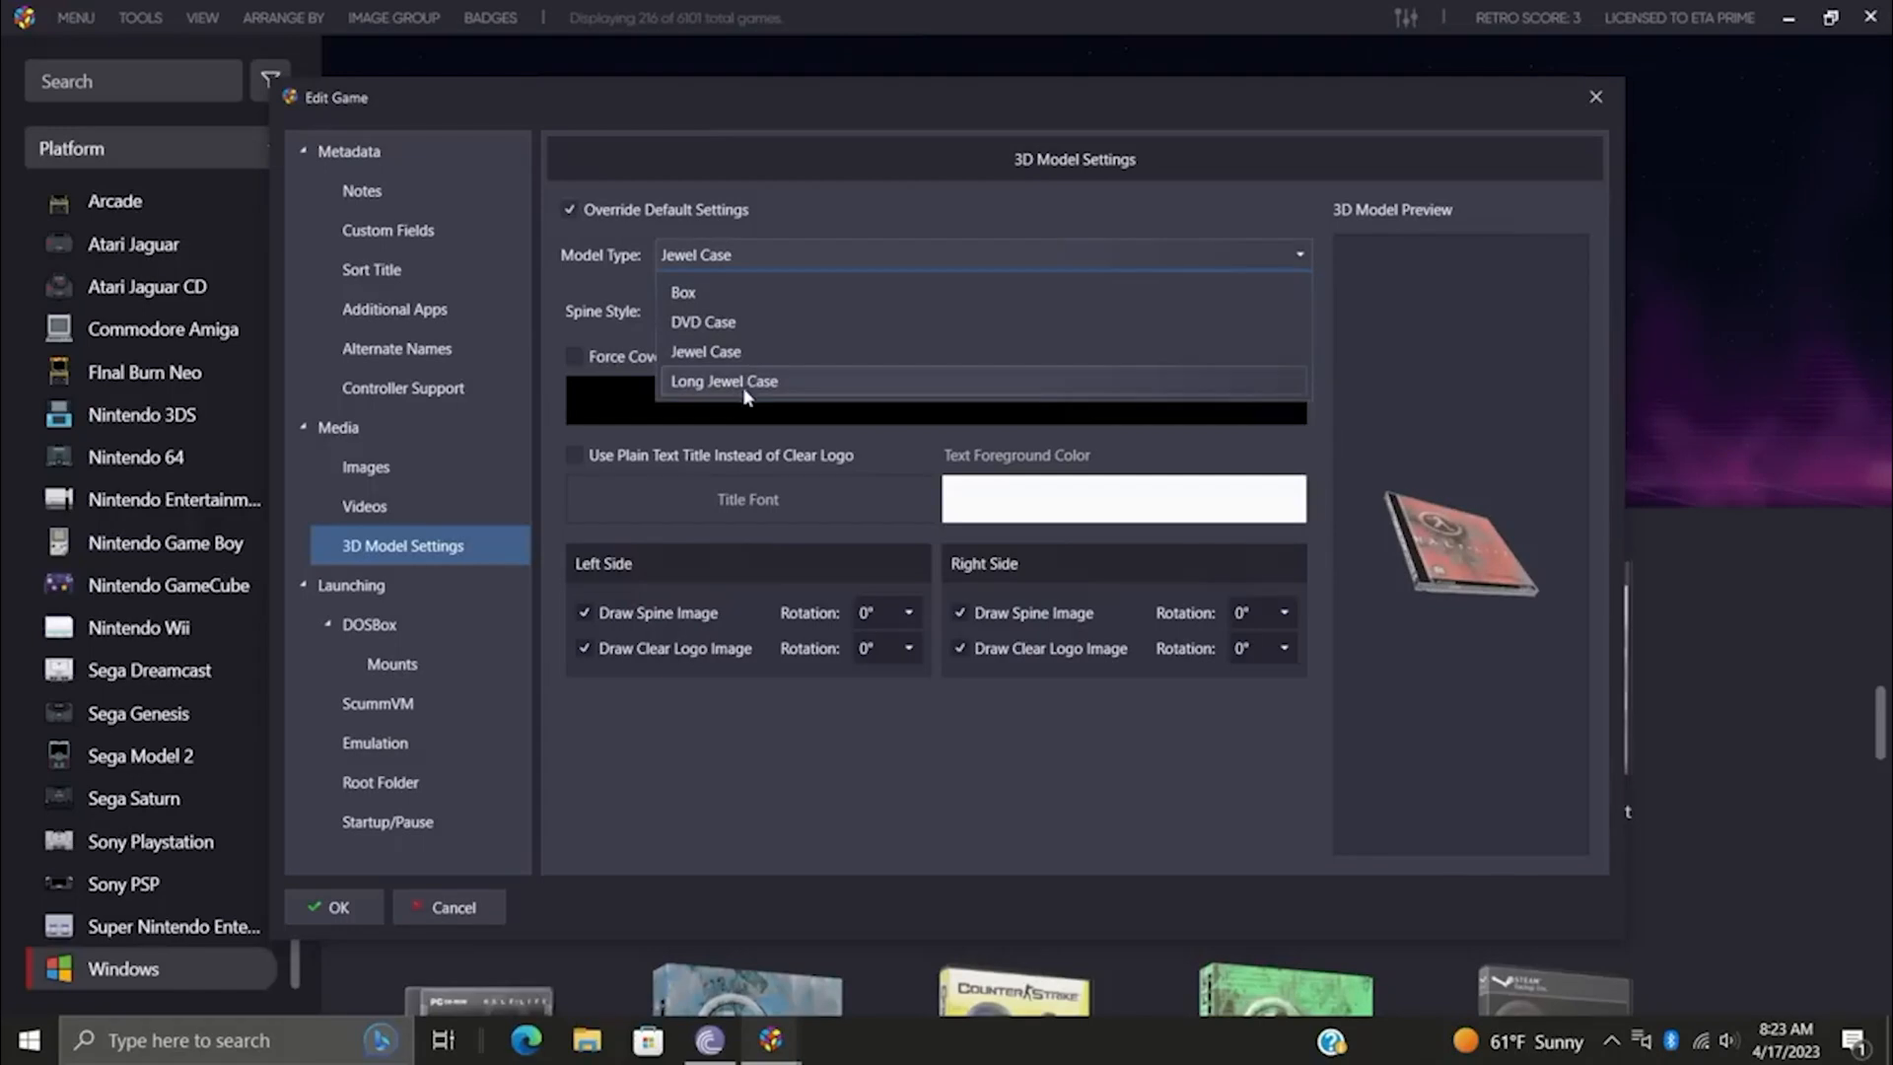
- Choose Long Jewel Case as the game's 3D model type
{"action": "left_click", "coordinate": [724, 381]}
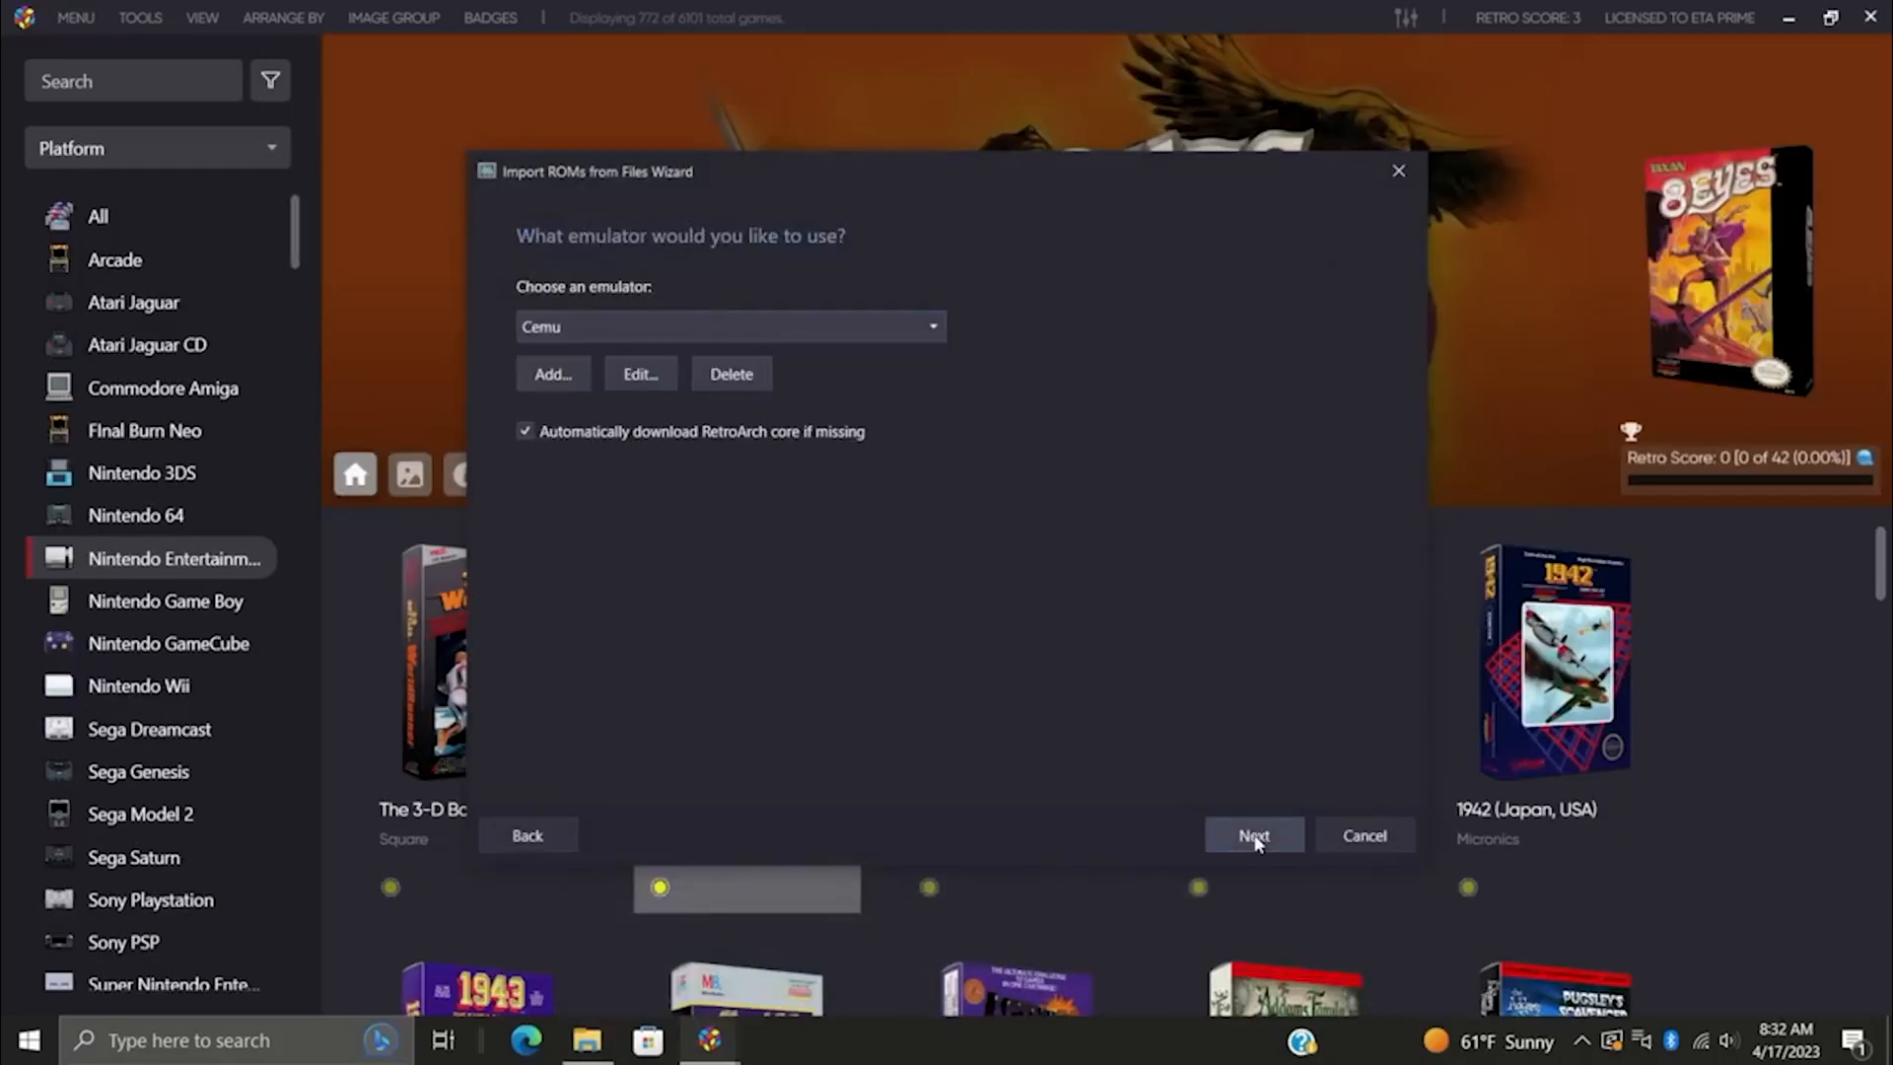
- Accept Cemu as the emulator for the three Wii U games and continue
{"action": "left_click", "coordinate": [1253, 835]}
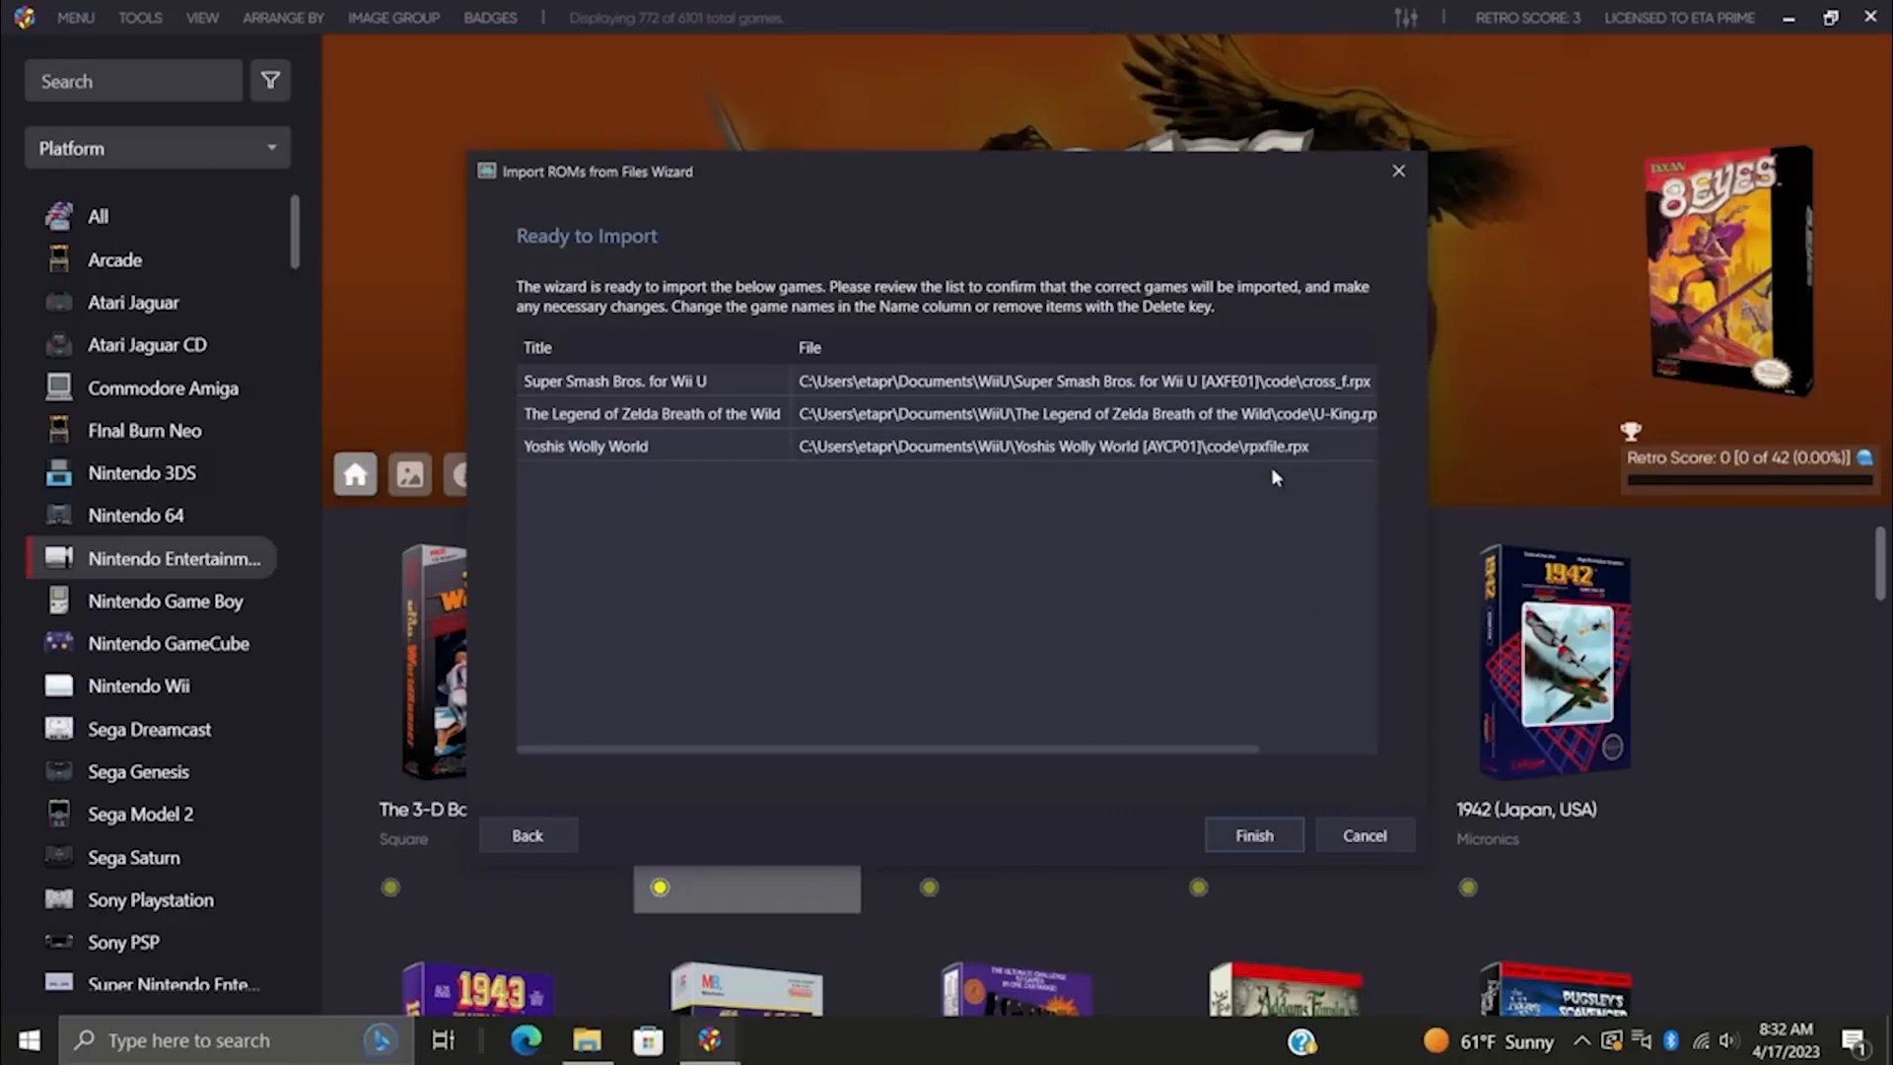
{"action": "mouse_move", "coordinate": [1303, 469]}
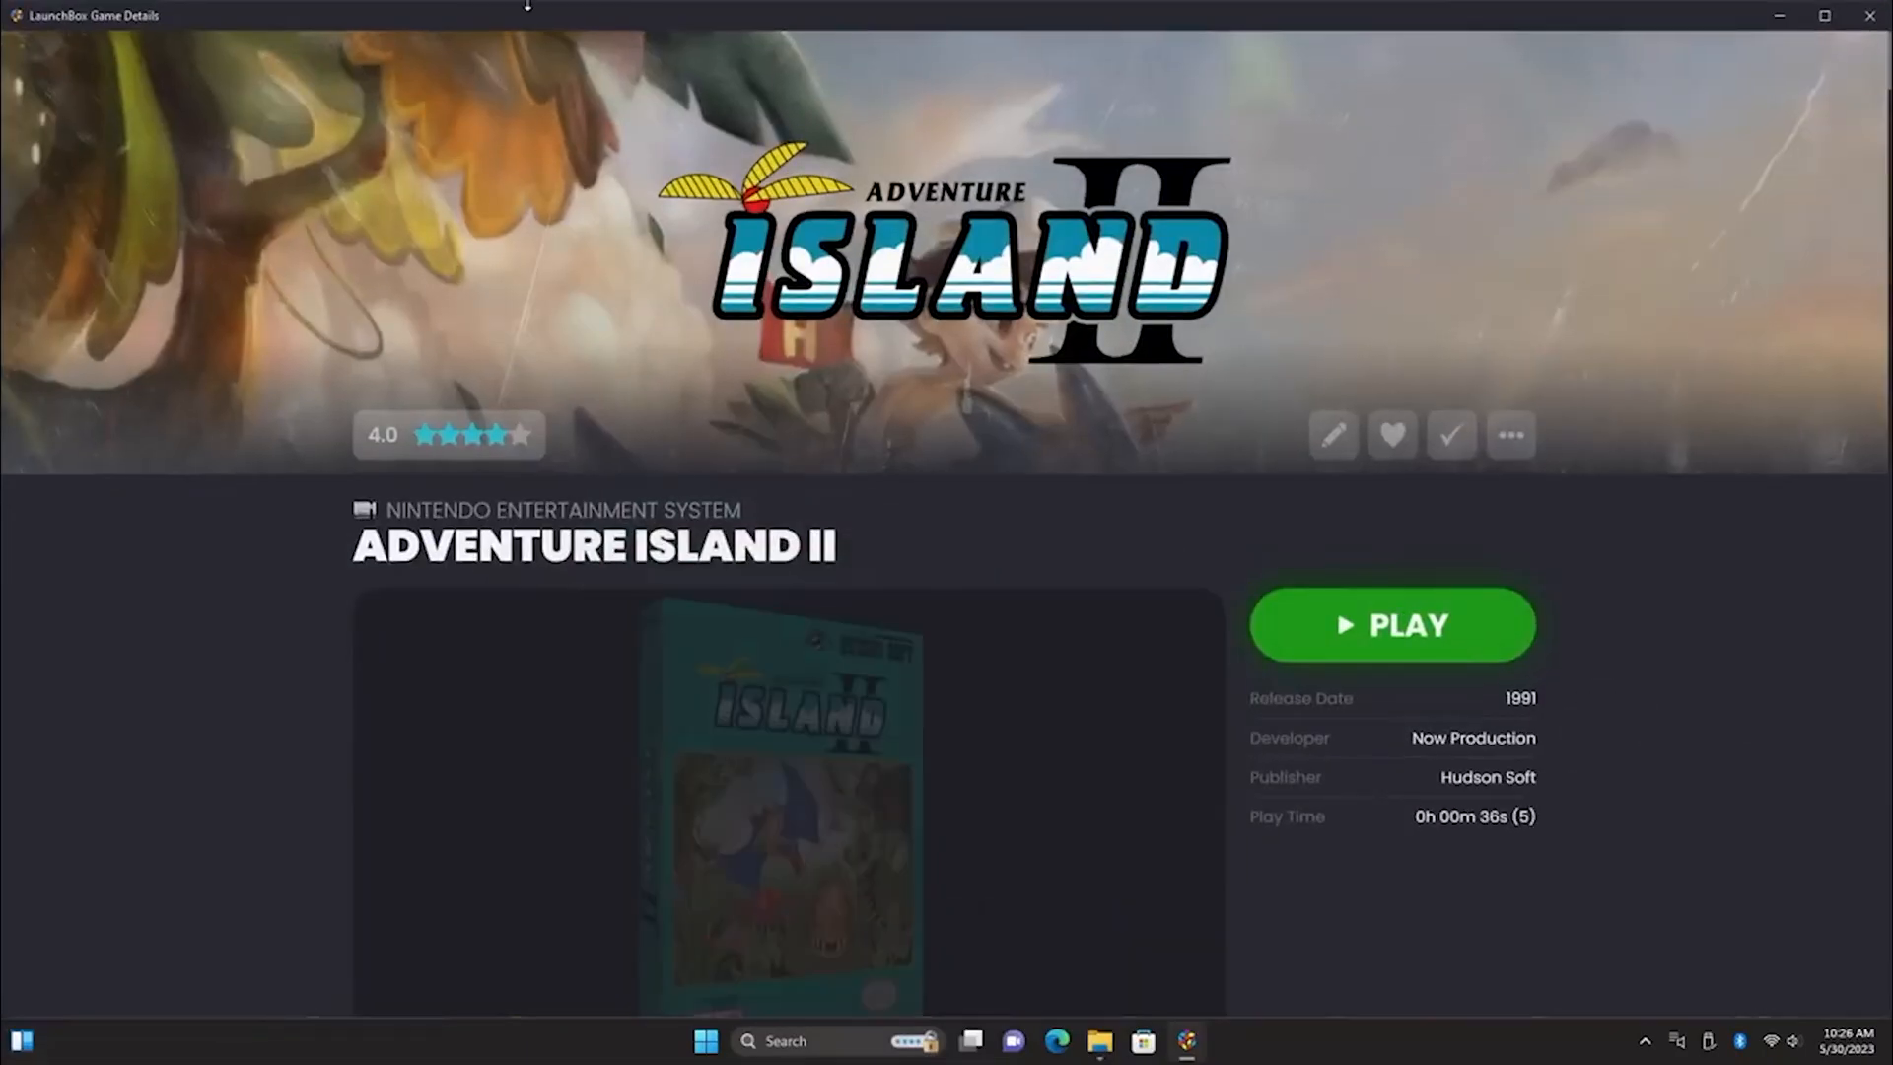
- Scroll through Adventure Island II's box art, media and play details
{"action": "scroll", "scroll_direction": "down", "scroll_amount": 3}
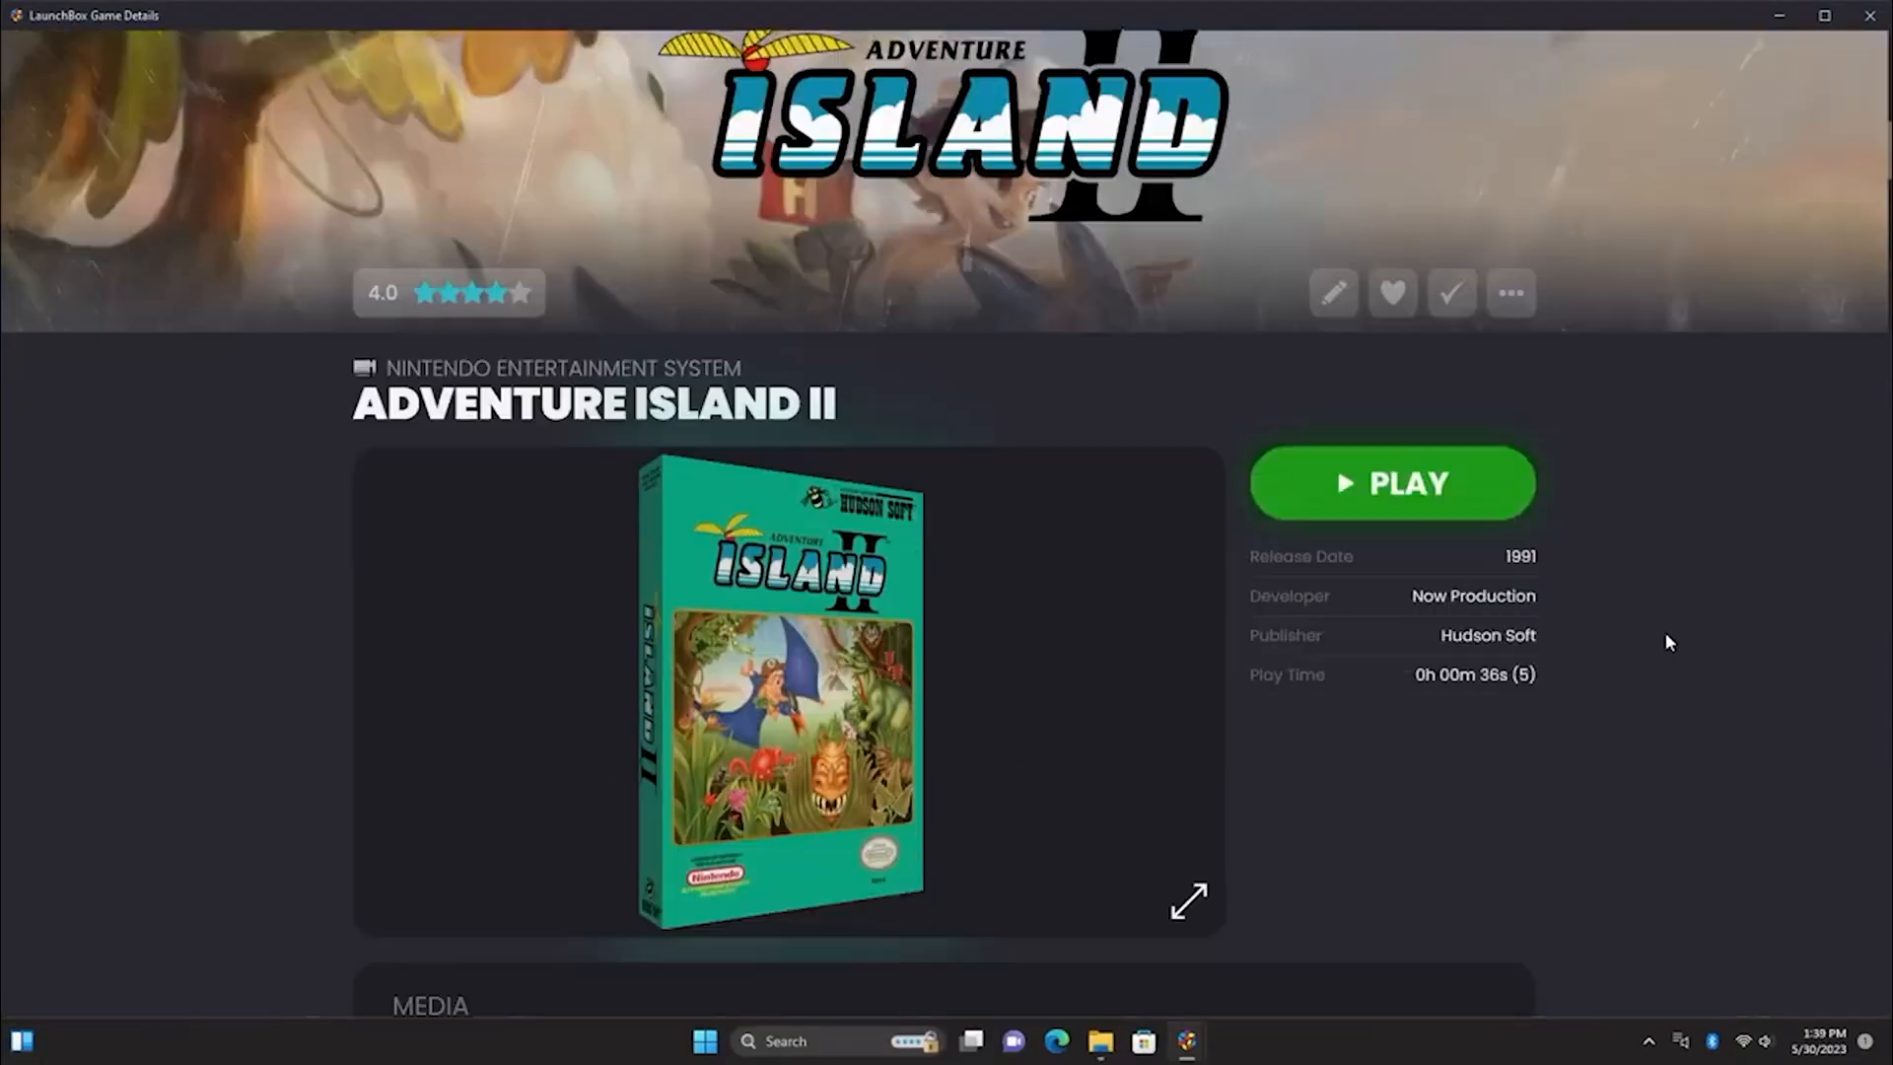
{"action": "scroll", "scroll_direction": "down", "scroll_amount": 3}
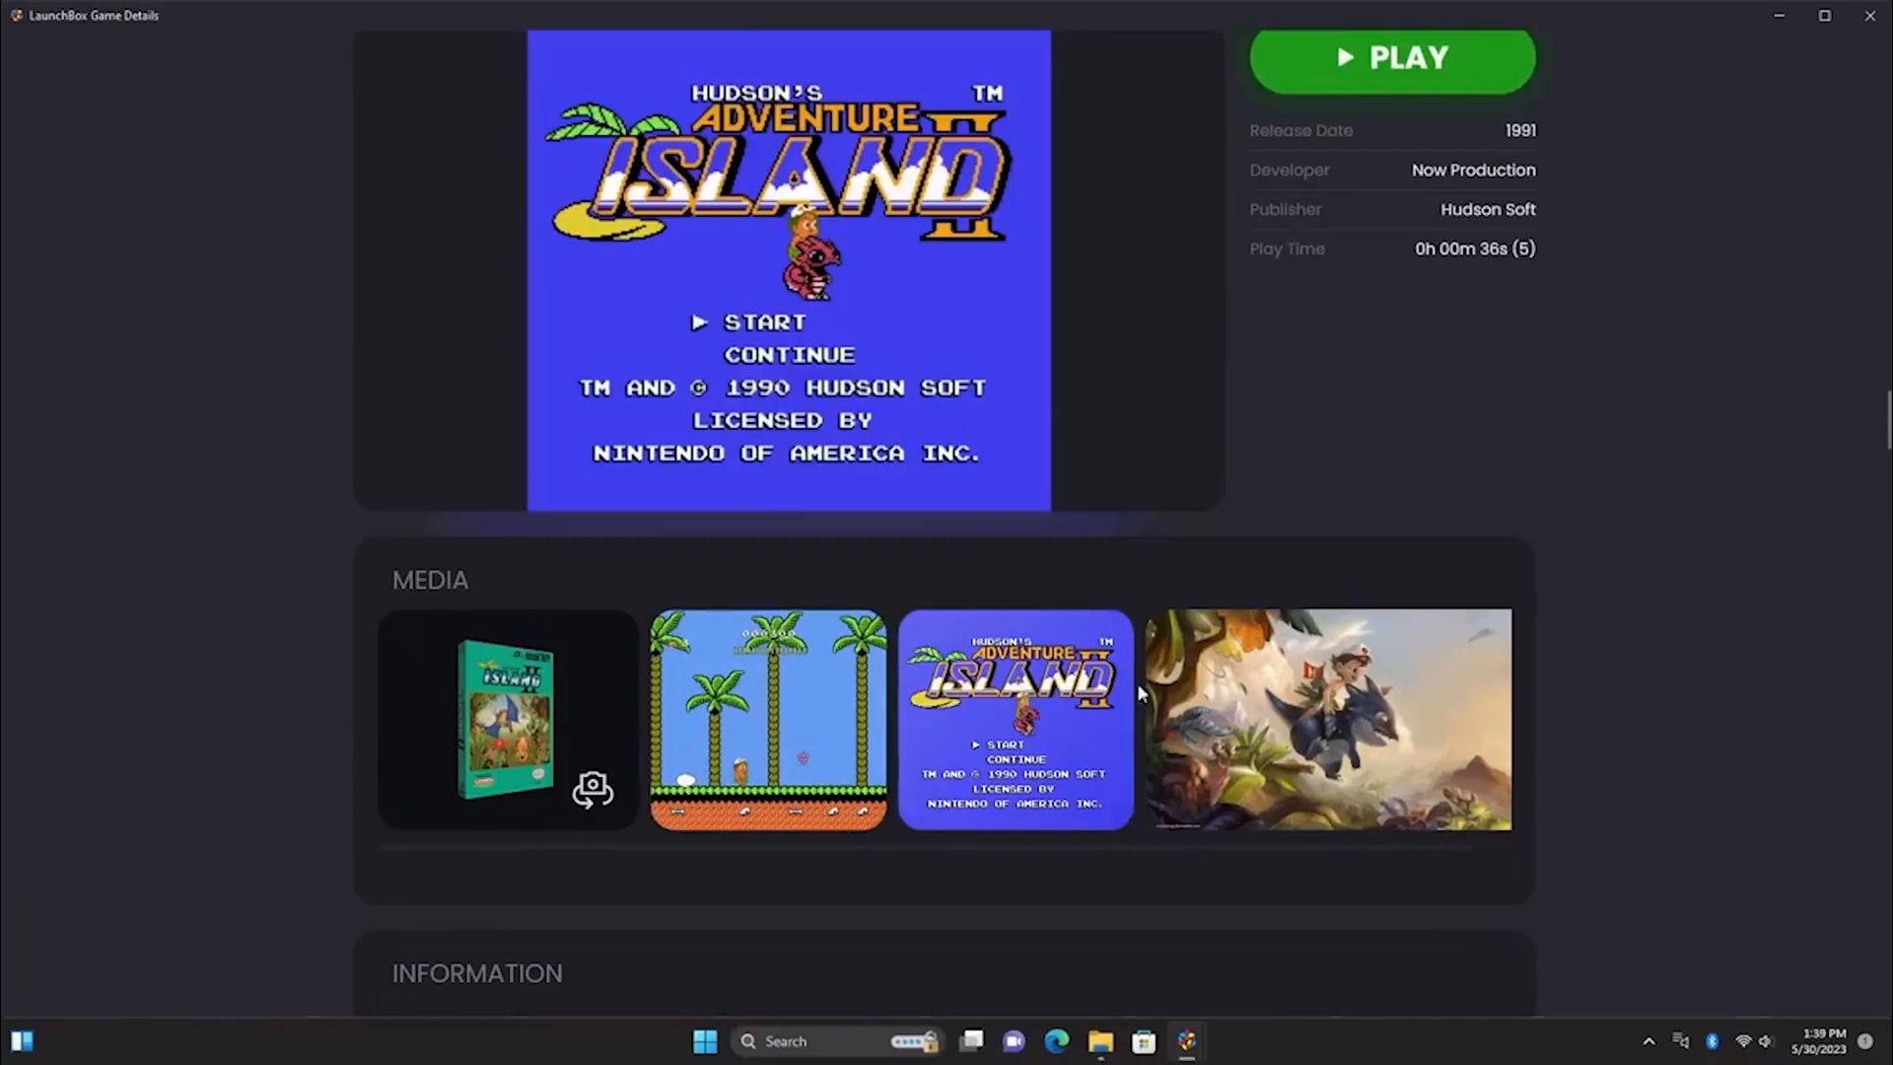
{"action": "scroll", "scroll_direction": "down", "scroll_amount": 3}
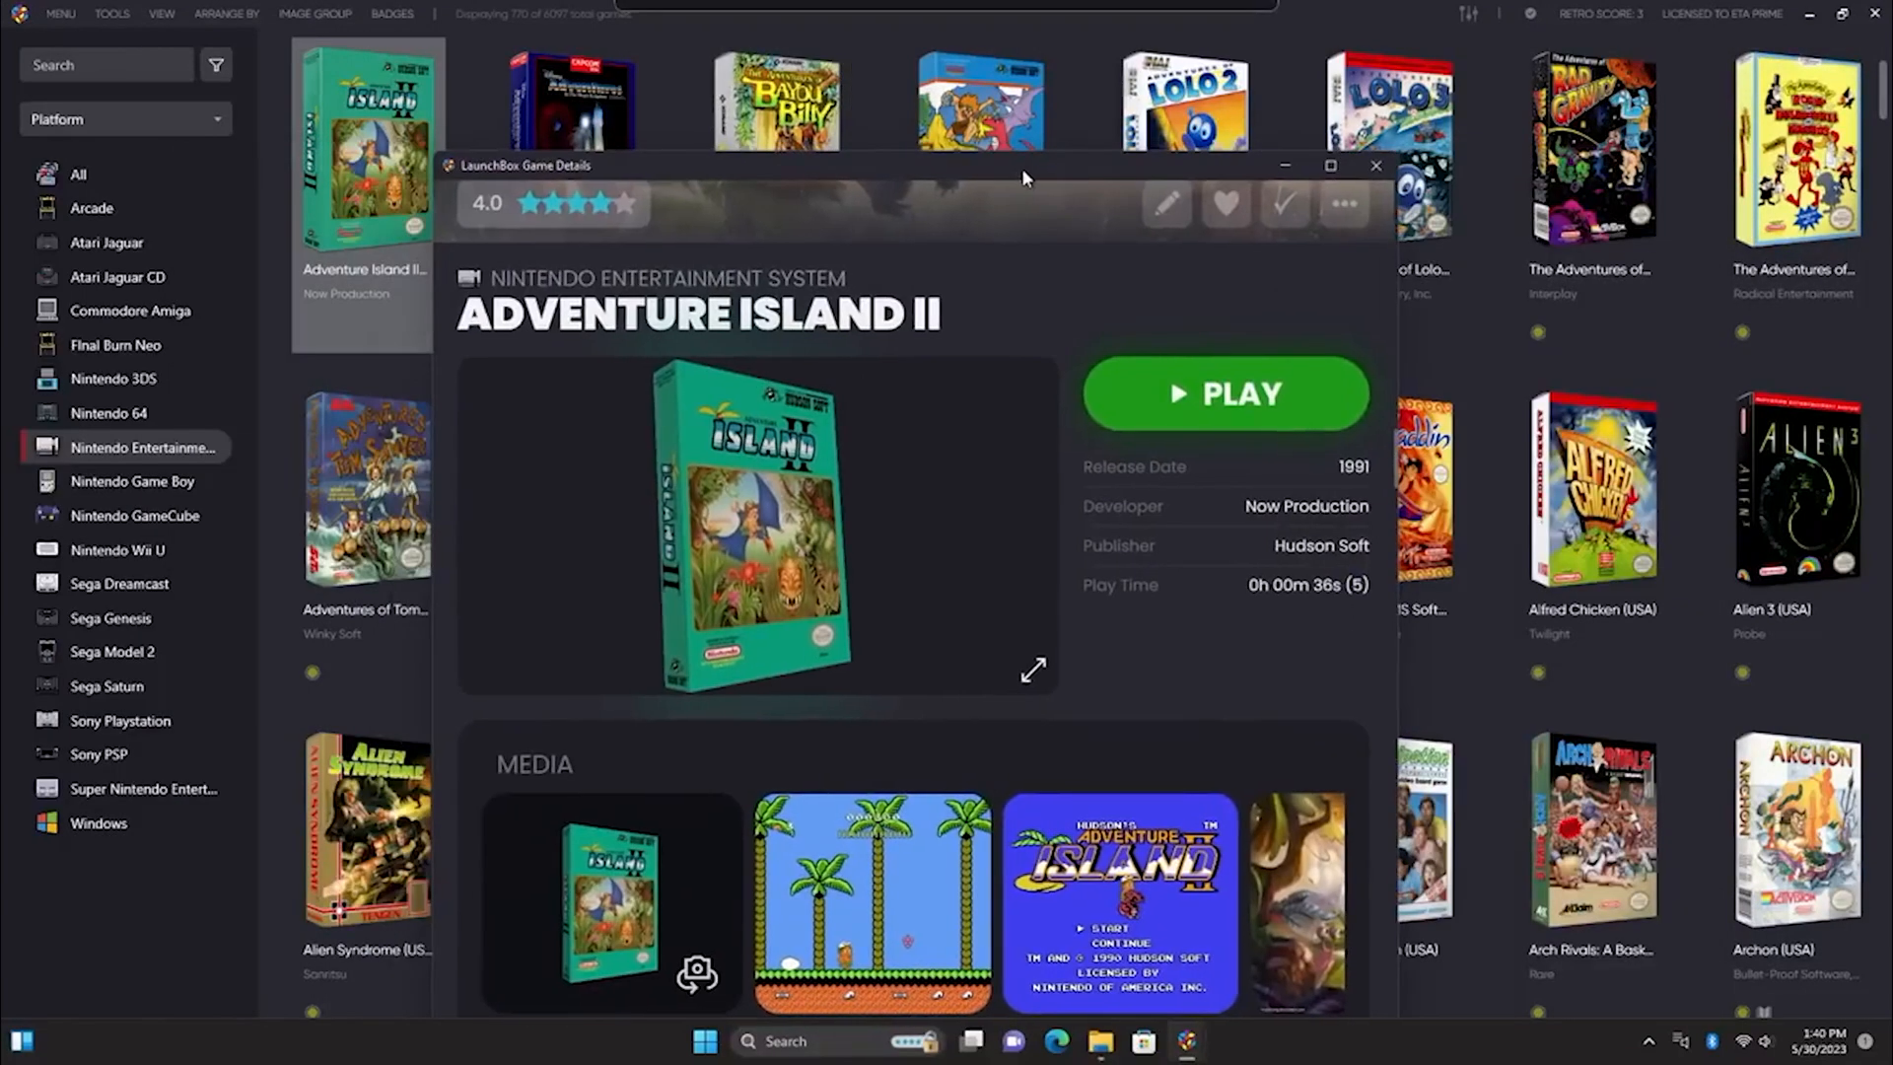
- Browse the All games library and platform list, ending on Sega Saturn's six games
{"action": "left_click", "coordinate": [1376, 166]}
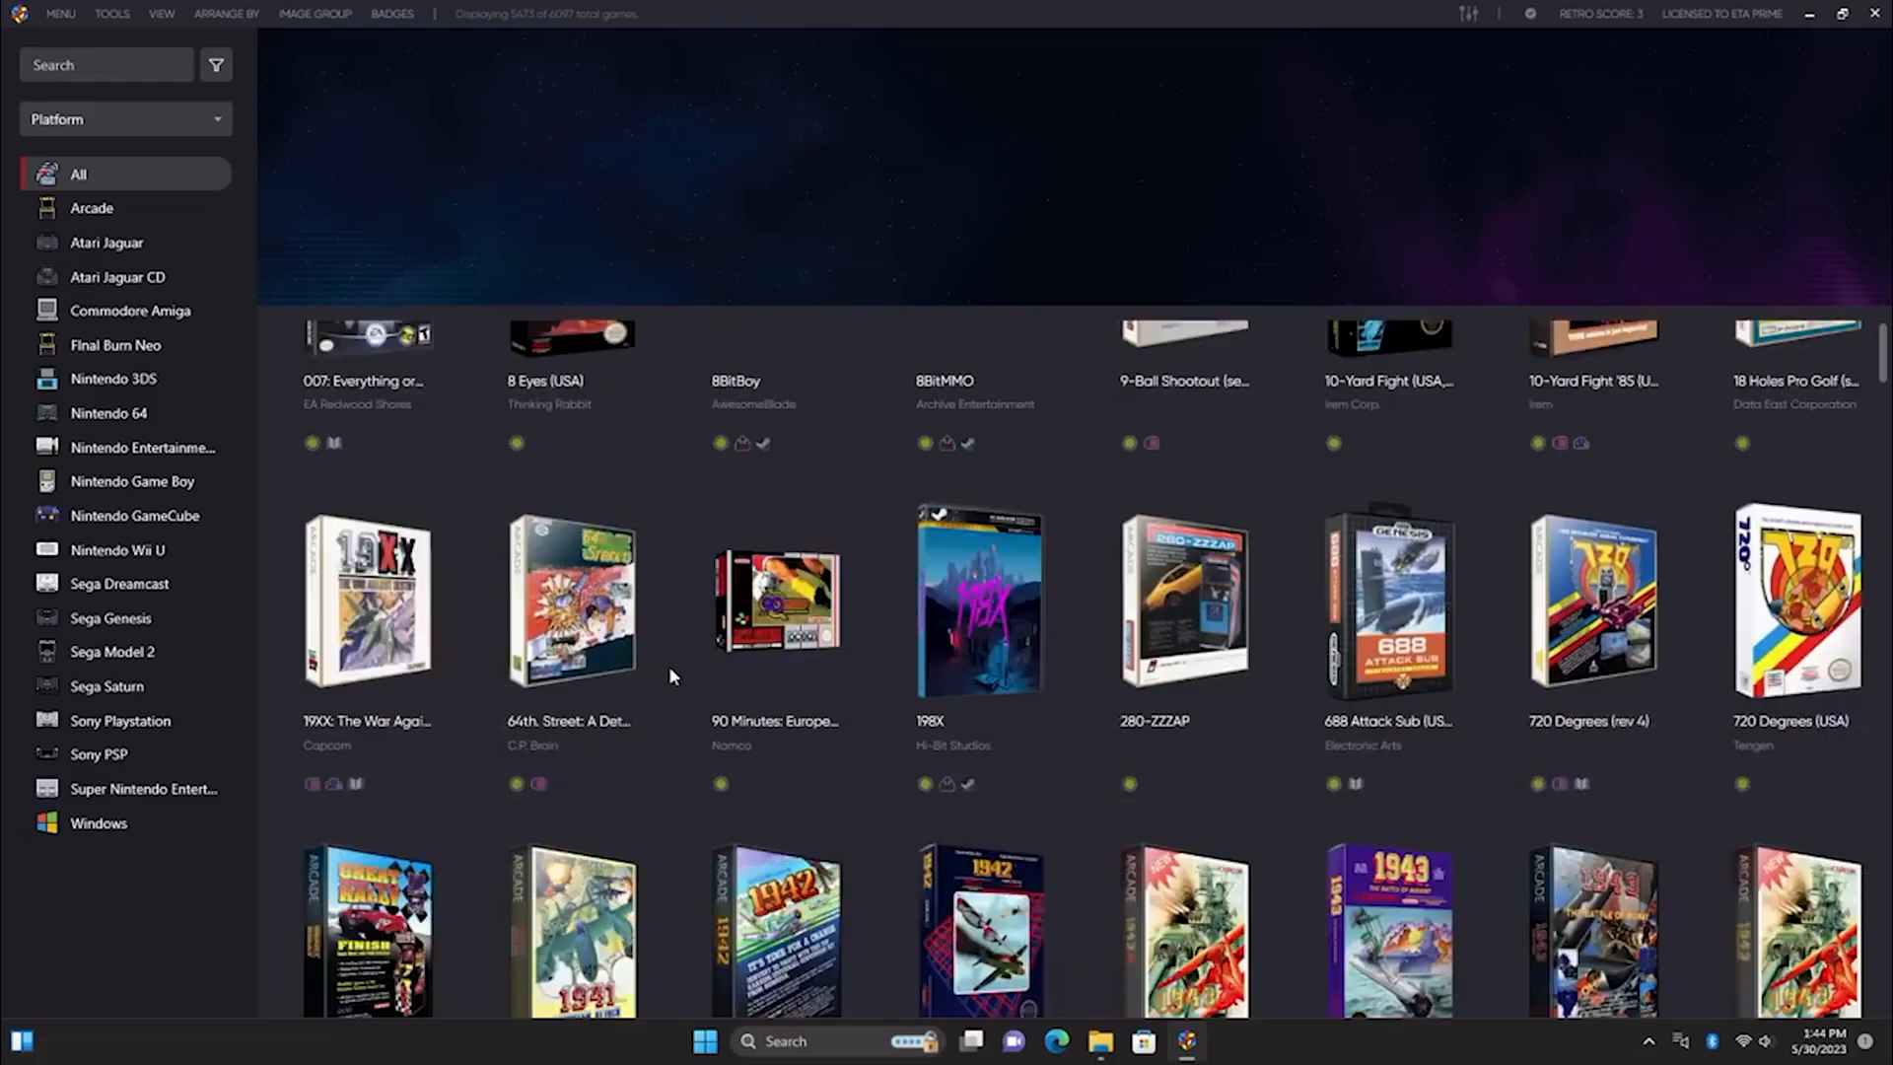
{"action": "scroll", "scroll_direction": "down", "scroll_amount": 3}
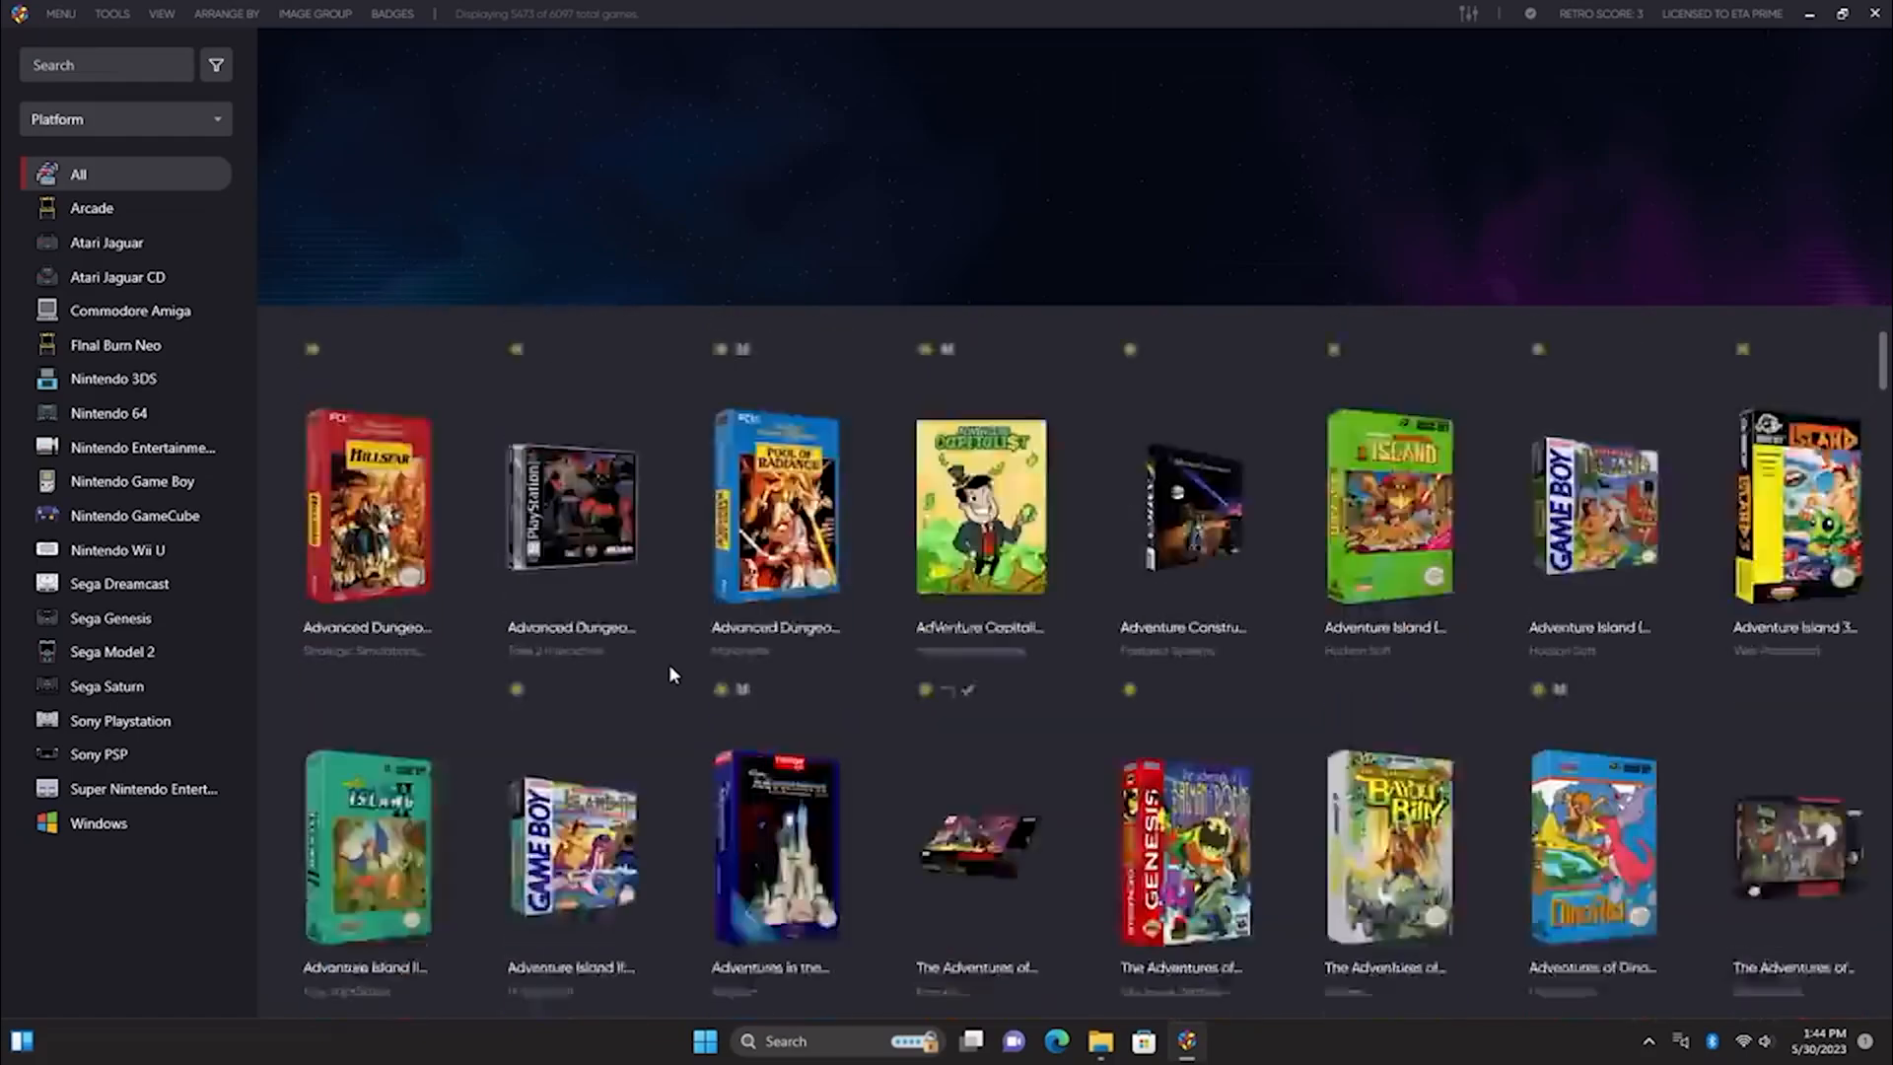
{"action": "scroll", "scroll_direction": "down", "scroll_amount": 3}
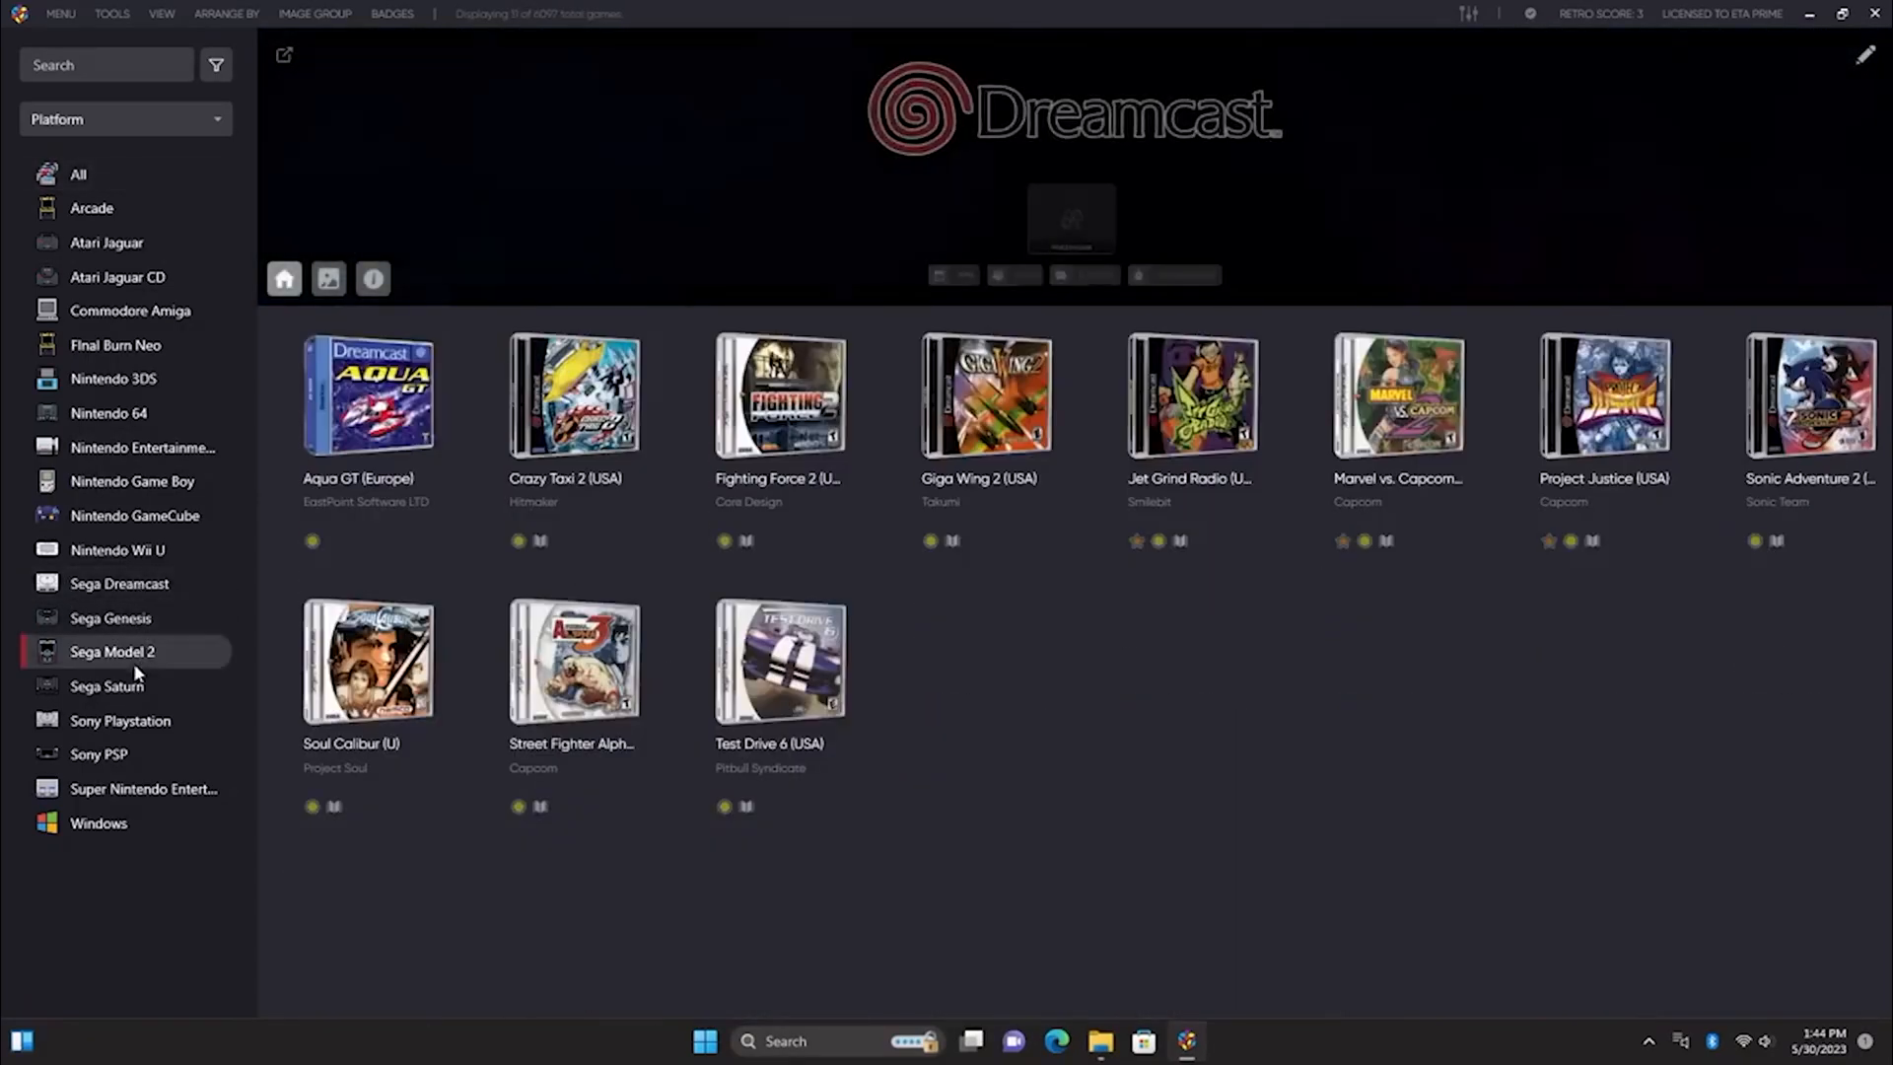
{"action": "left_click", "coordinate": [106, 687]}
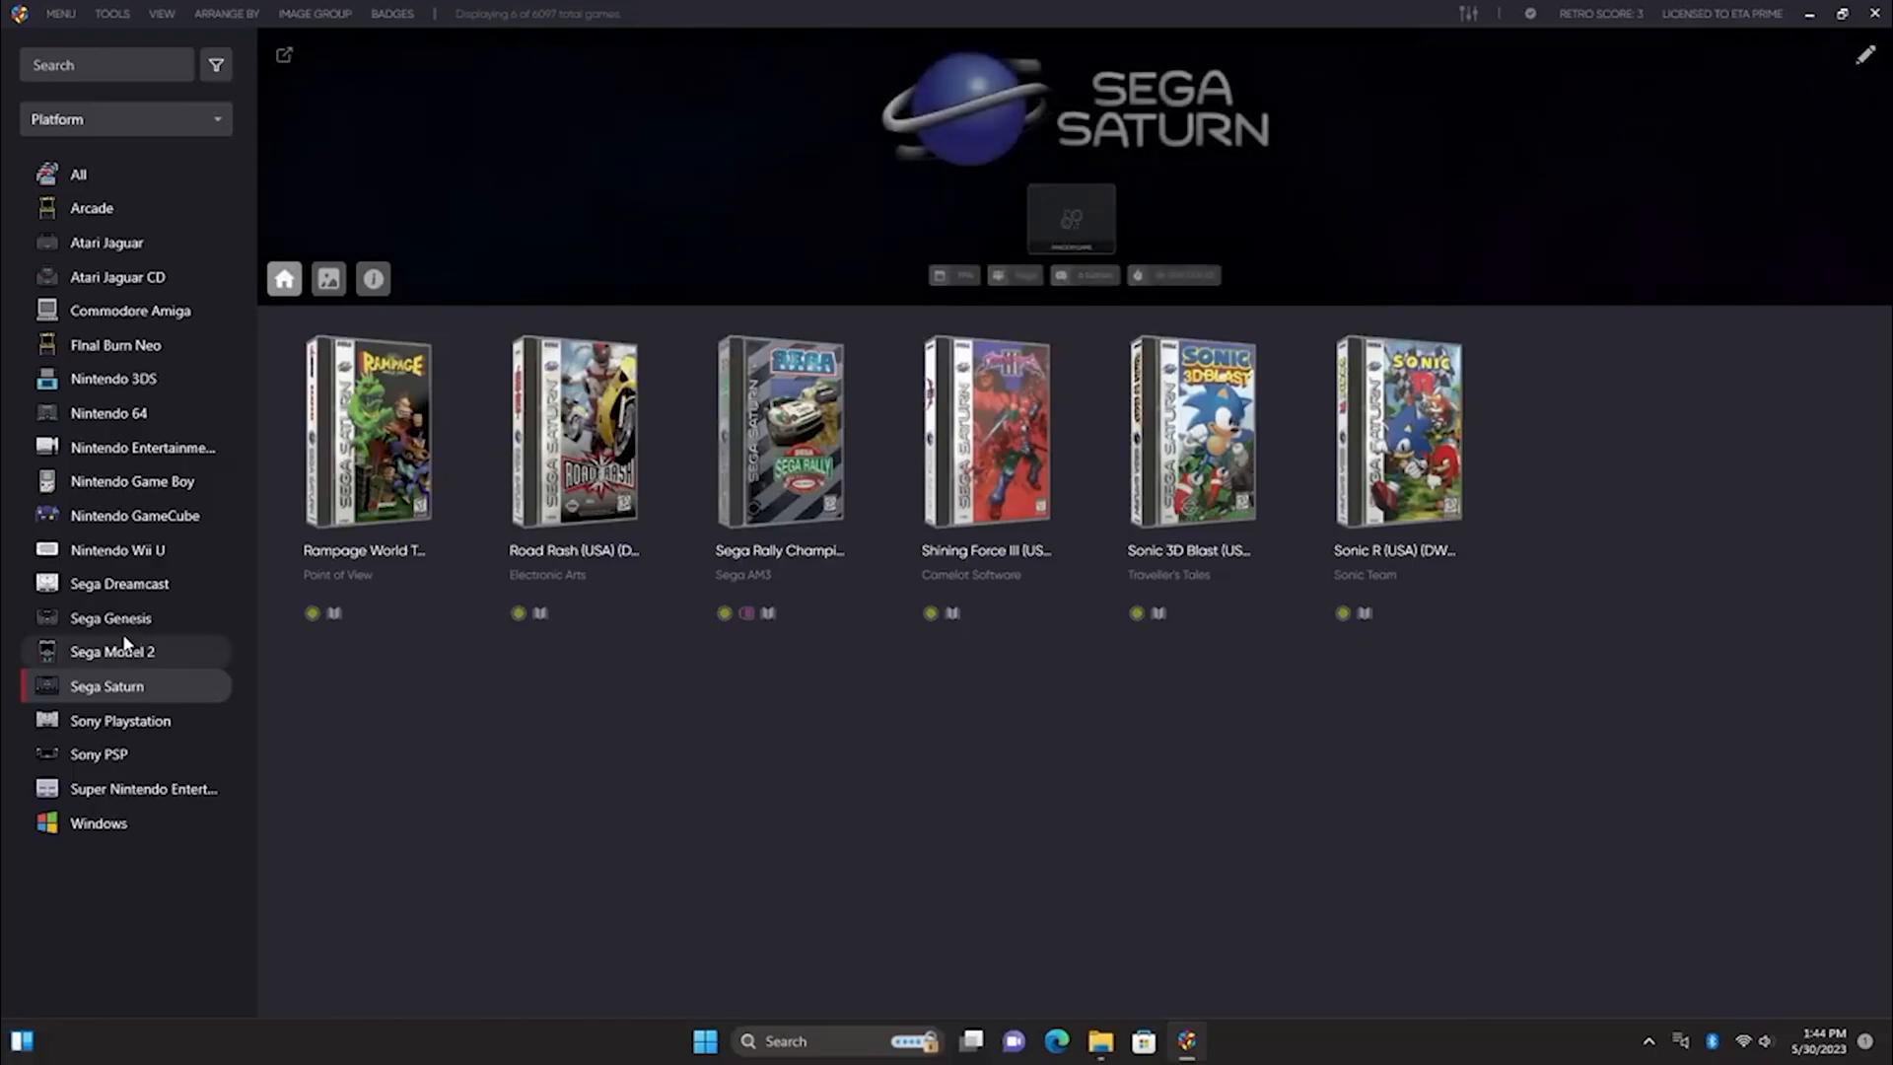
- Mark the Nintendo 64 game Aidyn Chronicles as a favorite and completed
{"action": "left_click", "coordinate": [110, 412]}
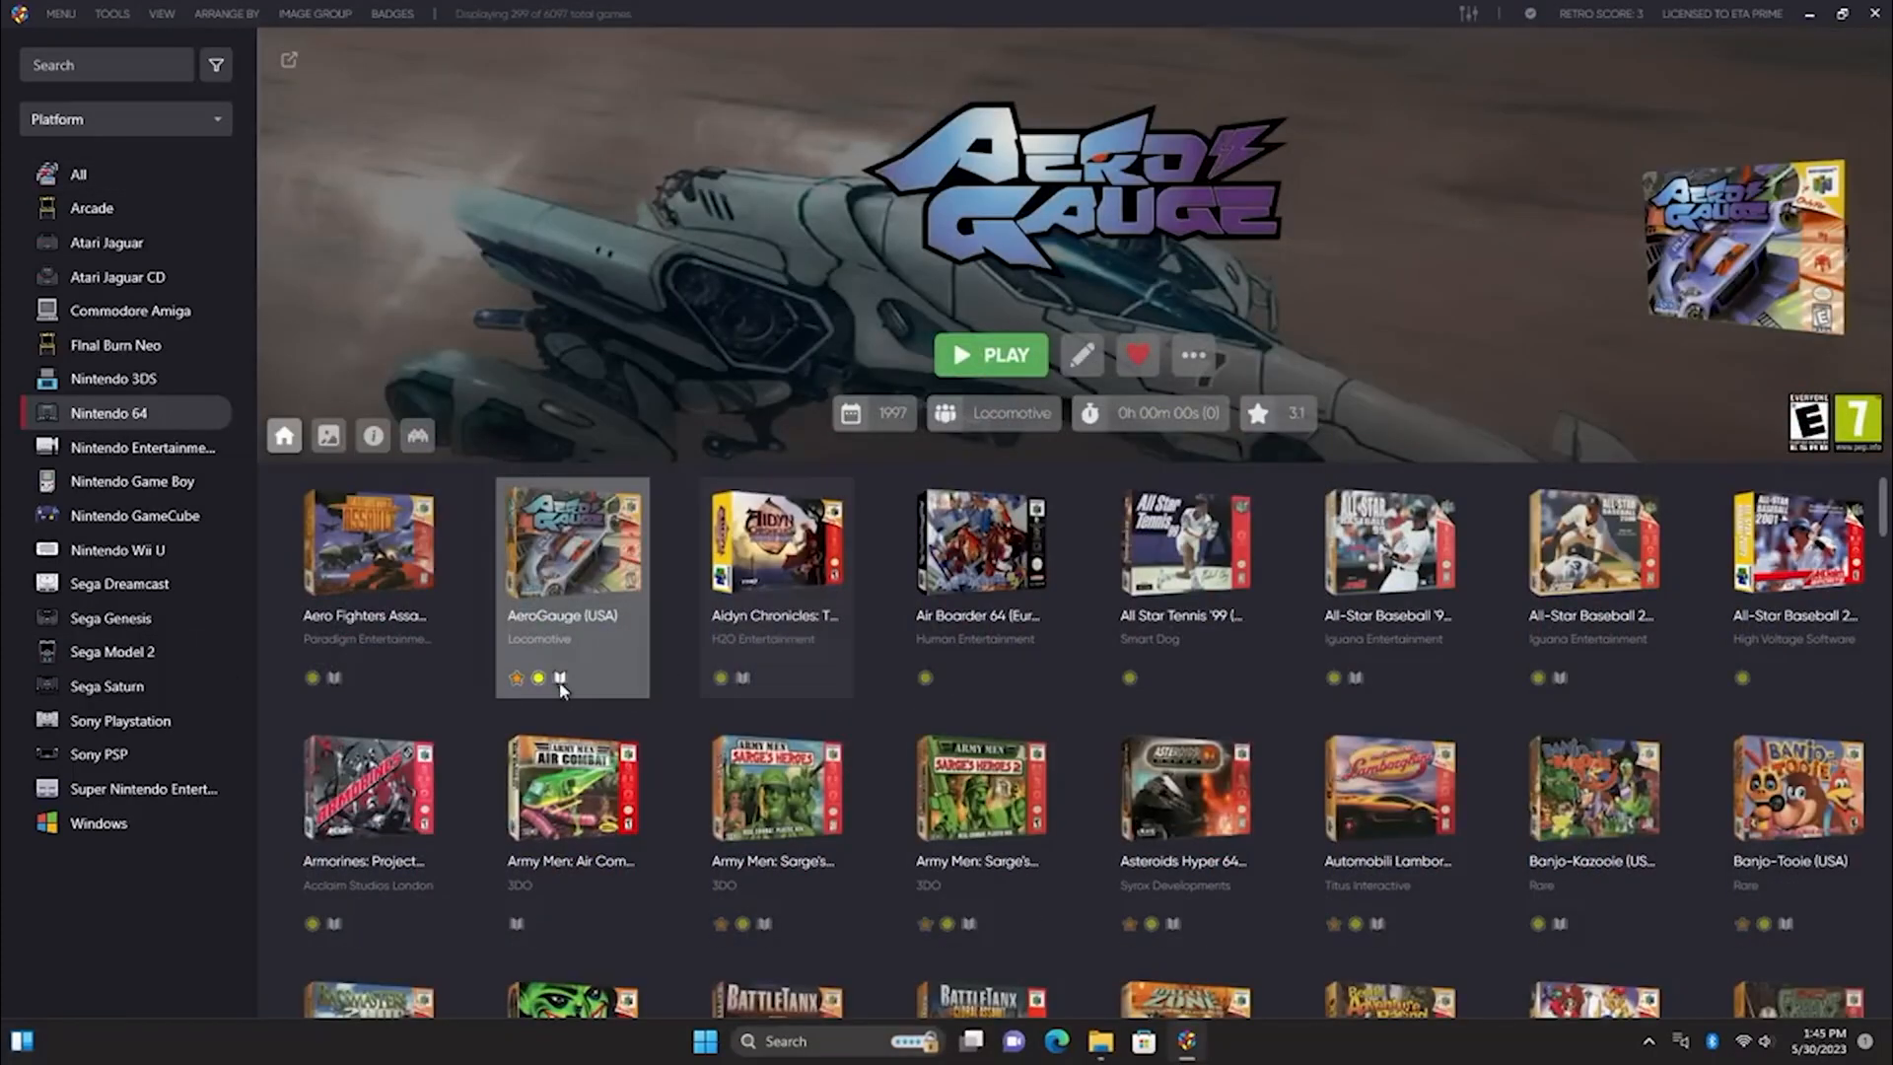
{"action": "left_click", "coordinate": [1193, 355]}
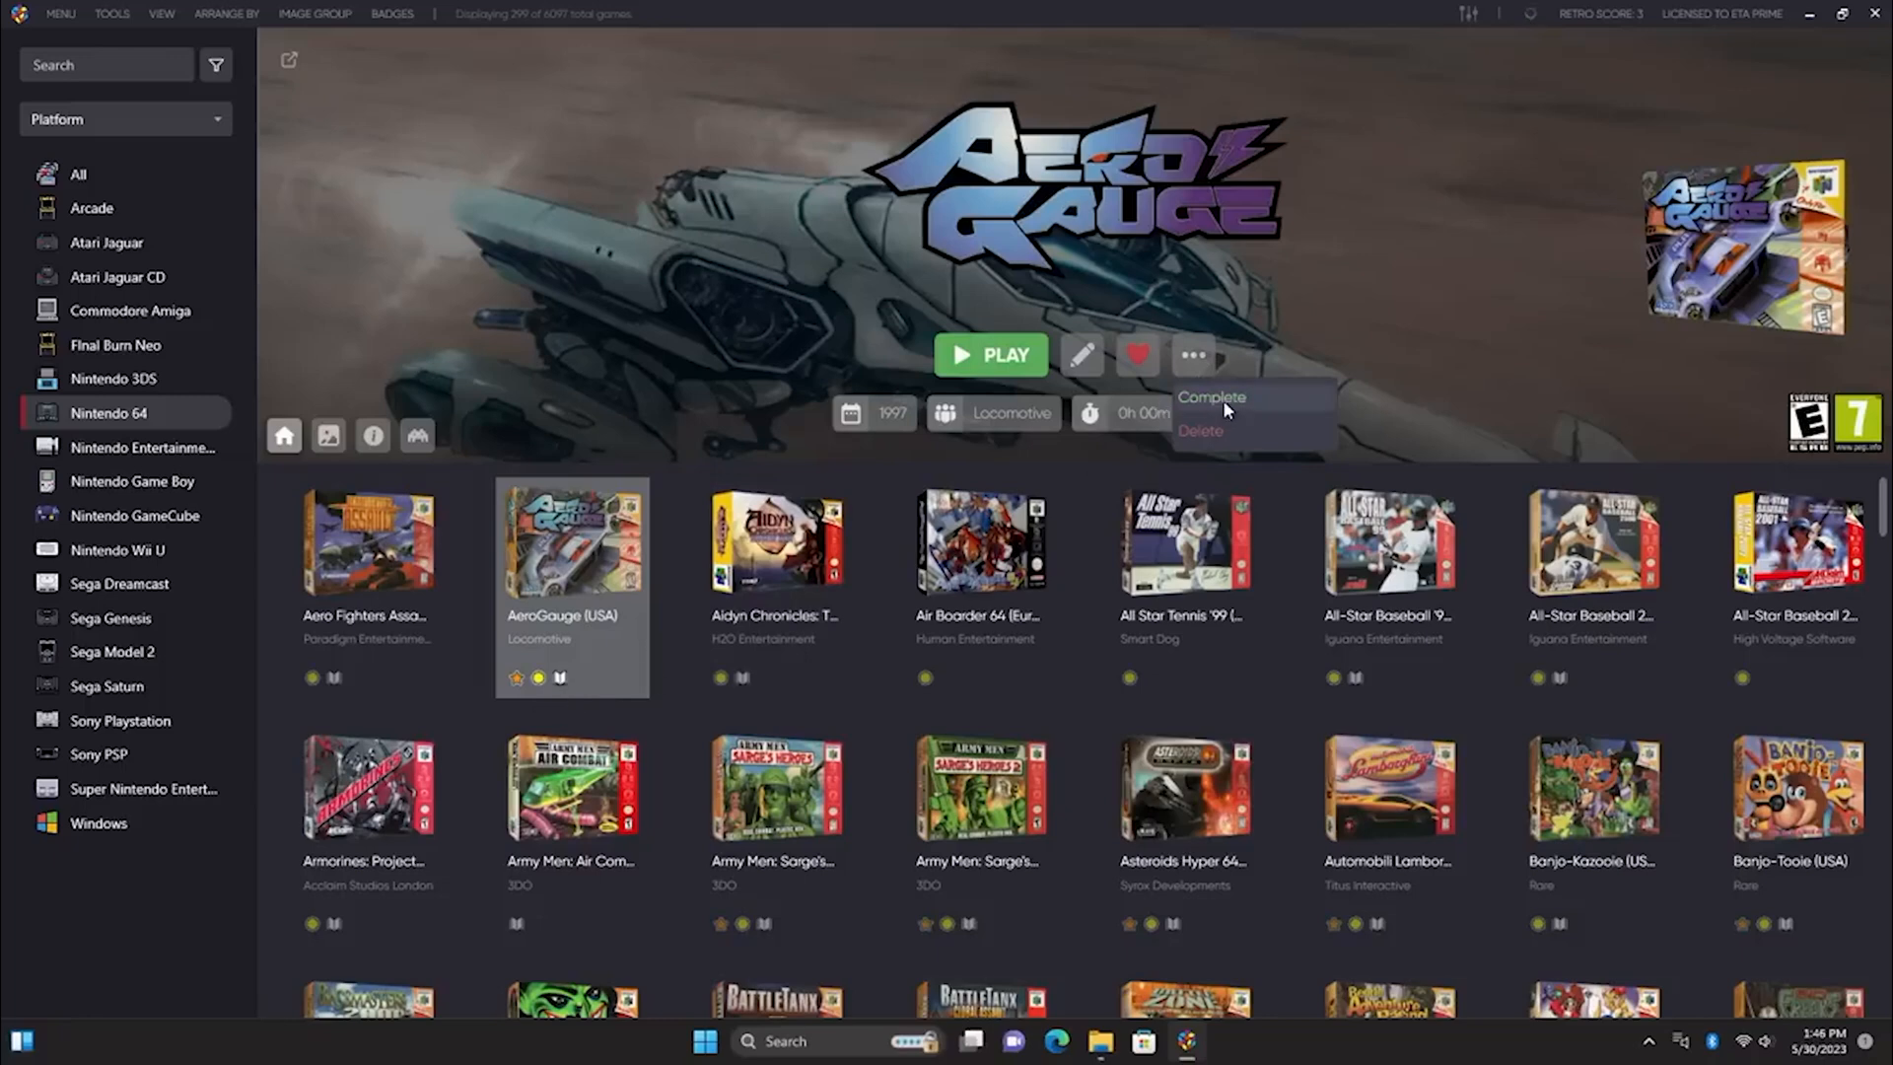
{"action": "left_click", "coordinate": [776, 538]}
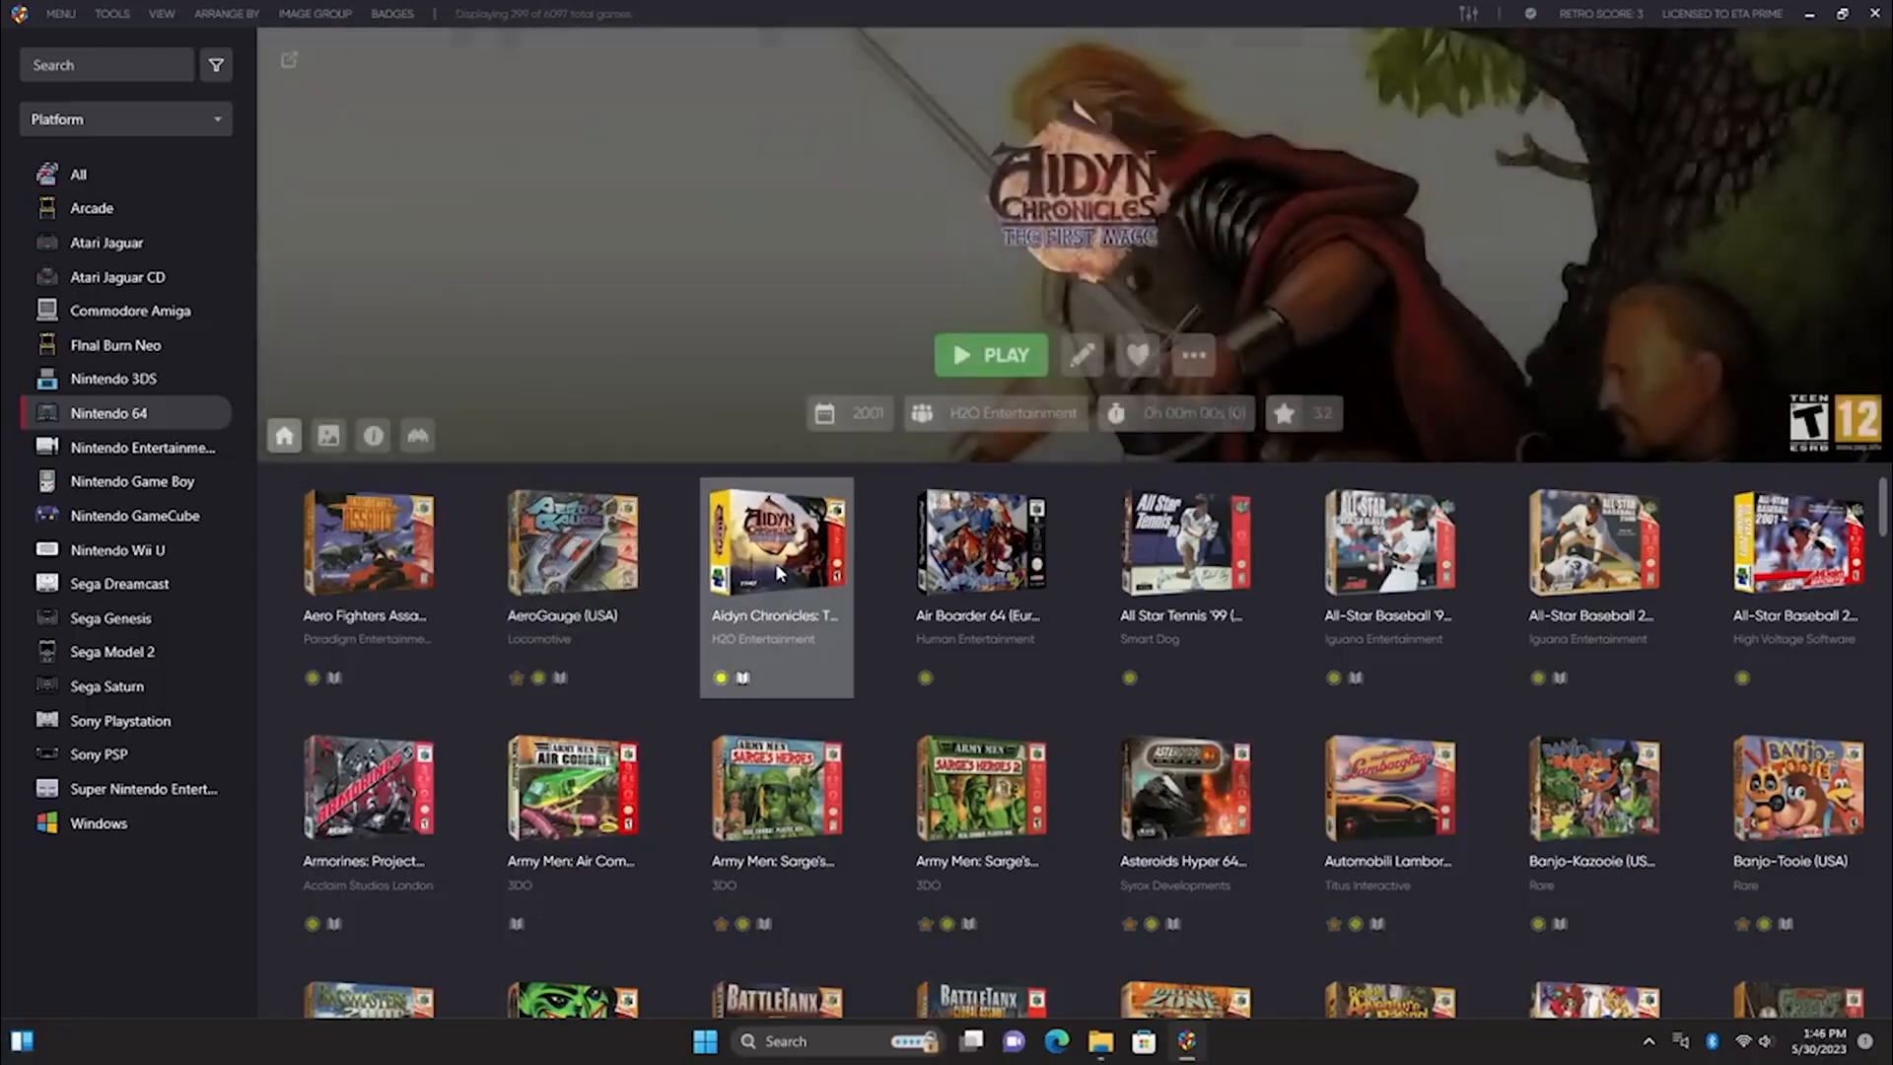
{"action": "left_click", "coordinate": [1193, 355]}
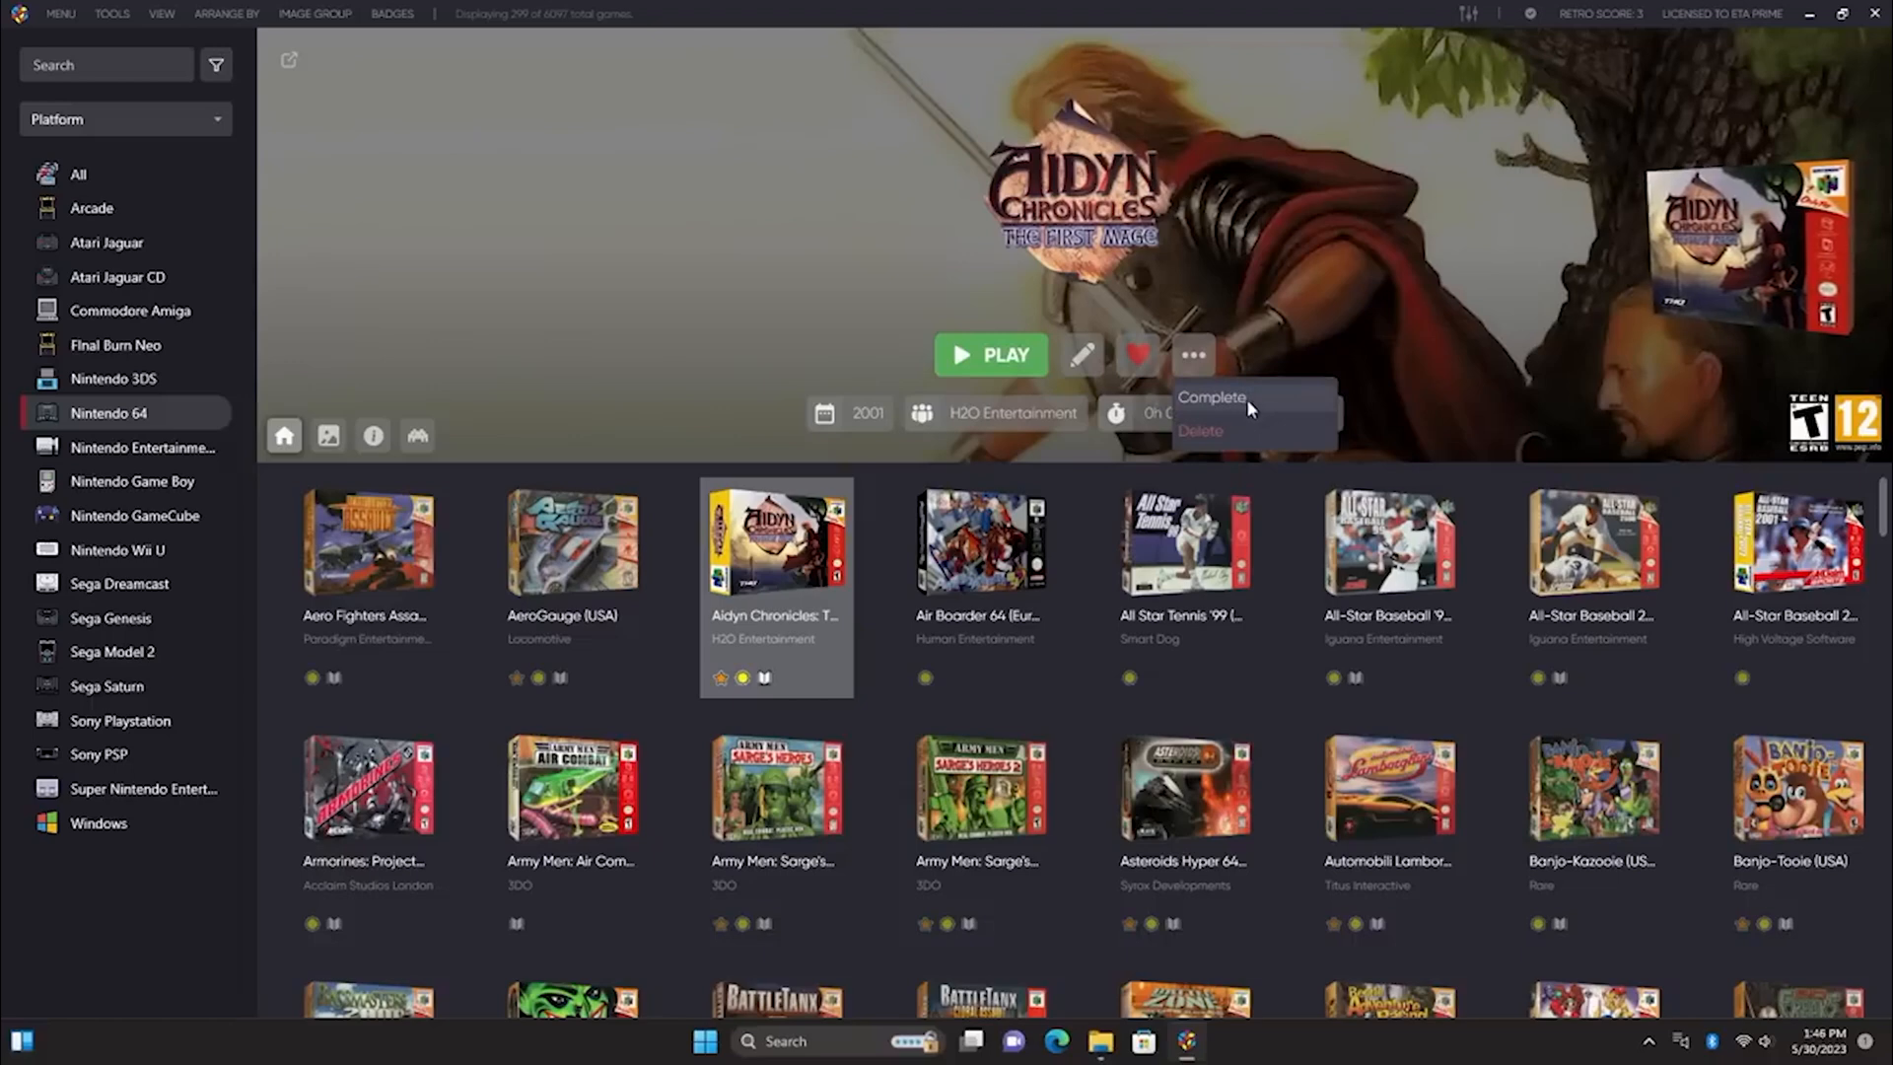
{"action": "left_click", "coordinate": [1211, 398]}
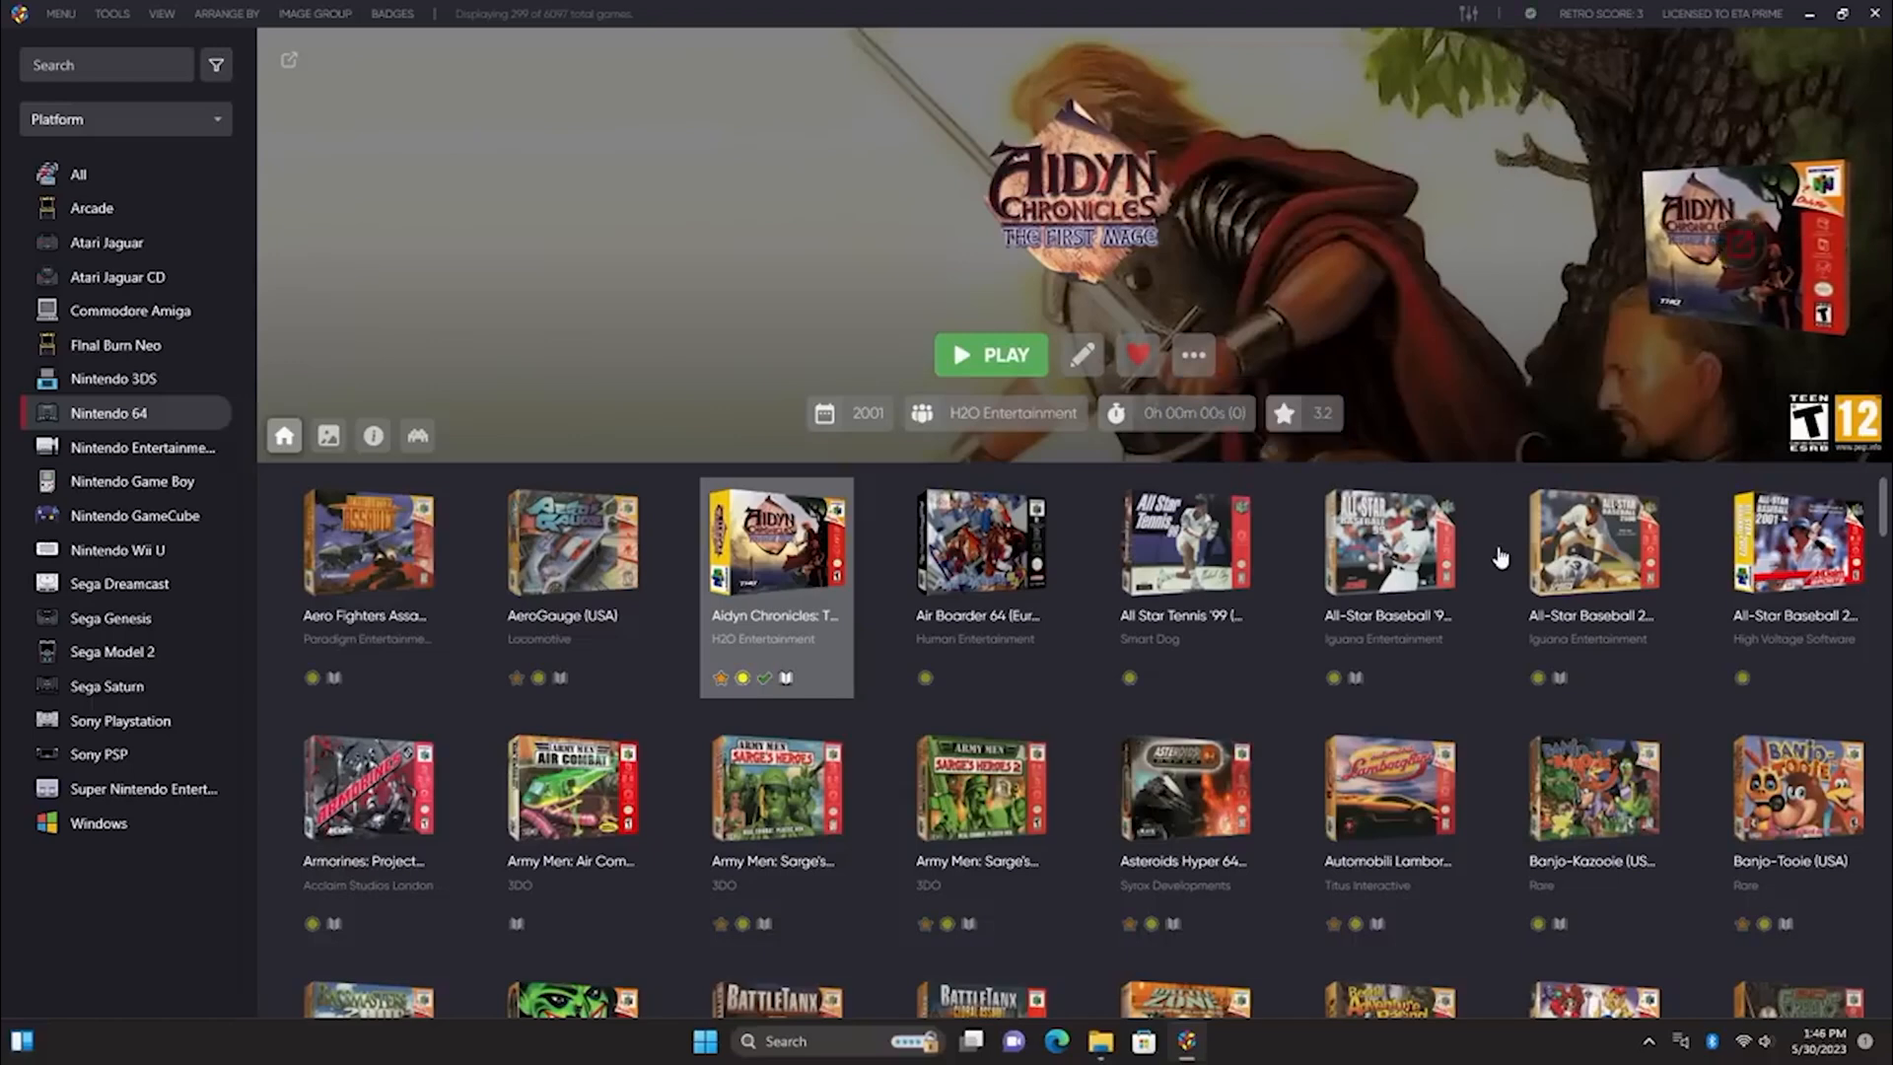
{"action": "left_click", "coordinate": [92, 208]}
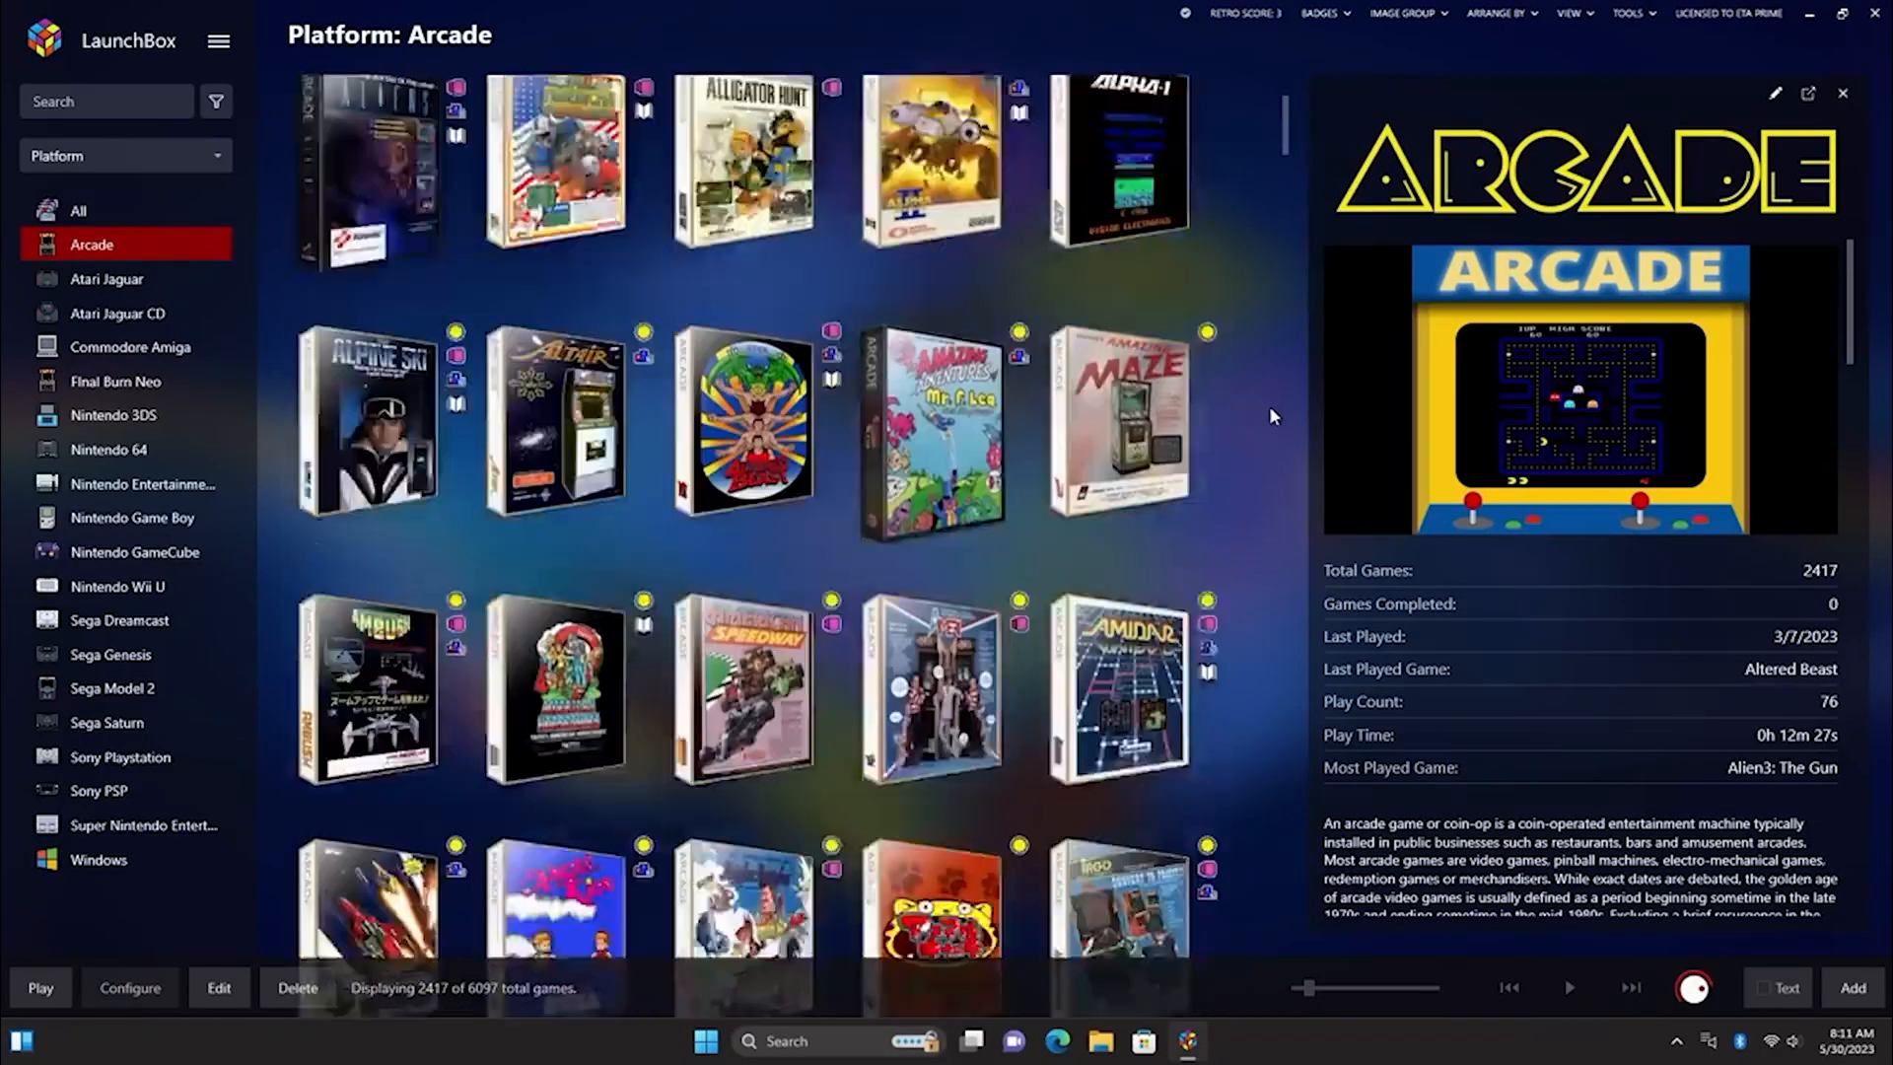
- Scroll through the Arcade platform's 2,417-game grid
{"action": "scroll", "scroll_direction": "down", "scroll_amount": 3}
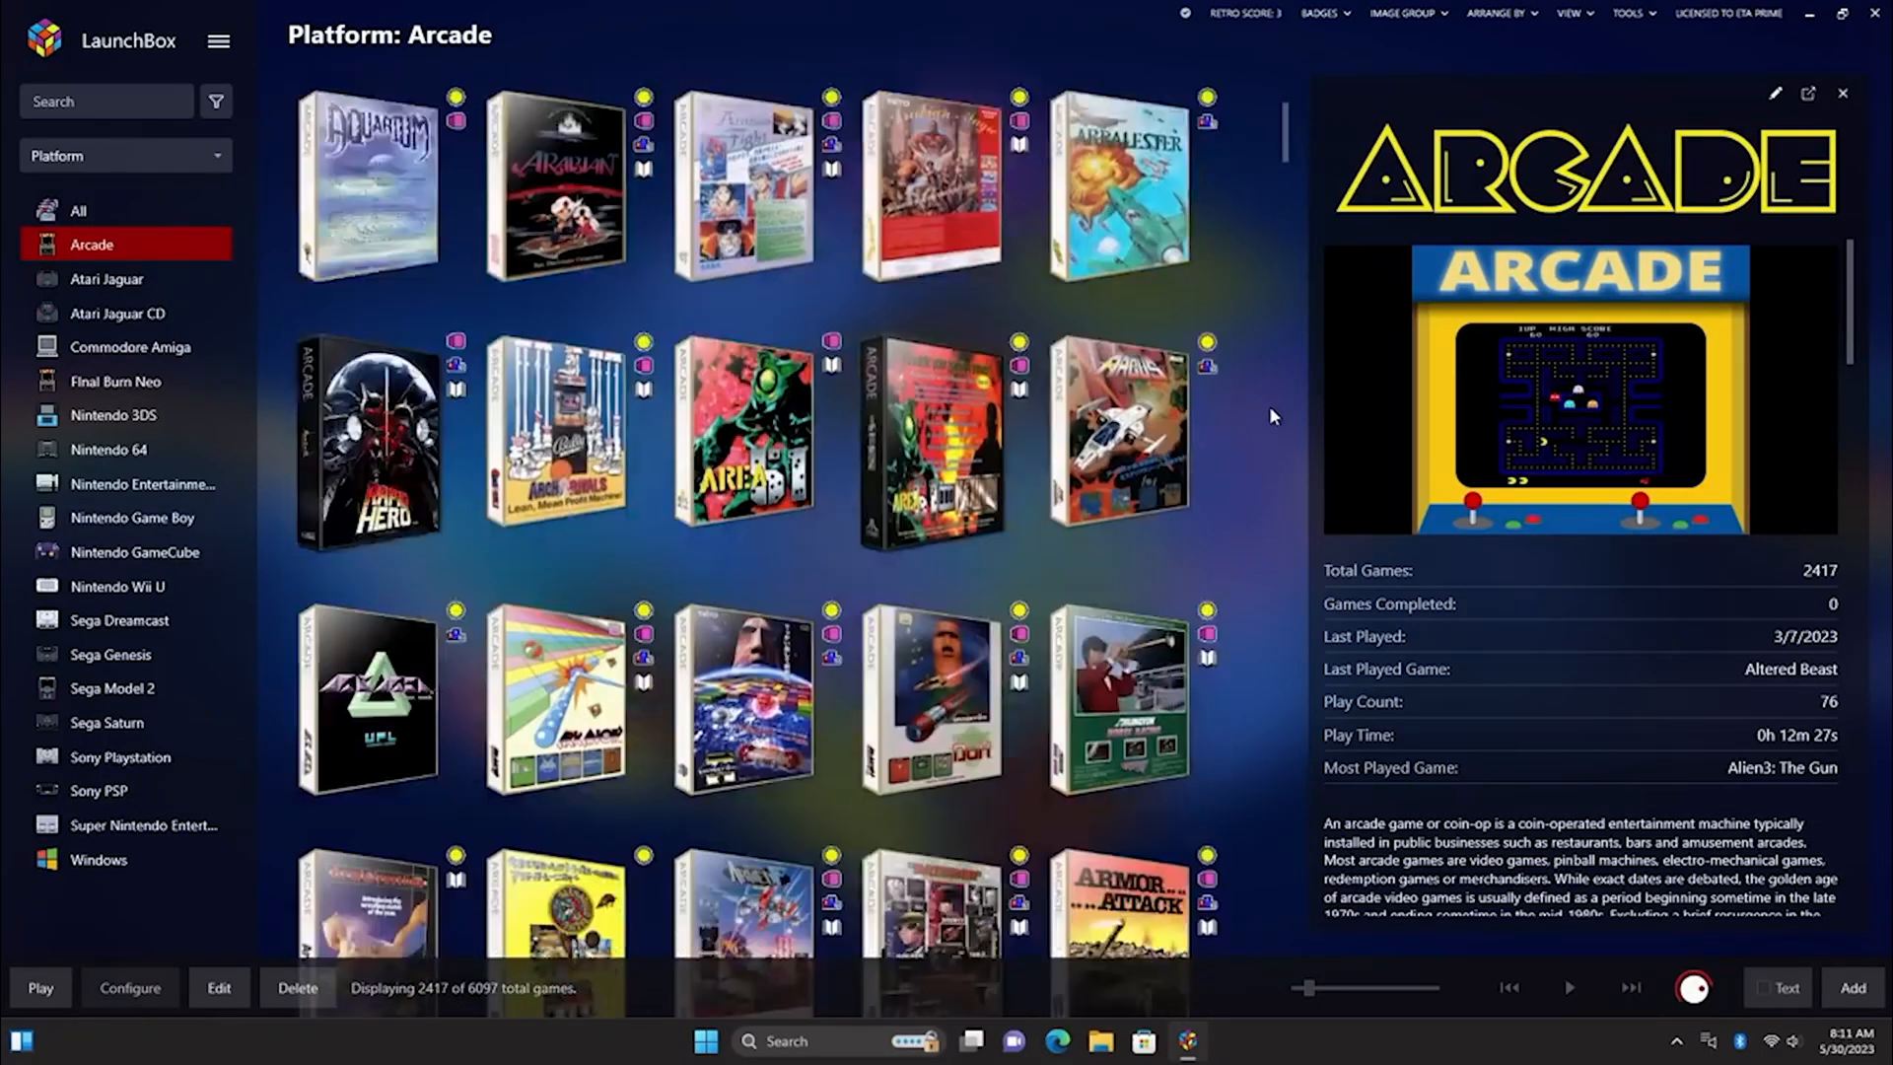
{"action": "scroll", "scroll_direction": "down", "scroll_amount": 3}
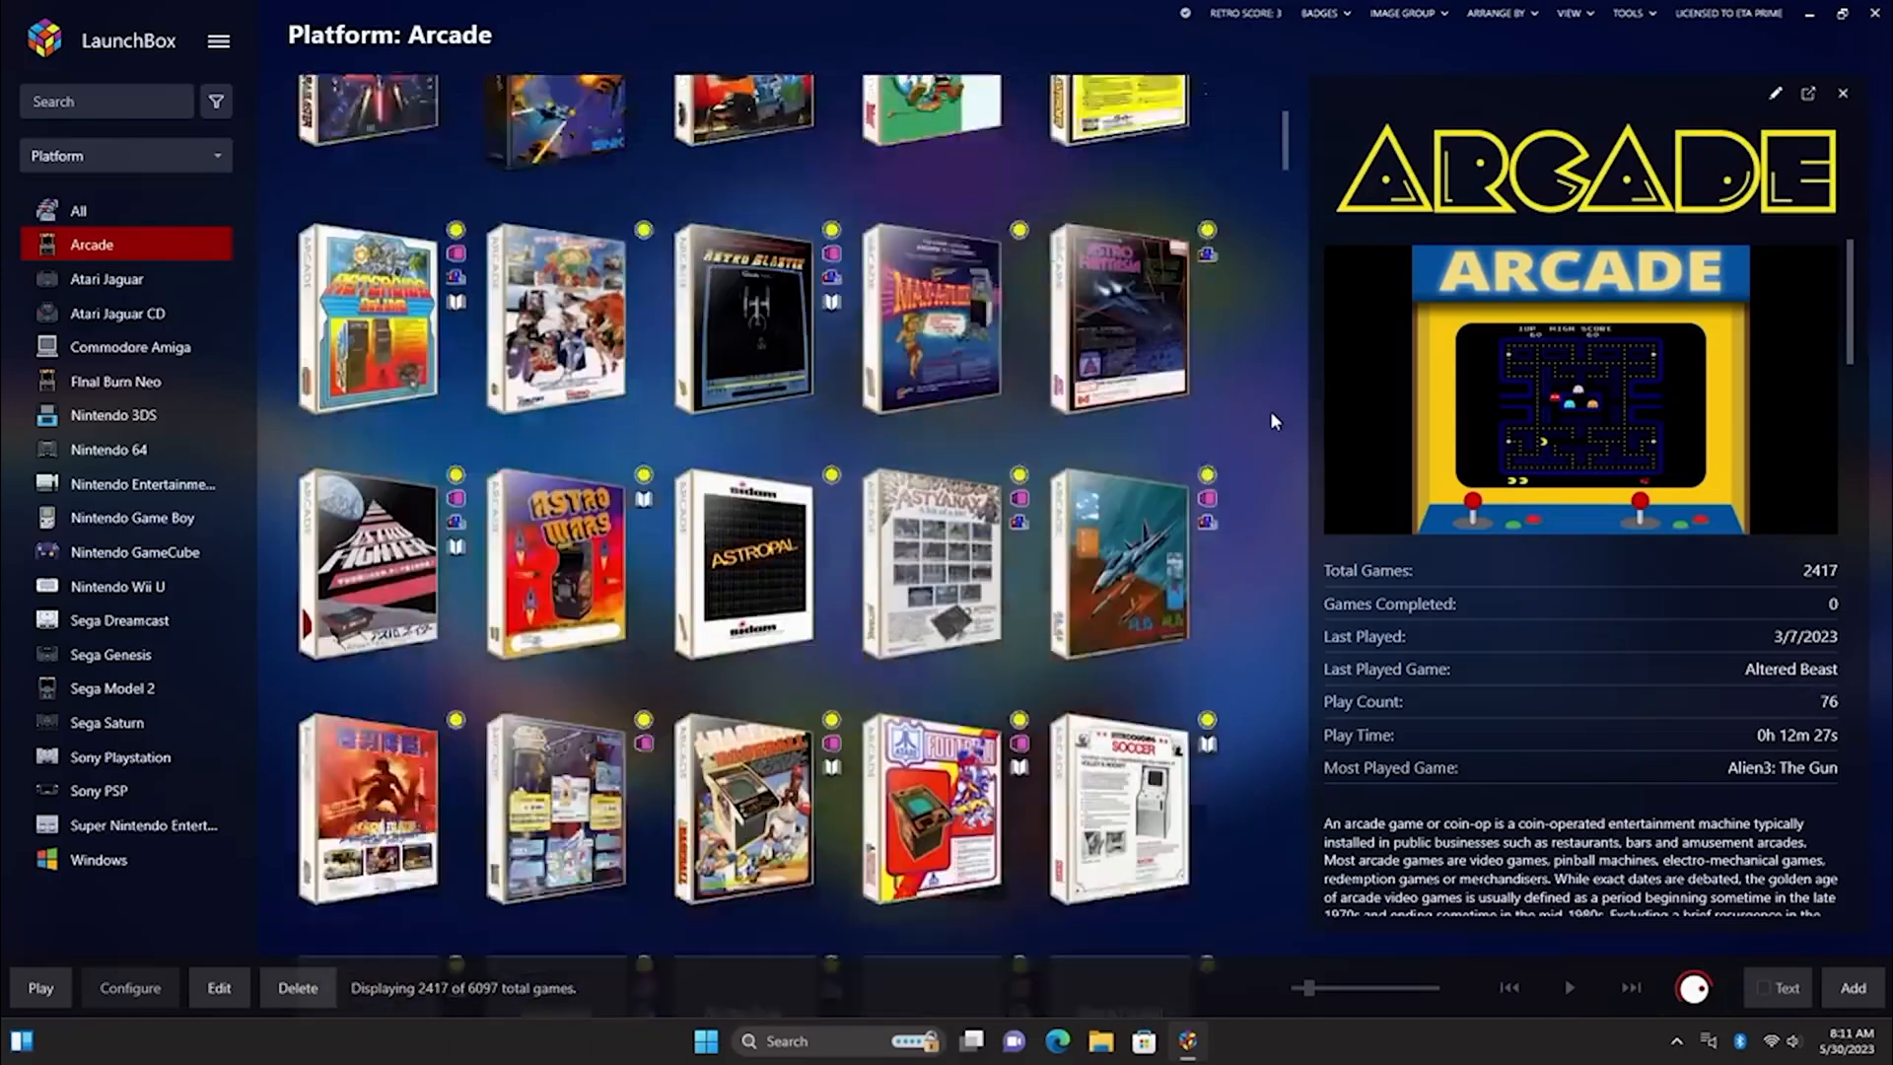
{"action": "scroll", "scroll_direction": "down", "scroll_amount": 3}
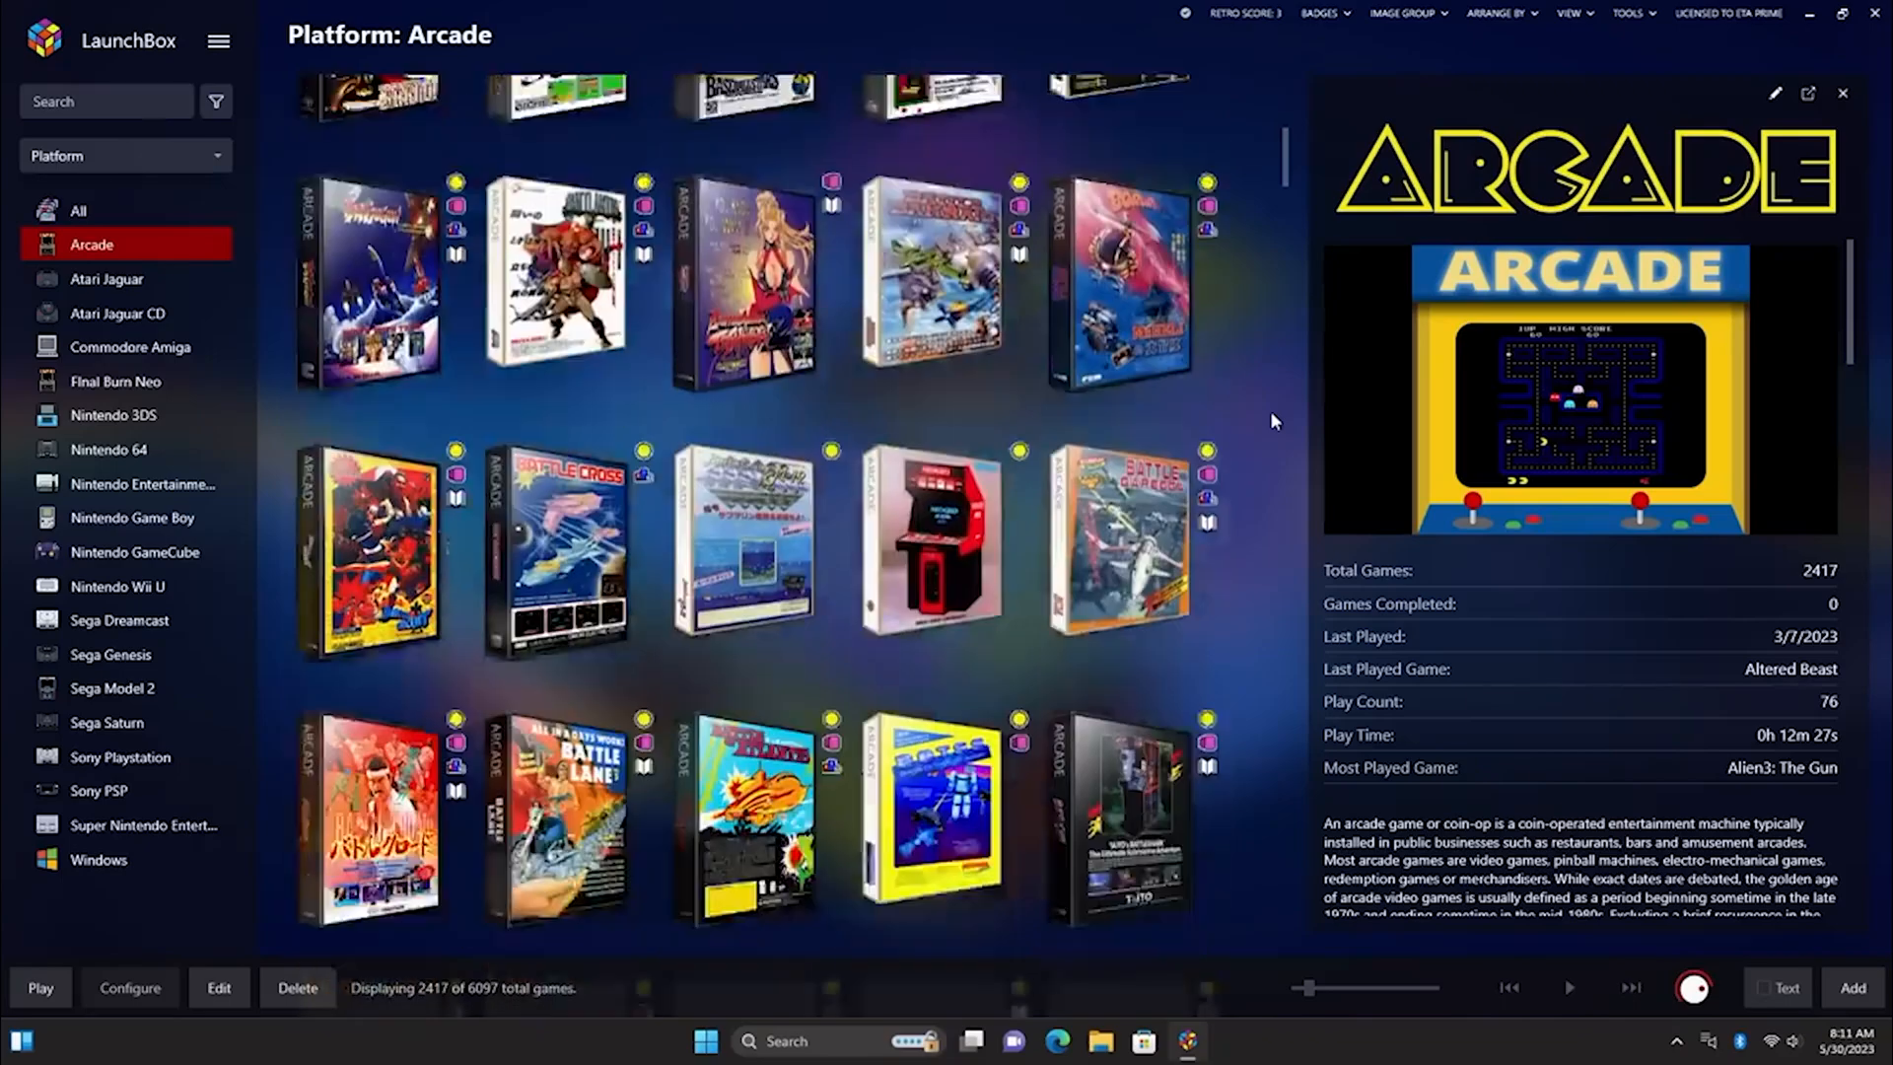
{"action": "scroll", "scroll_direction": "down", "scroll_amount": 3}
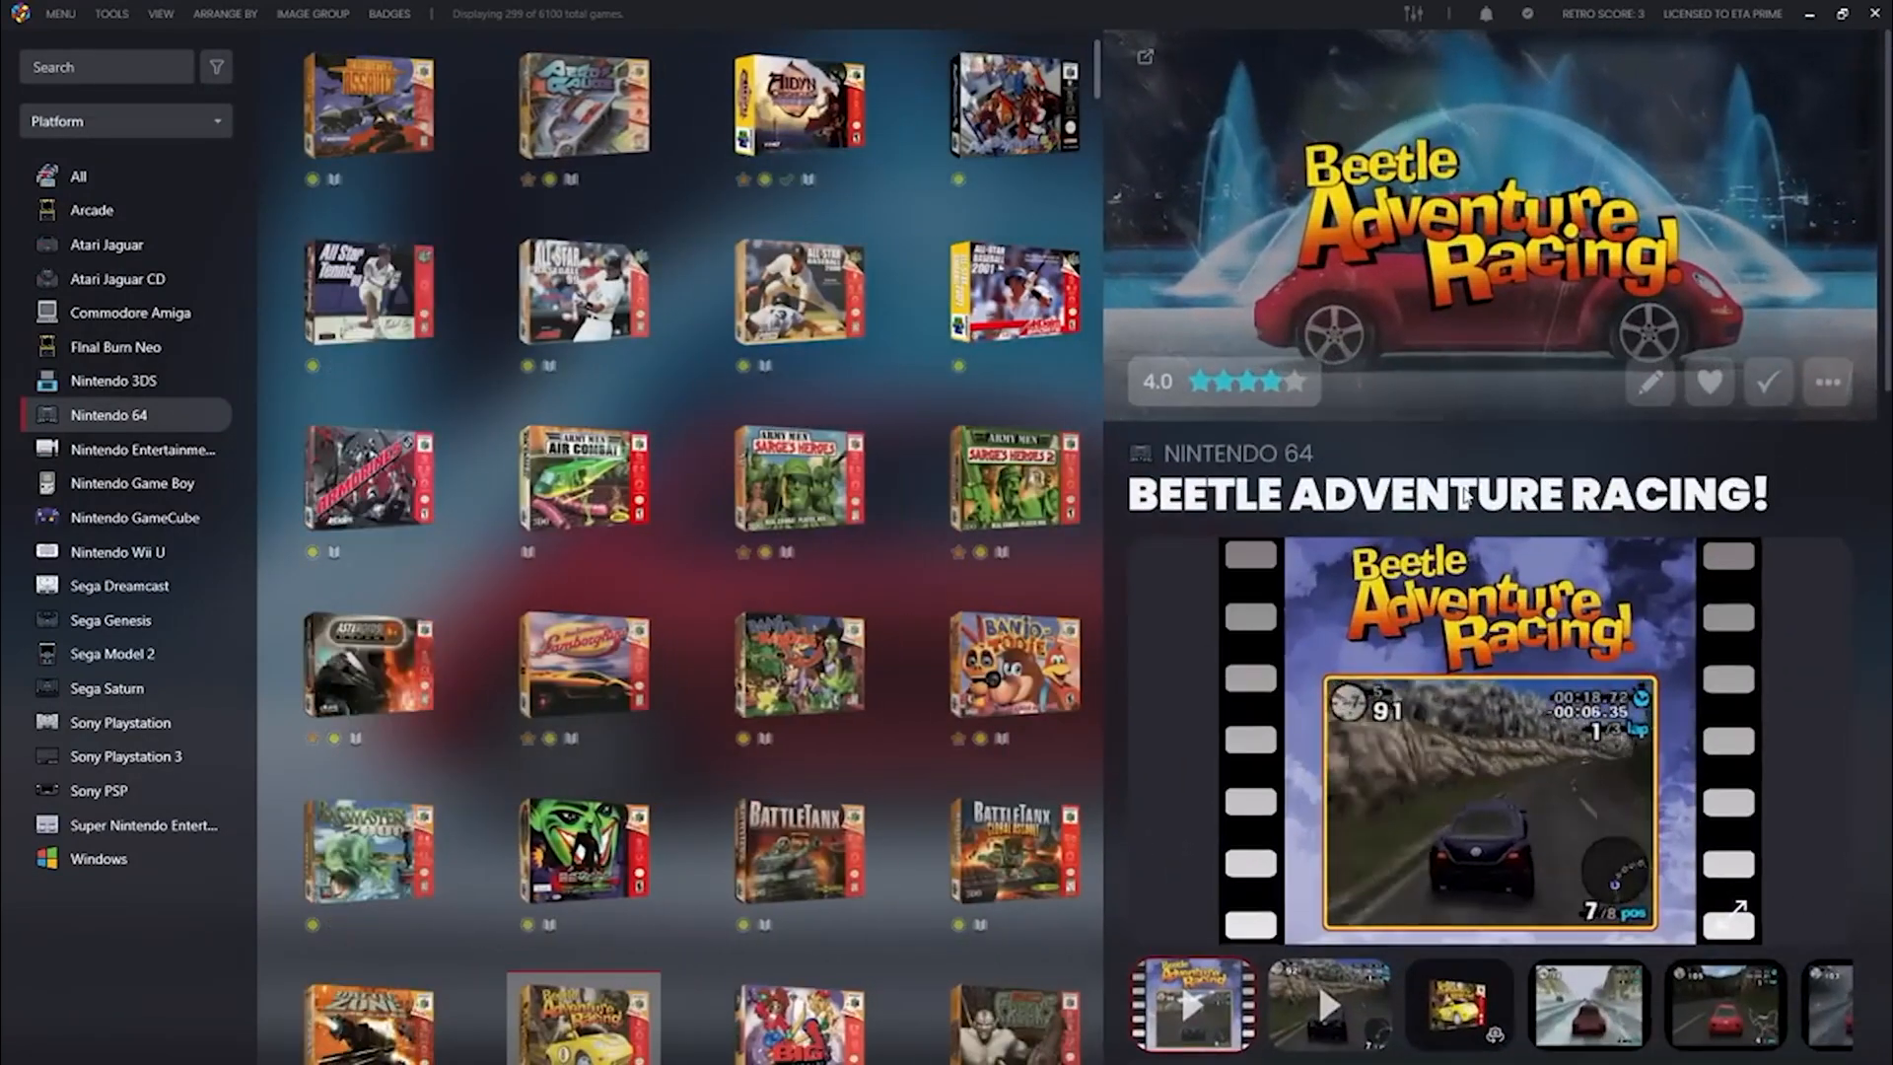
- Drag the grid/details splitter left to widen the Nintendo 64 details pane
{"action": "scroll", "scroll_direction": "down", "scroll_amount": 3}
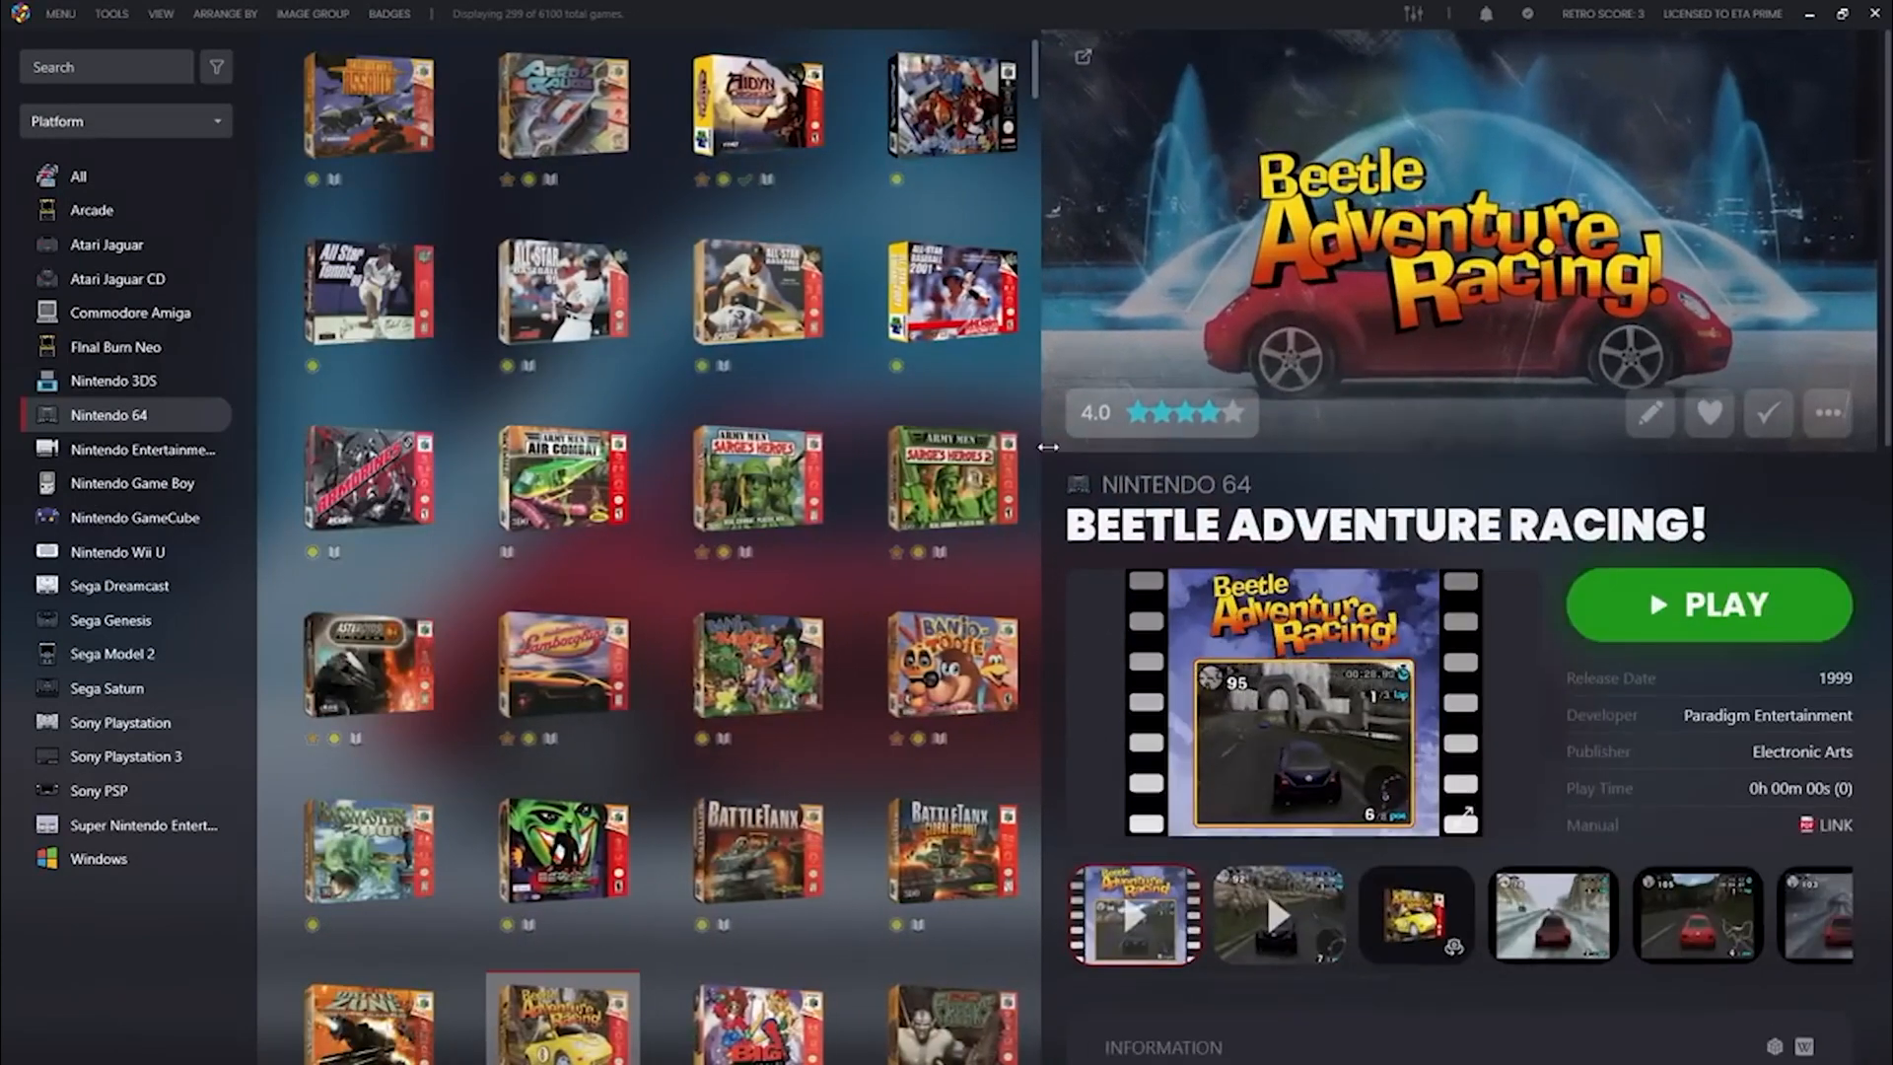
{"action": "left_click_drag", "start_coordinate": [1048, 446], "coordinate": [1069, 456]}
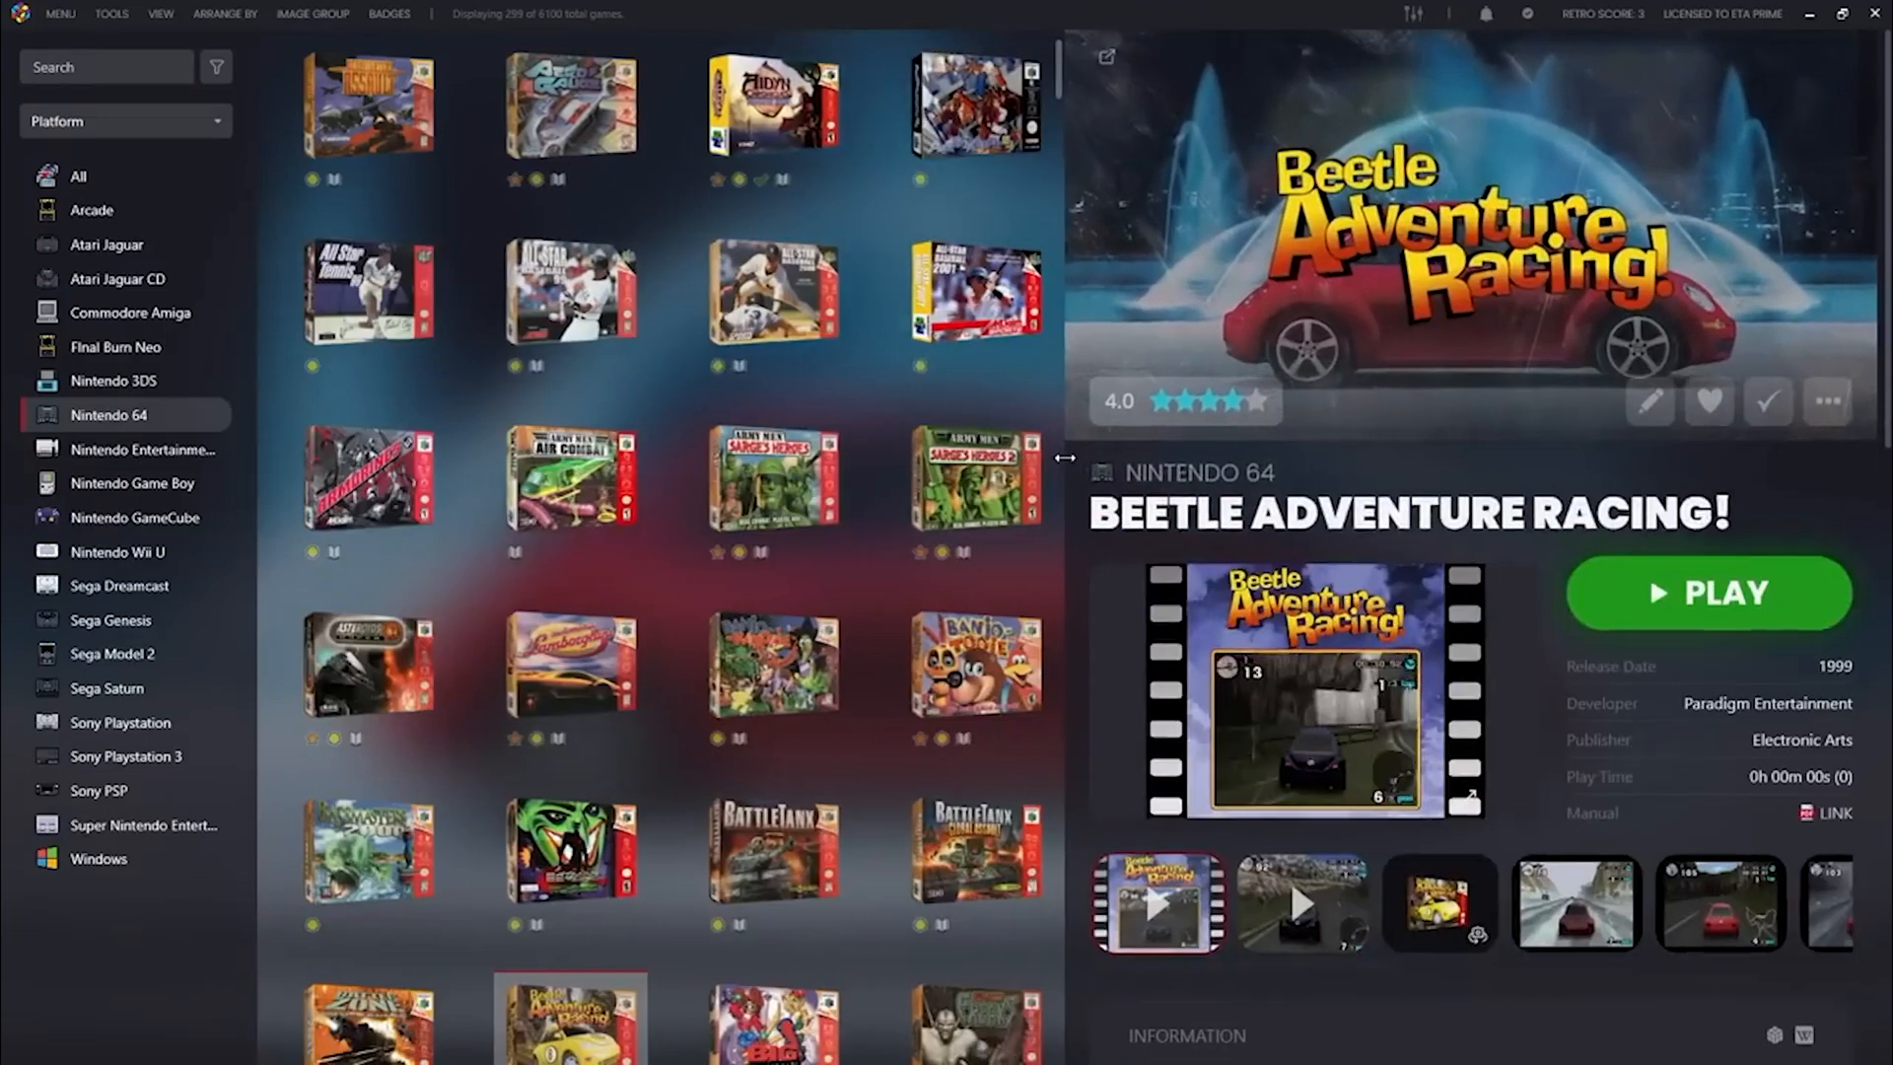
{"action": "left_click", "coordinate": [98, 858]}
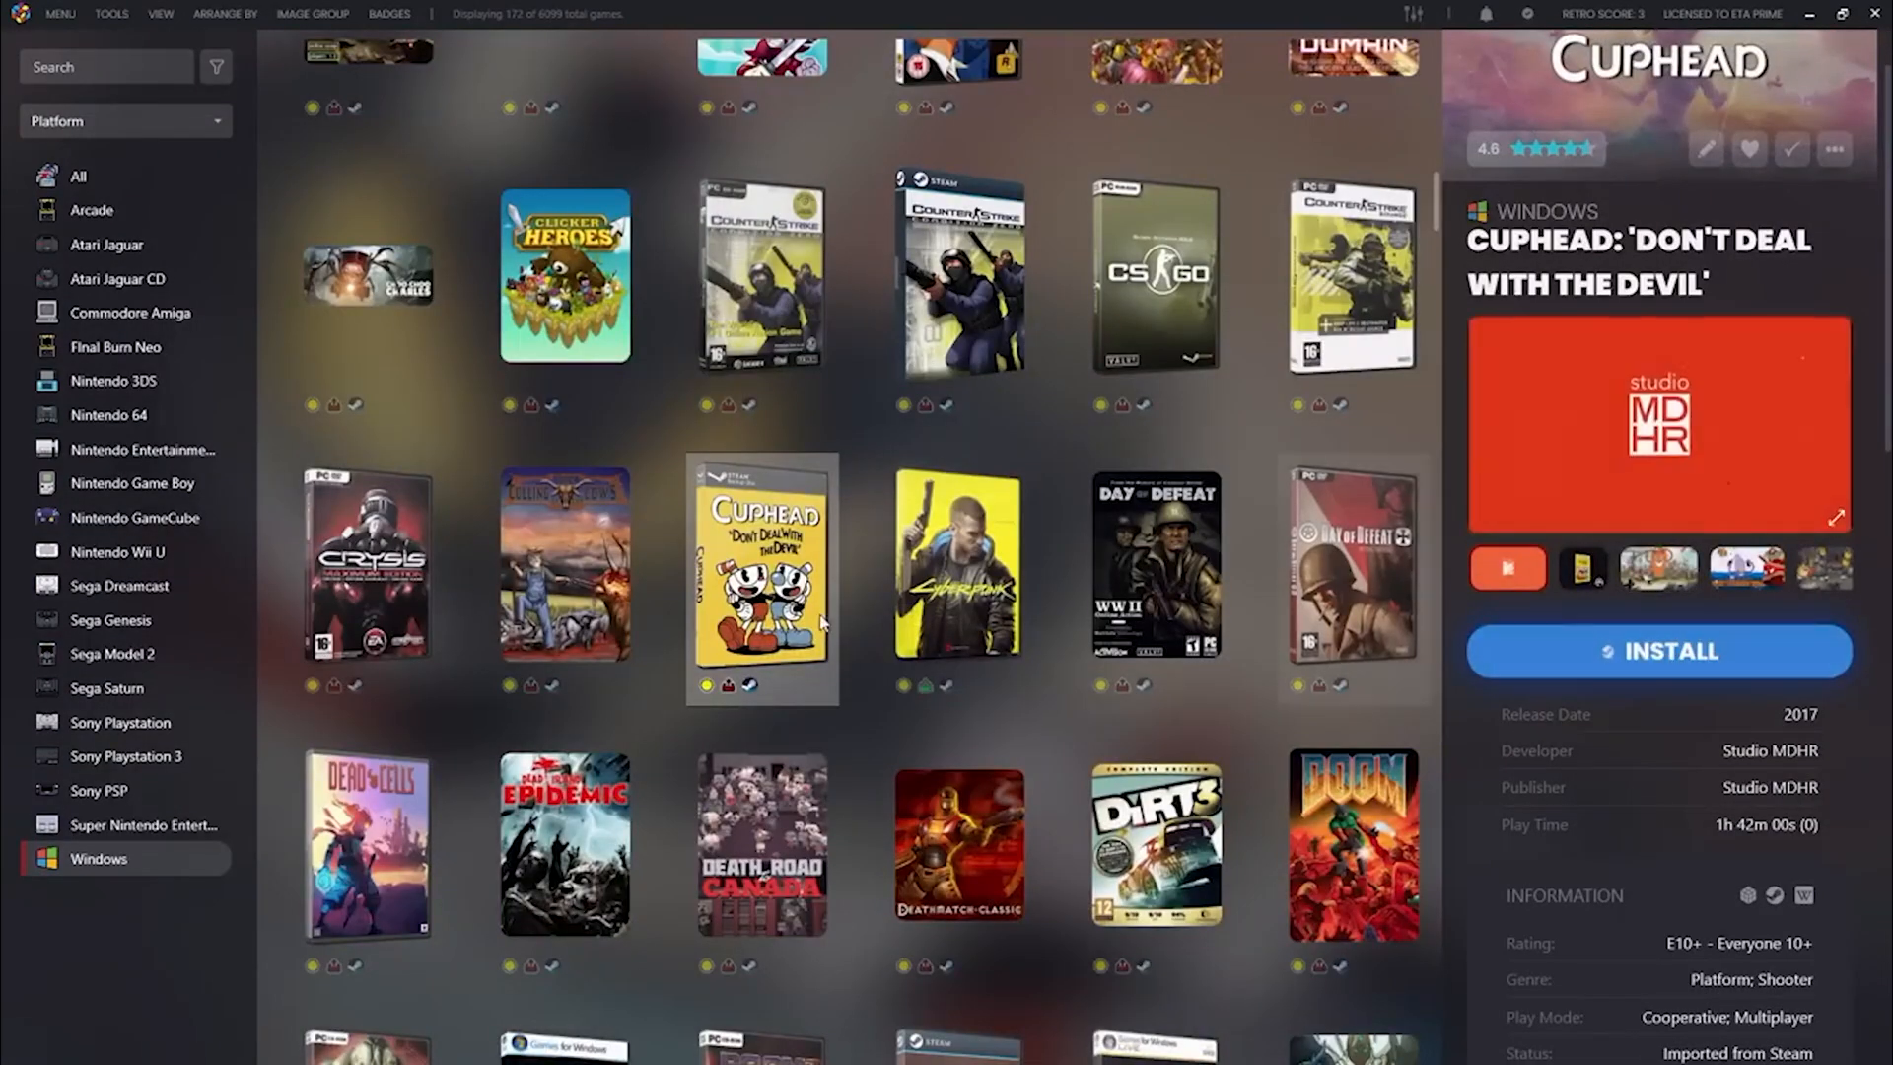
- Install Cuphead from its Steam storefront onto the local drive
{"action": "right_click", "coordinate": [762, 580]}
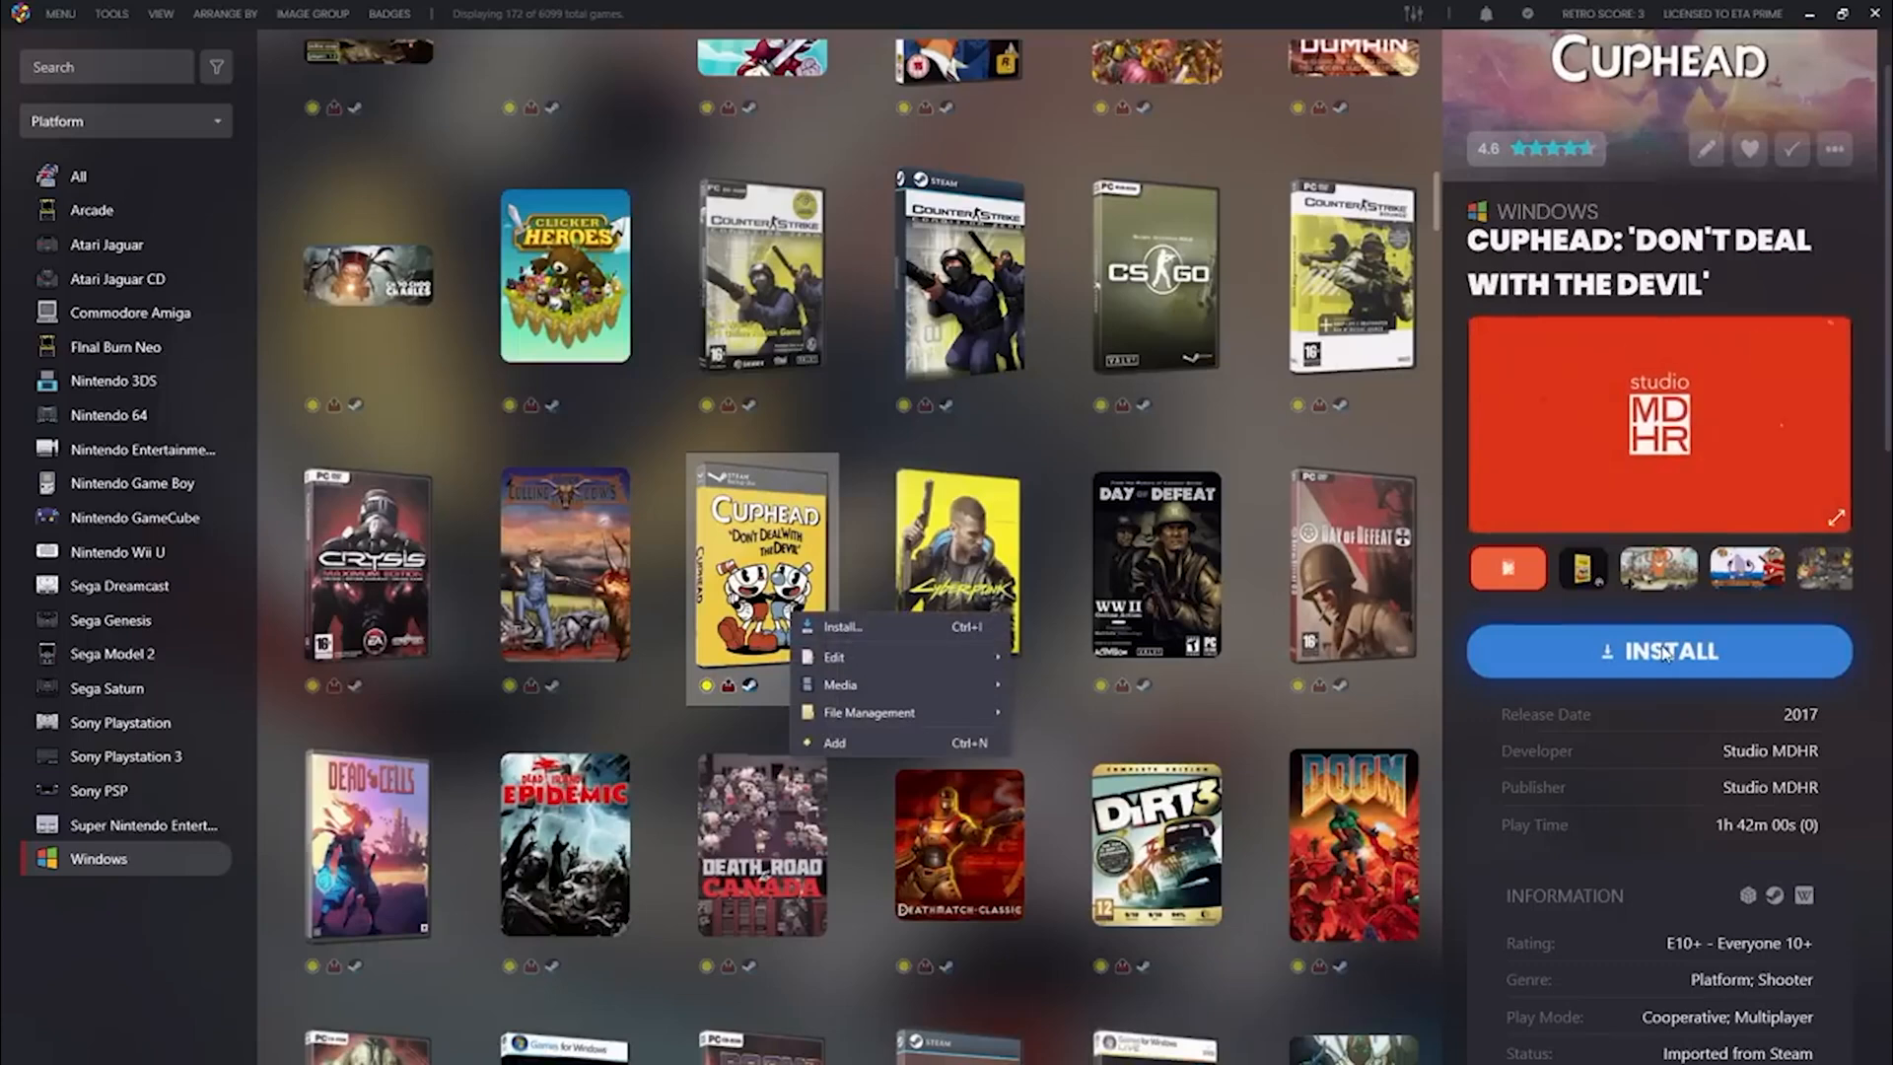
{"action": "left_click", "coordinate": [843, 627]}
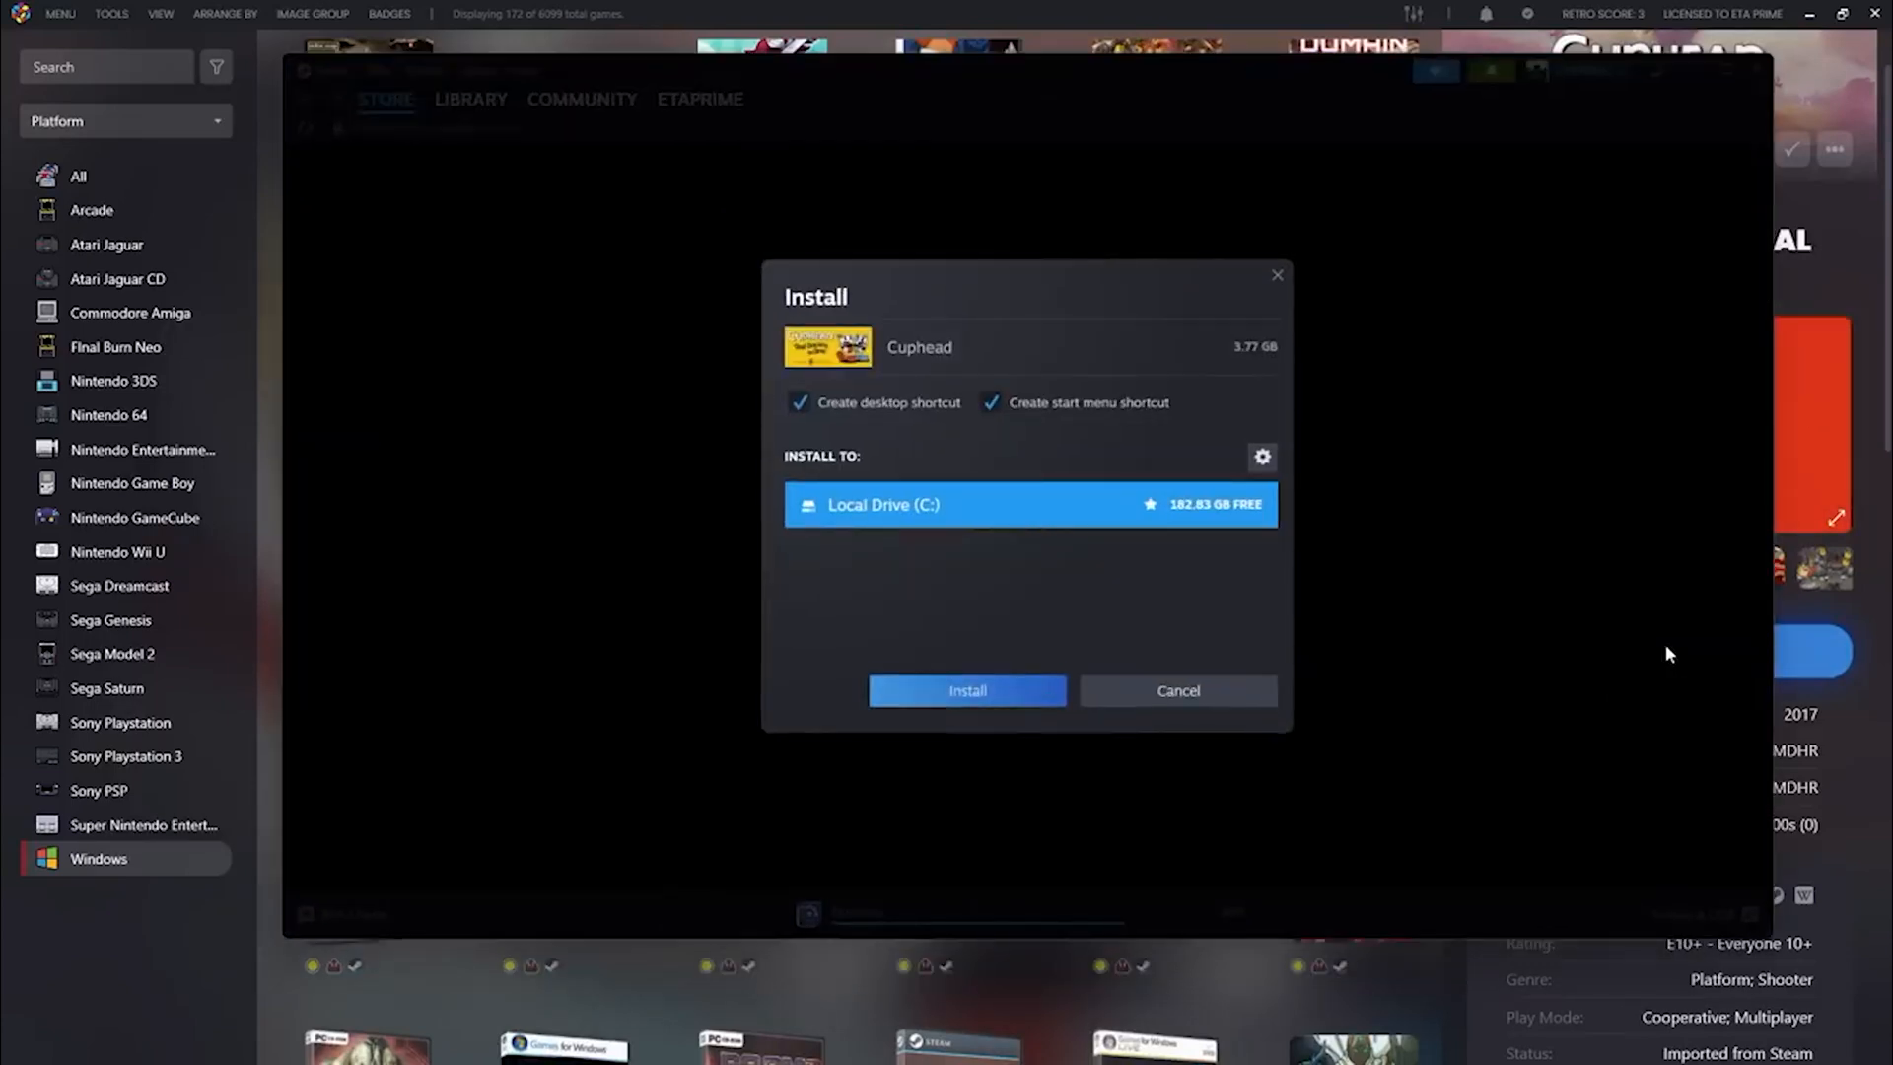
{"action": "left_click", "coordinate": [966, 689]}
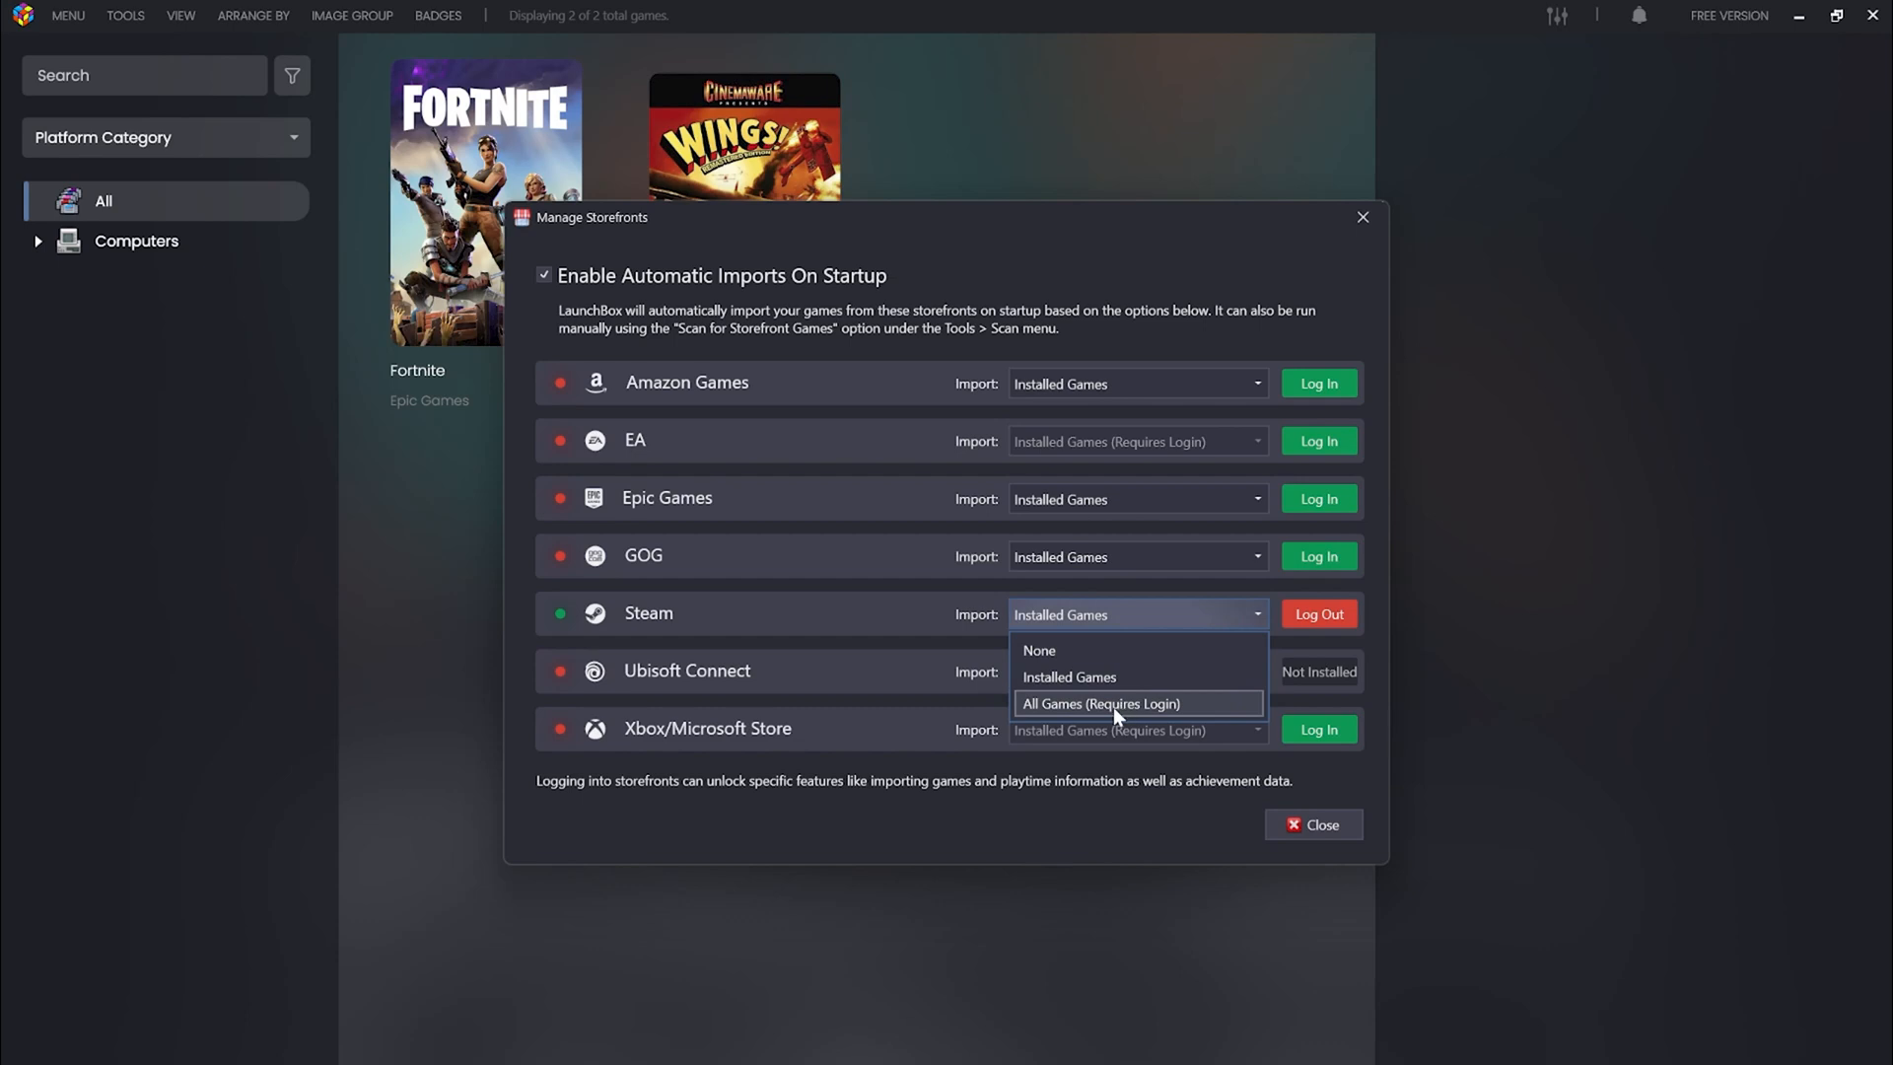
- Set Steam's import to All Games, then open Tools > Options
{"action": "left_click", "coordinate": [1099, 704]}
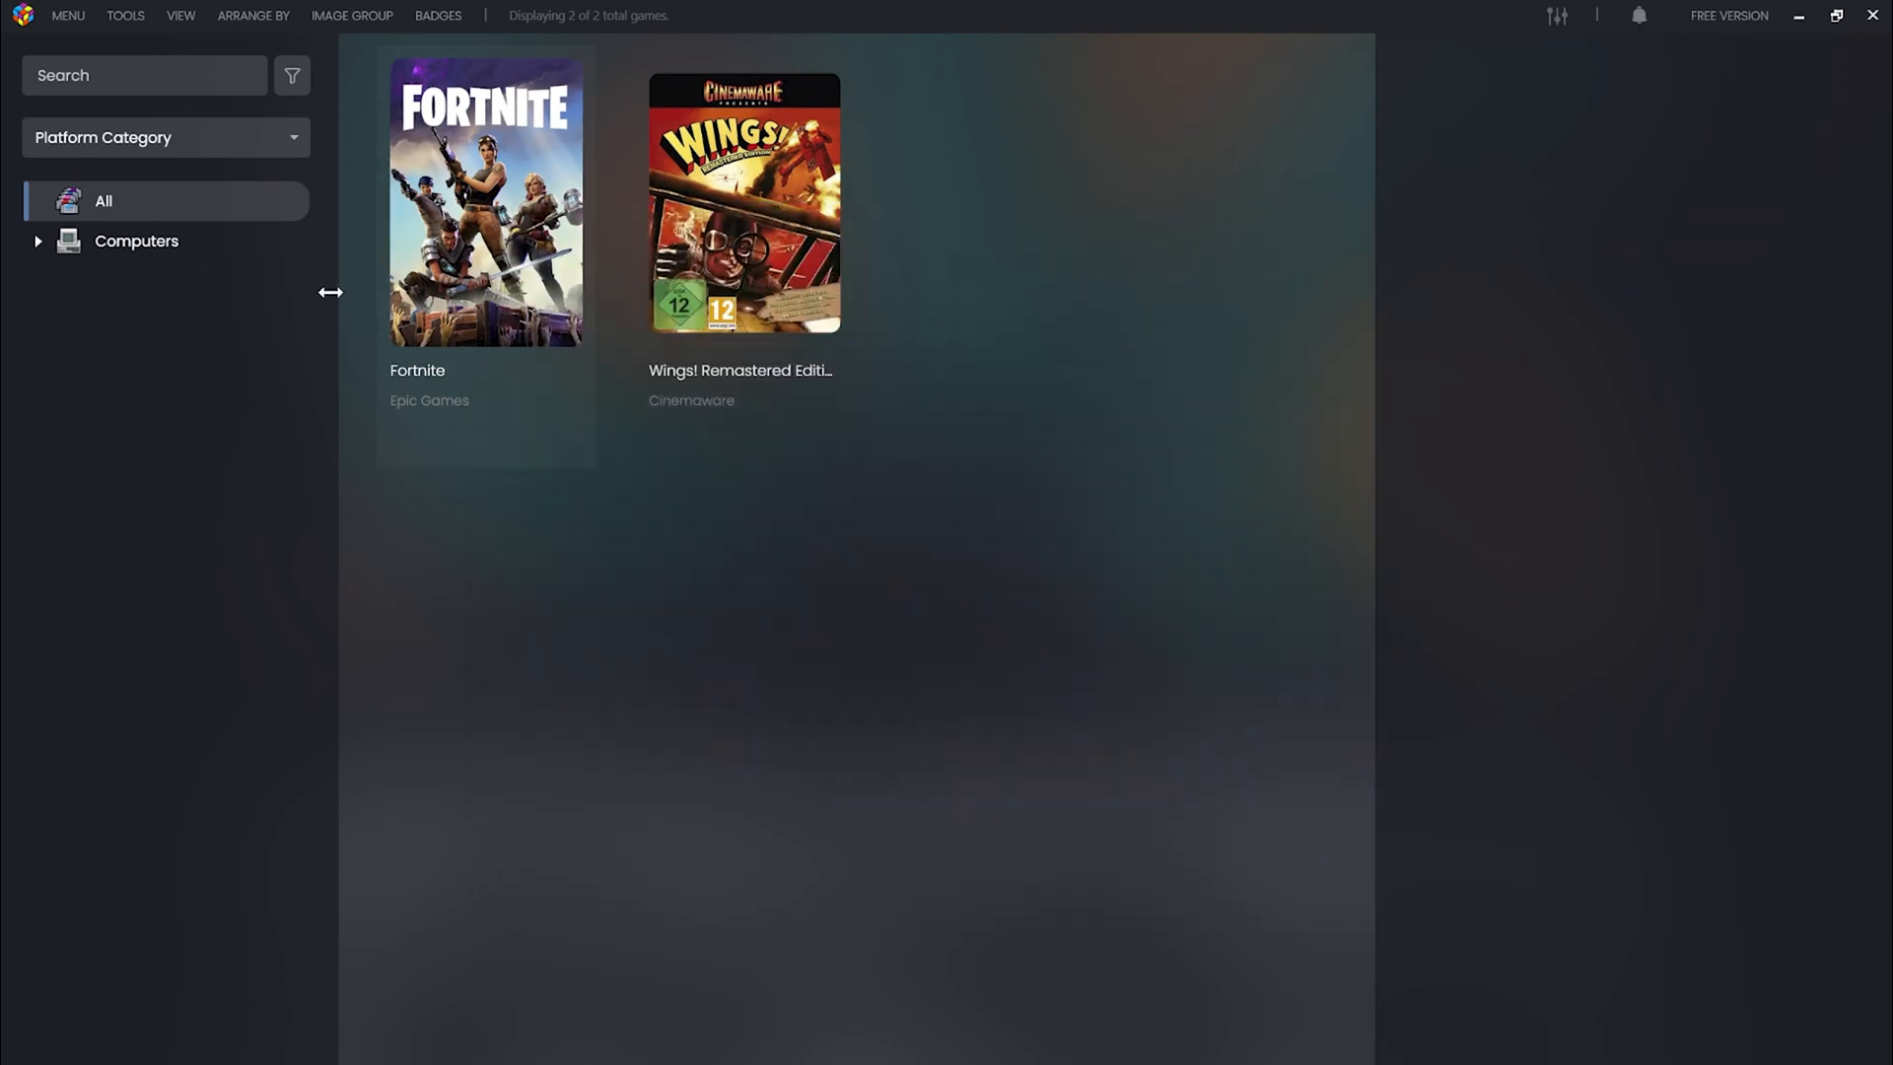
{"action": "left_click", "coordinate": [124, 16]}
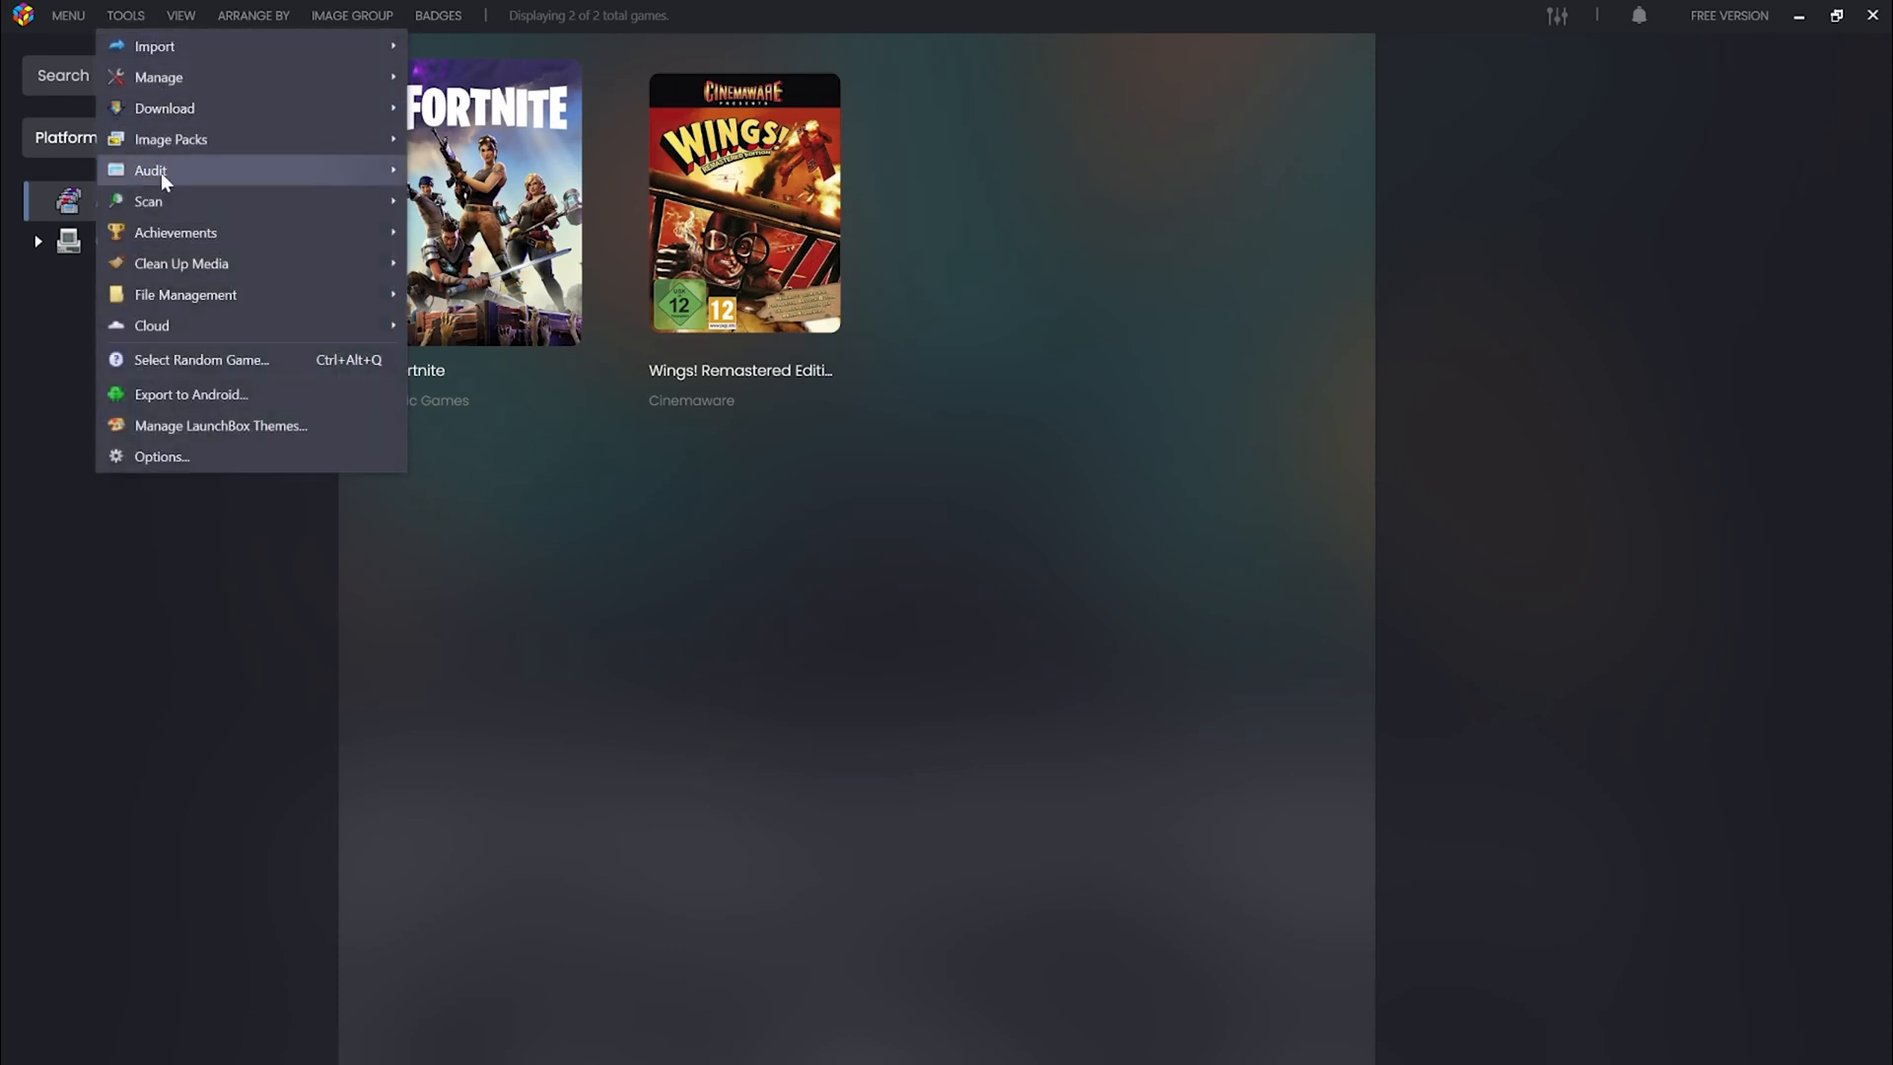
{"action": "left_click", "coordinate": [149, 201]}
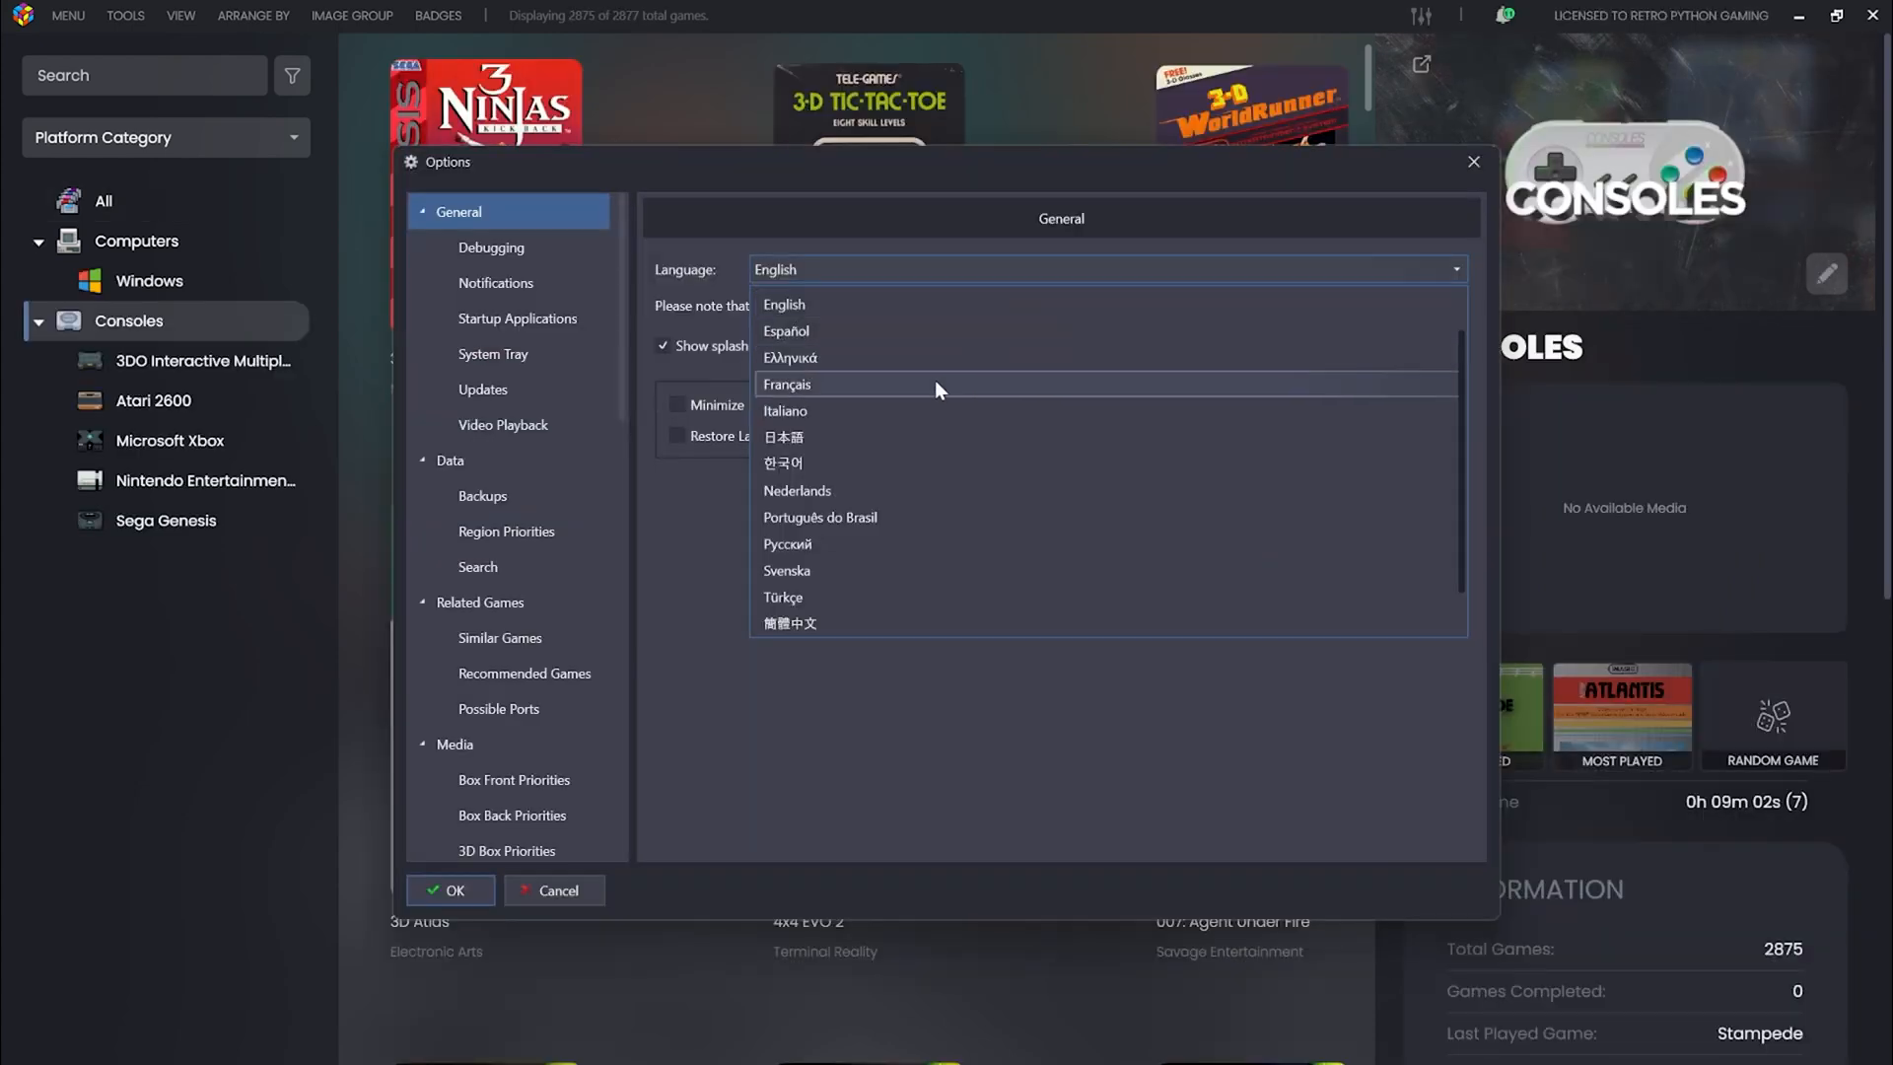
- Choose Türkçe as the interface language in General options and confirm
{"action": "left_click", "coordinate": [782, 597]}
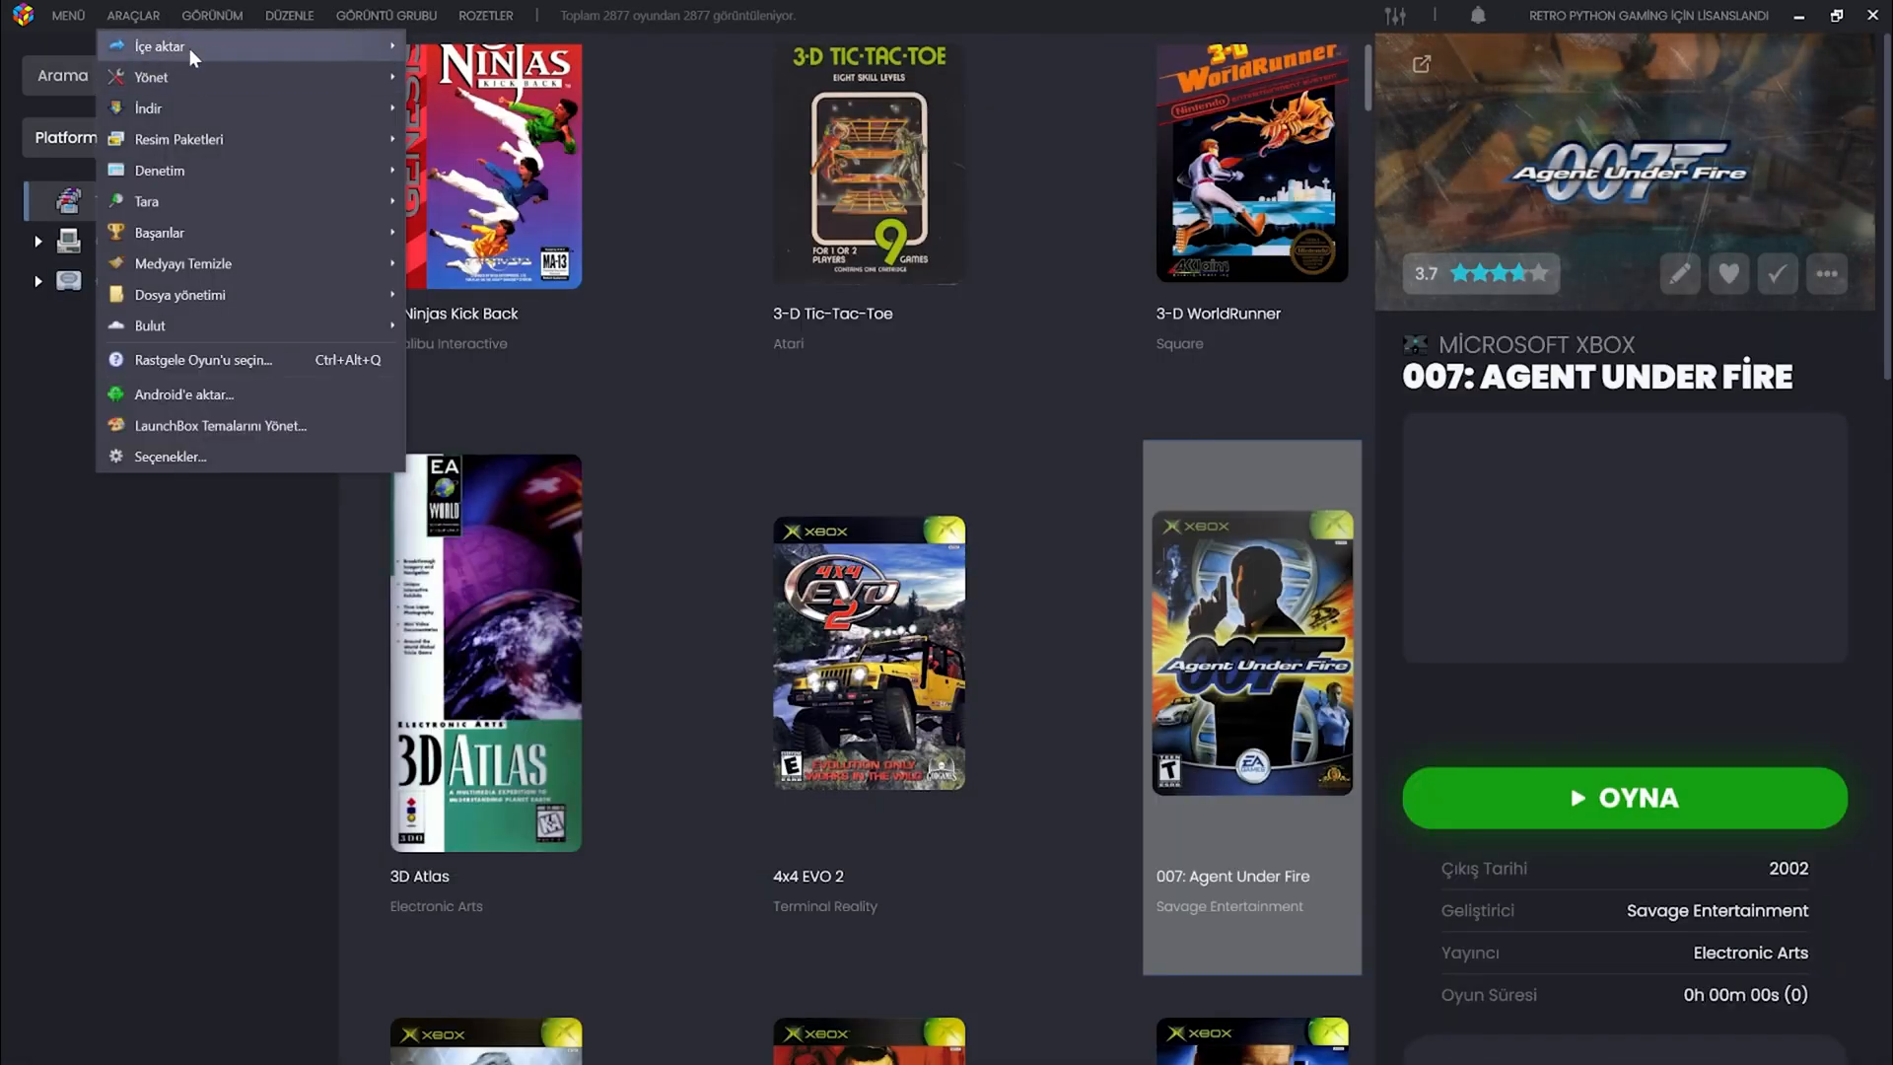
{"action": "left_click", "coordinate": [288, 16]}
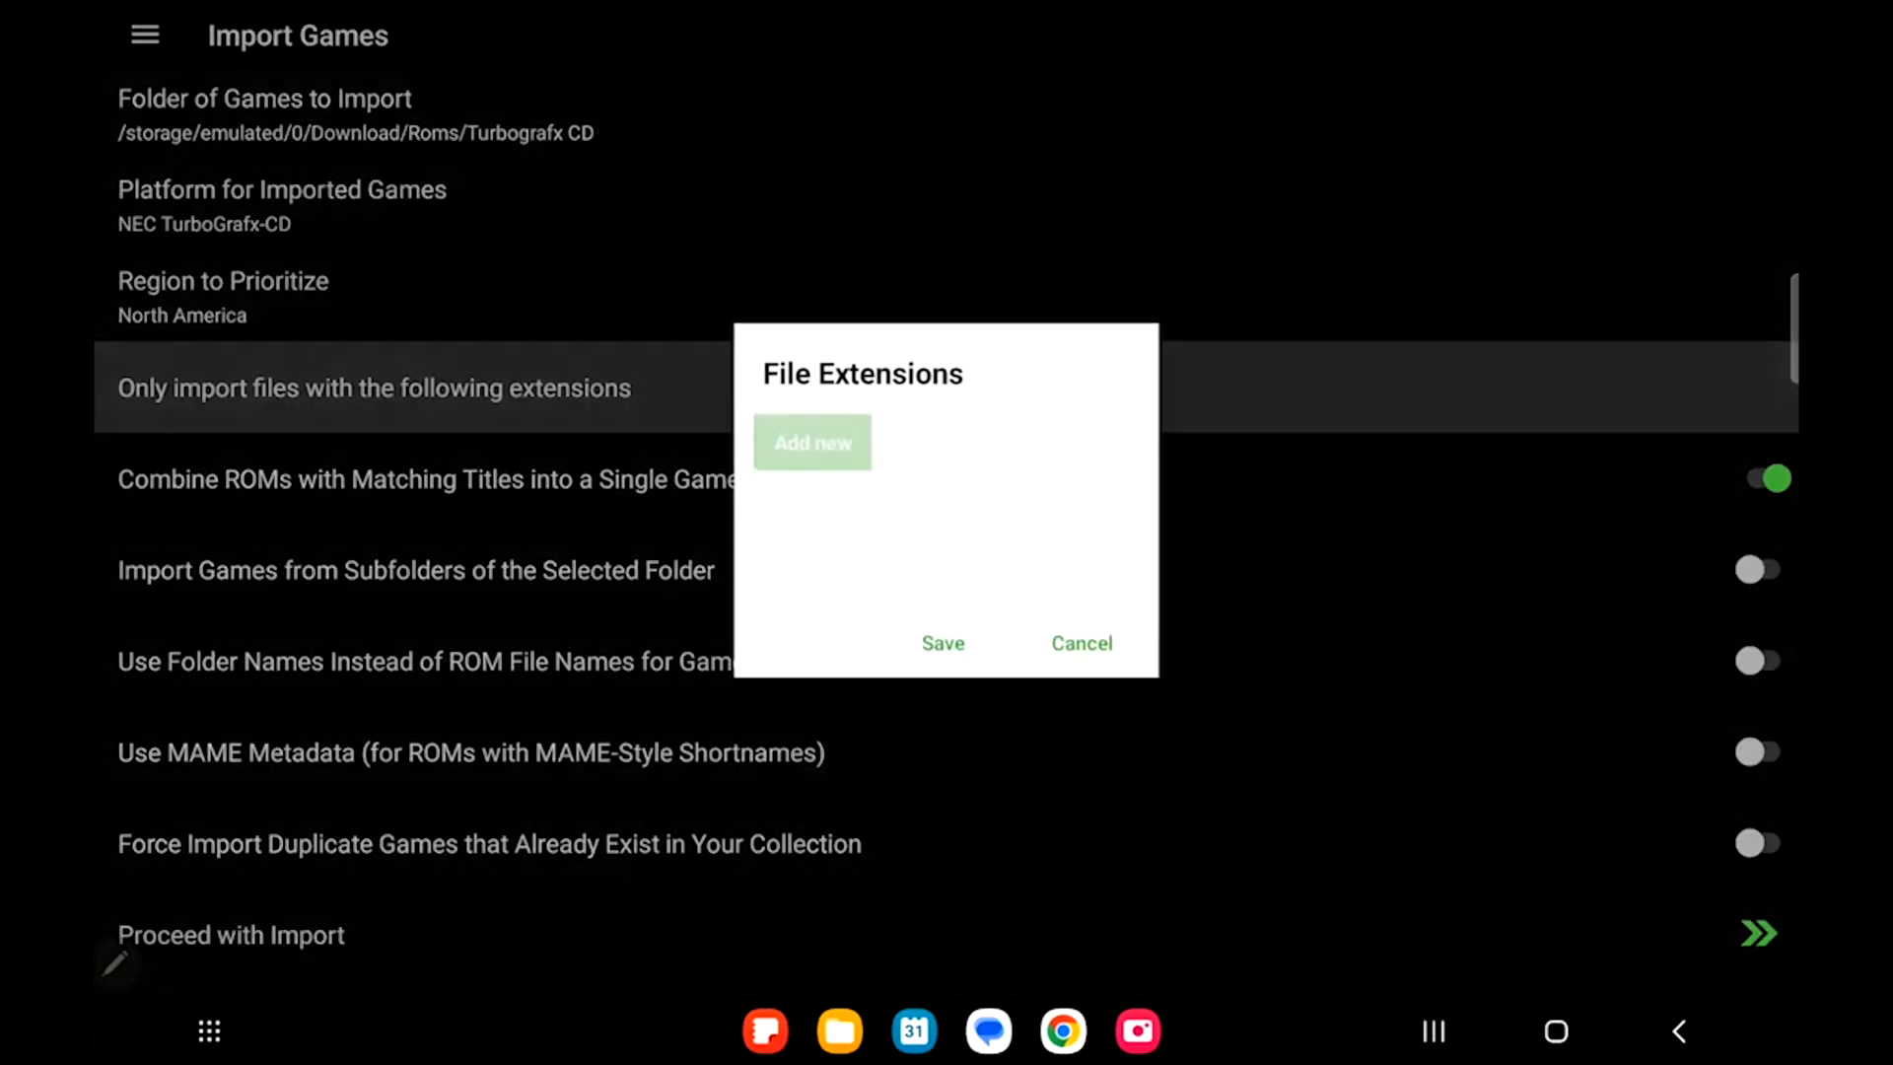
- Add 'cue' as the allowed extension and import the five TurboGrafx-CD games
{"action": "left_click", "coordinate": [811, 440]}
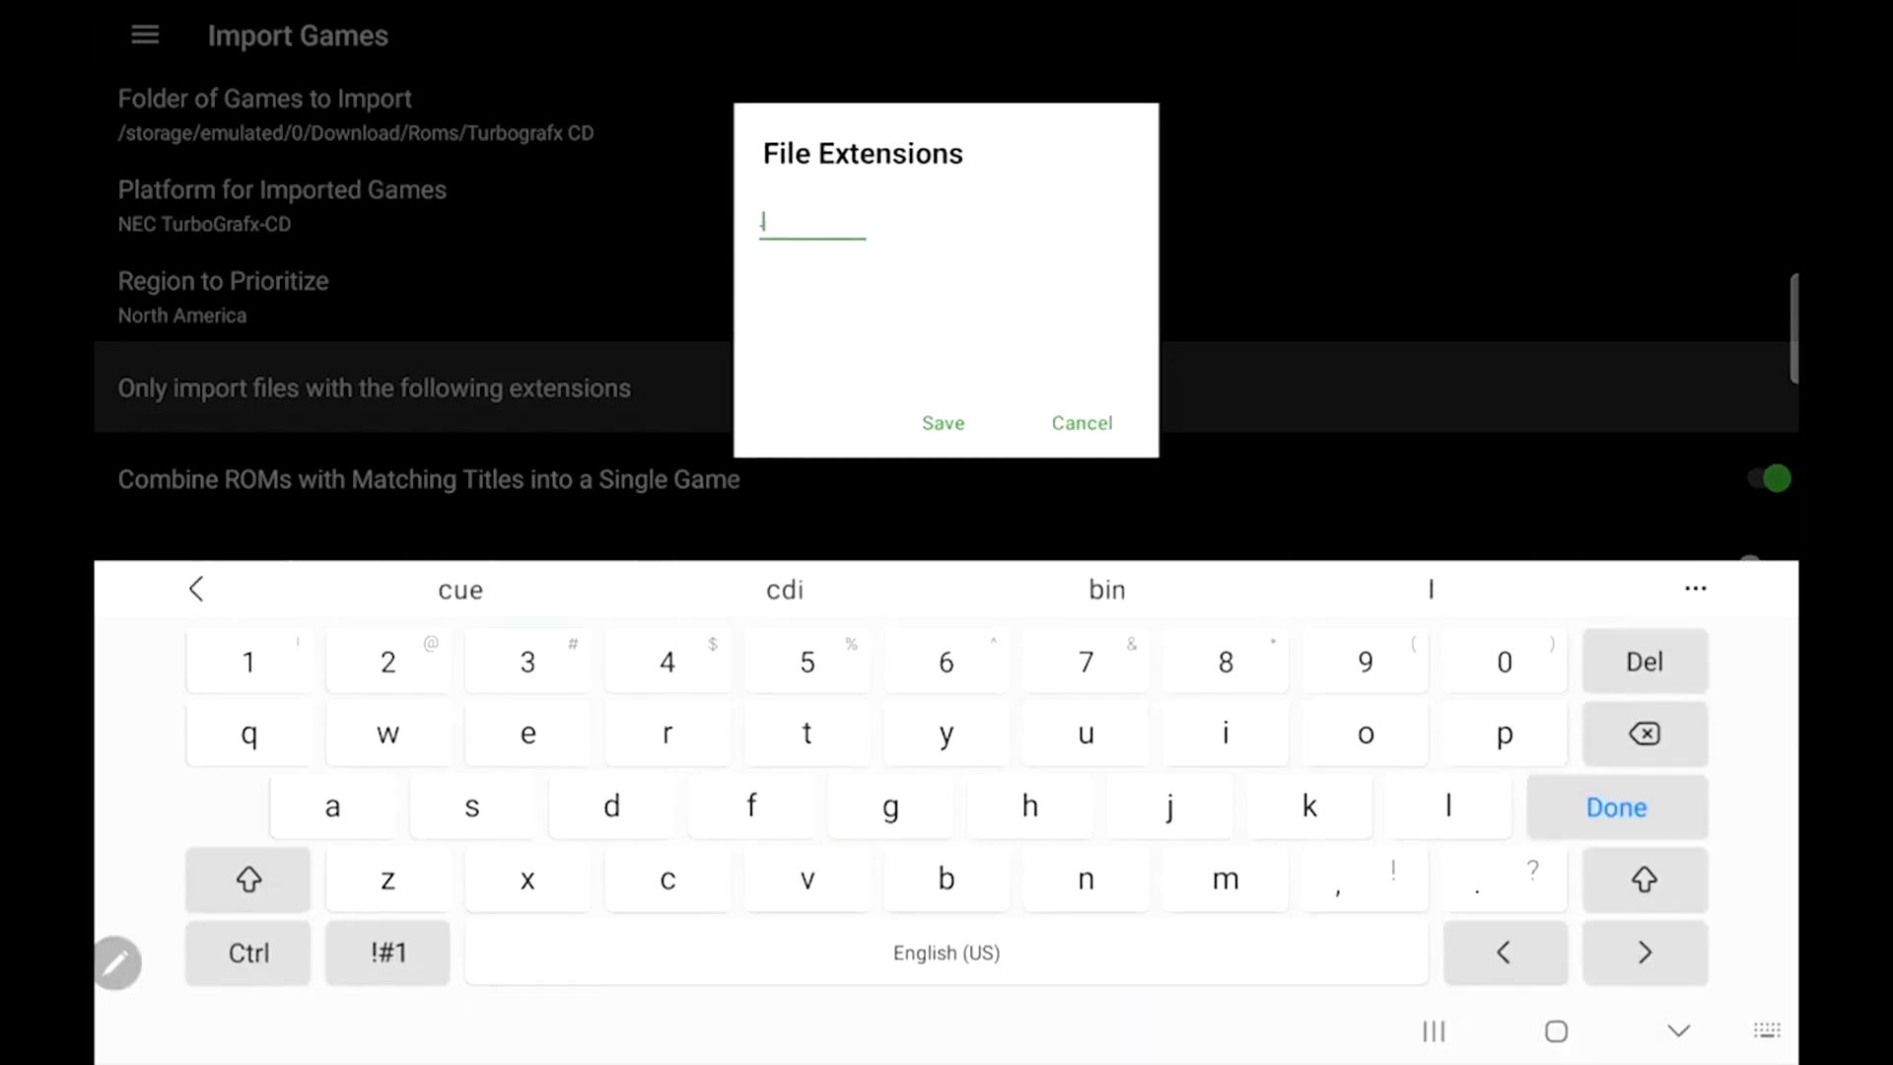
{"action": "left_click", "coordinate": [942, 423]}
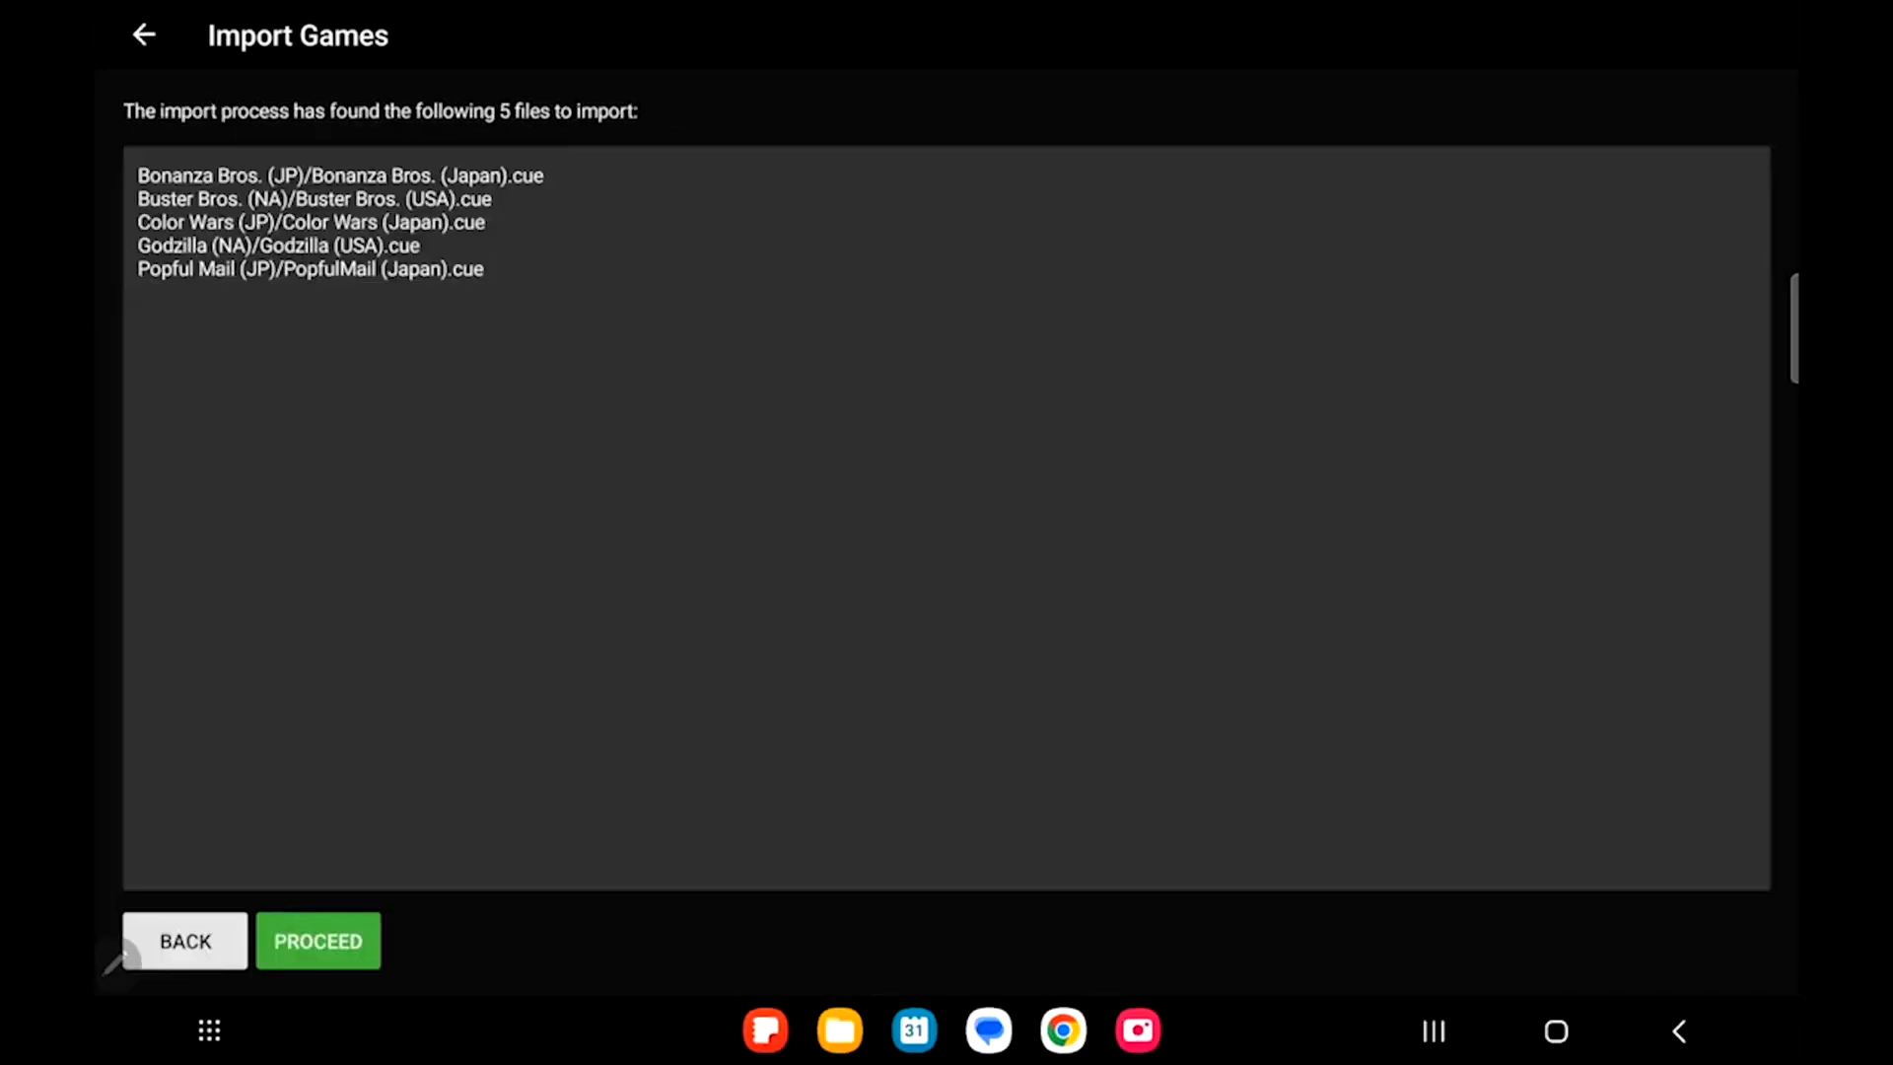
{"action": "left_click", "coordinate": [317, 940]}
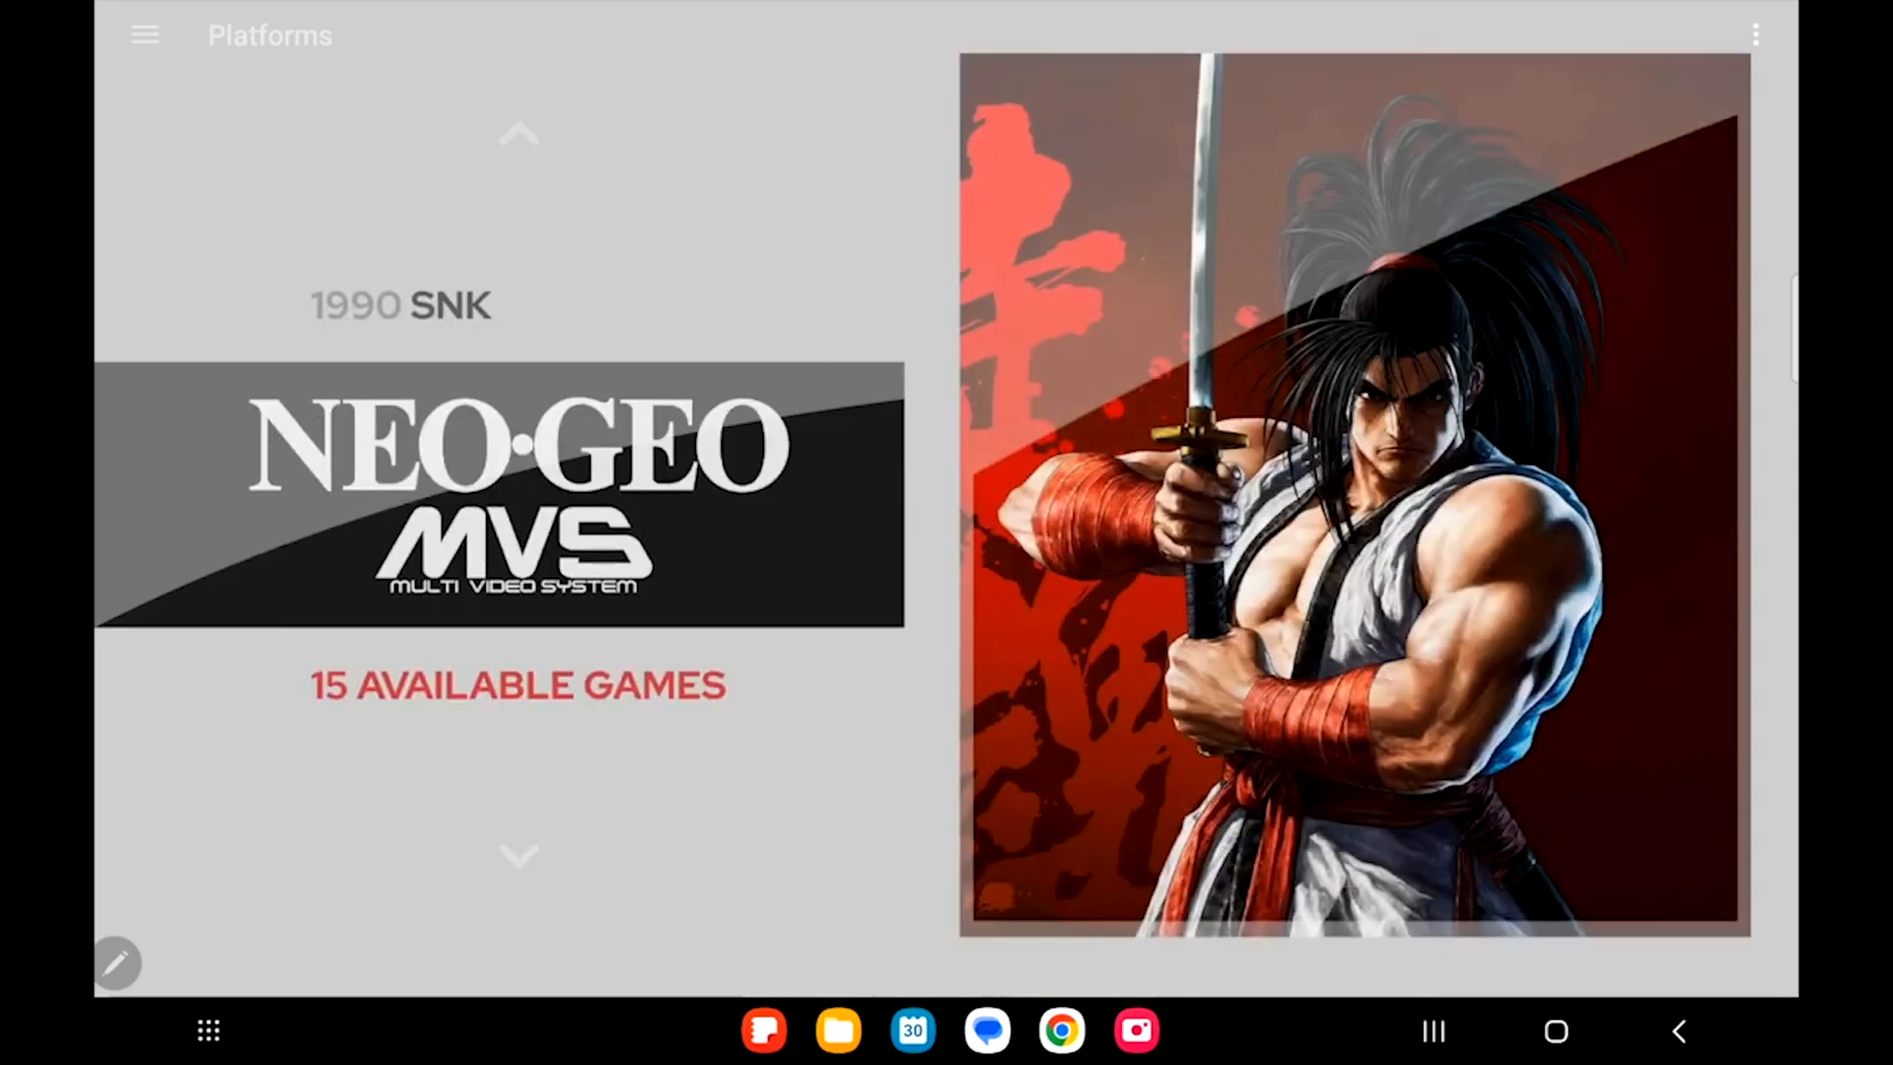
- Open Manage Themes and scroll through the installed themes and descriptions
{"action": "left_click", "coordinate": [517, 854]}
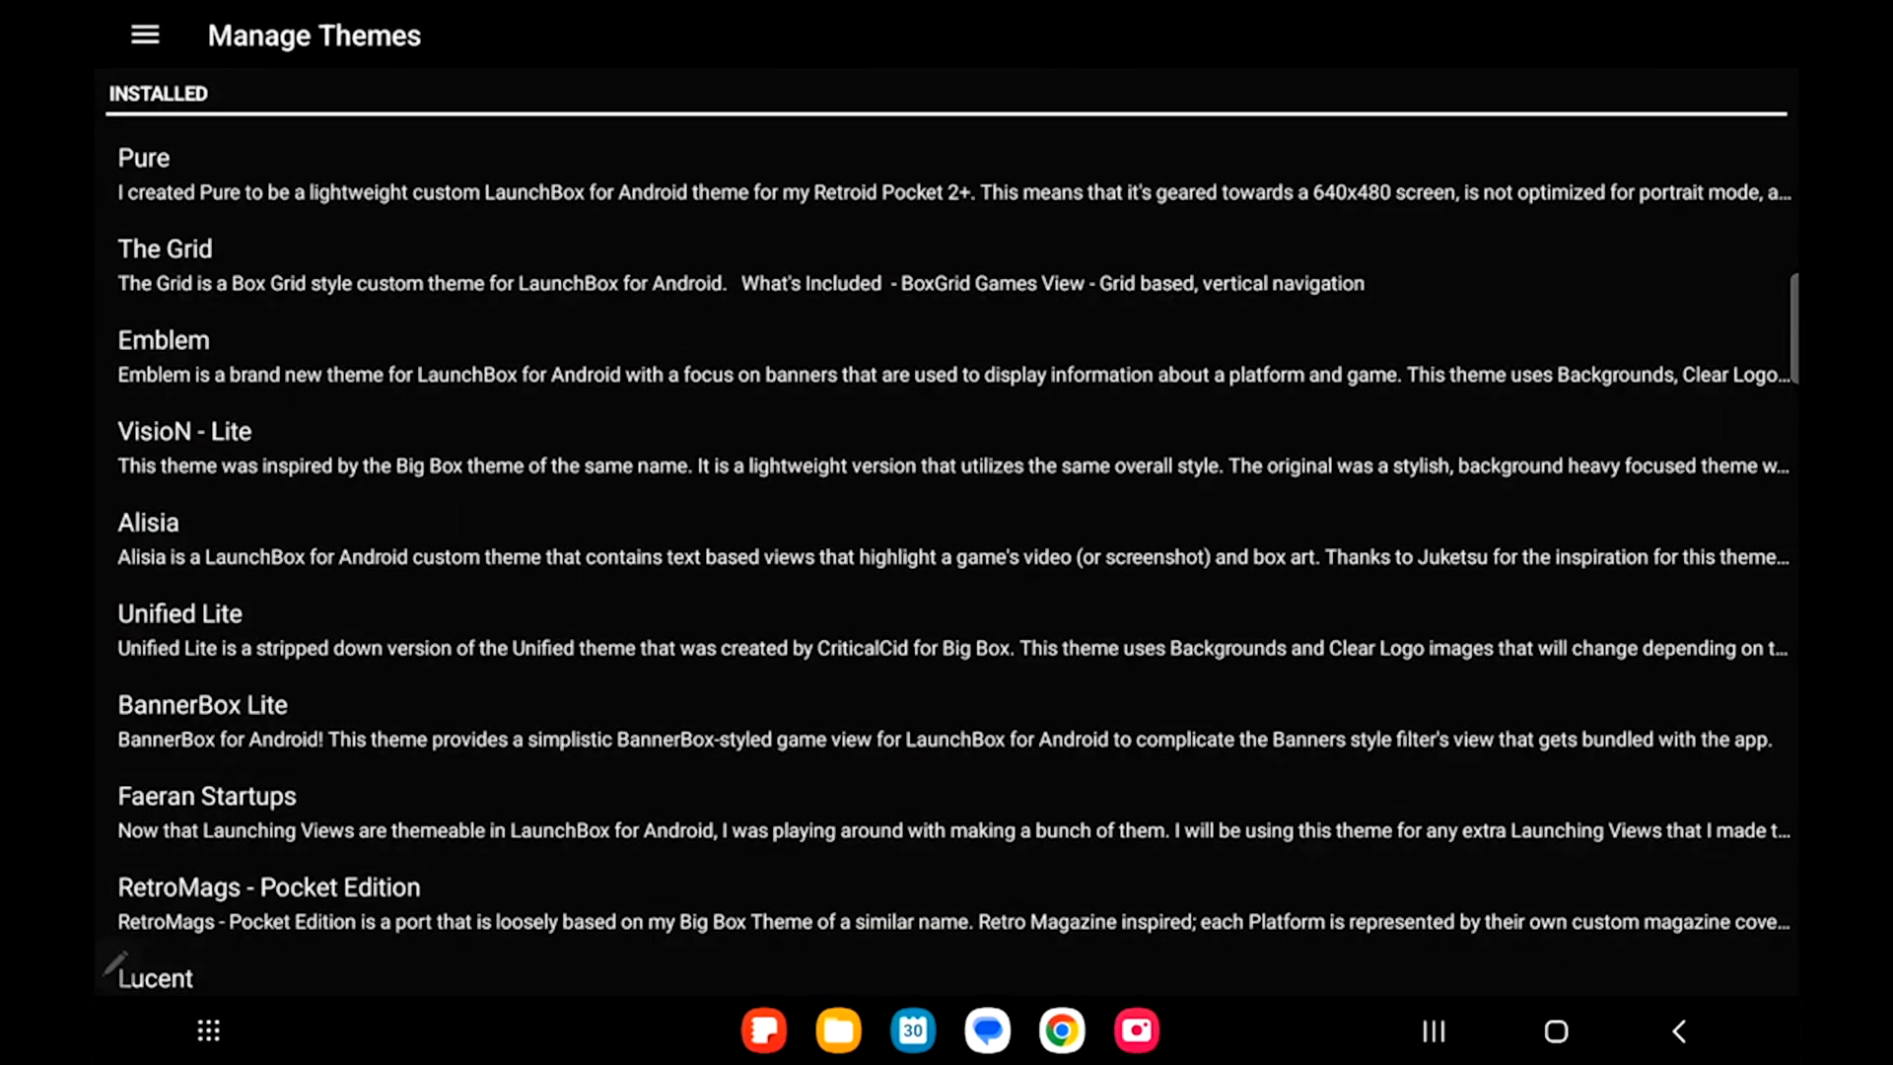
{"action": "scroll", "scroll_direction": "down", "scroll_amount": 3}
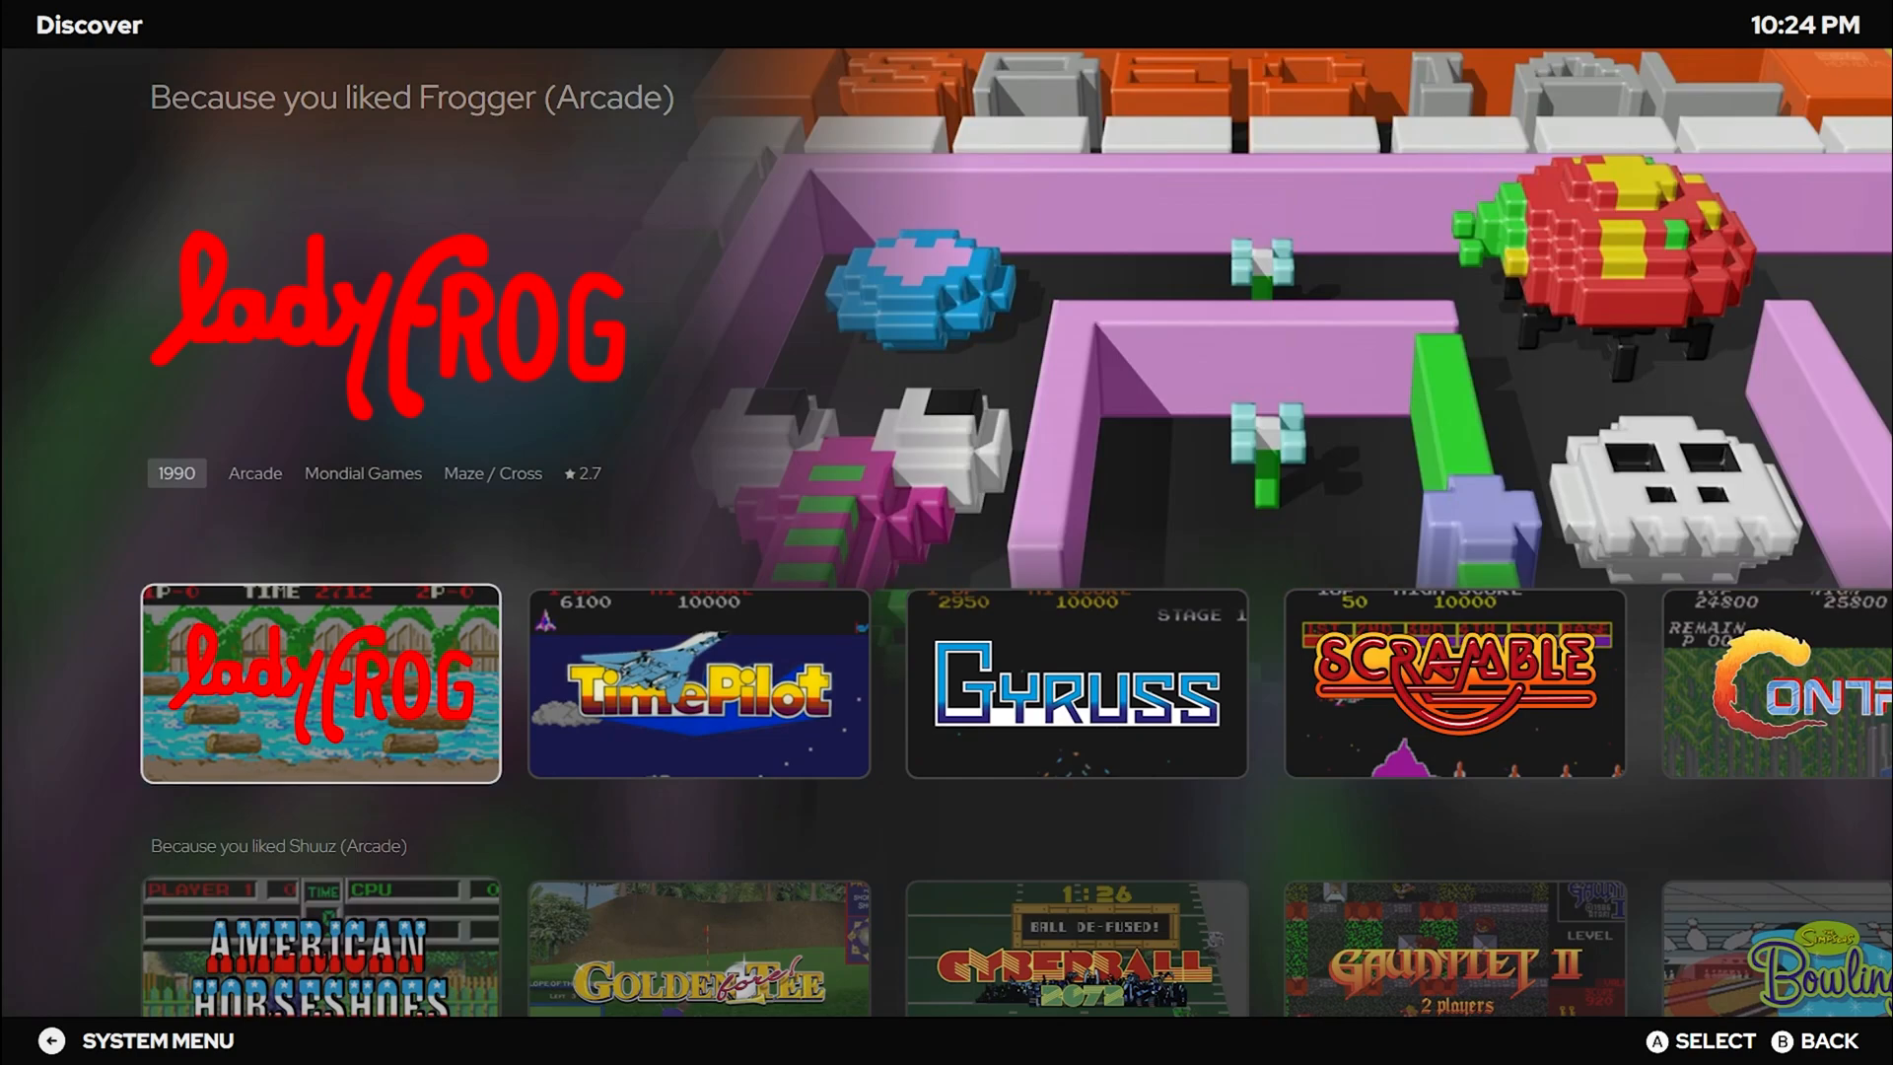
- Scroll the Discover rows down to the Compete for High Scores arcade titles
{"action": "scroll", "scroll_direction": "down", "scroll_amount": 3}
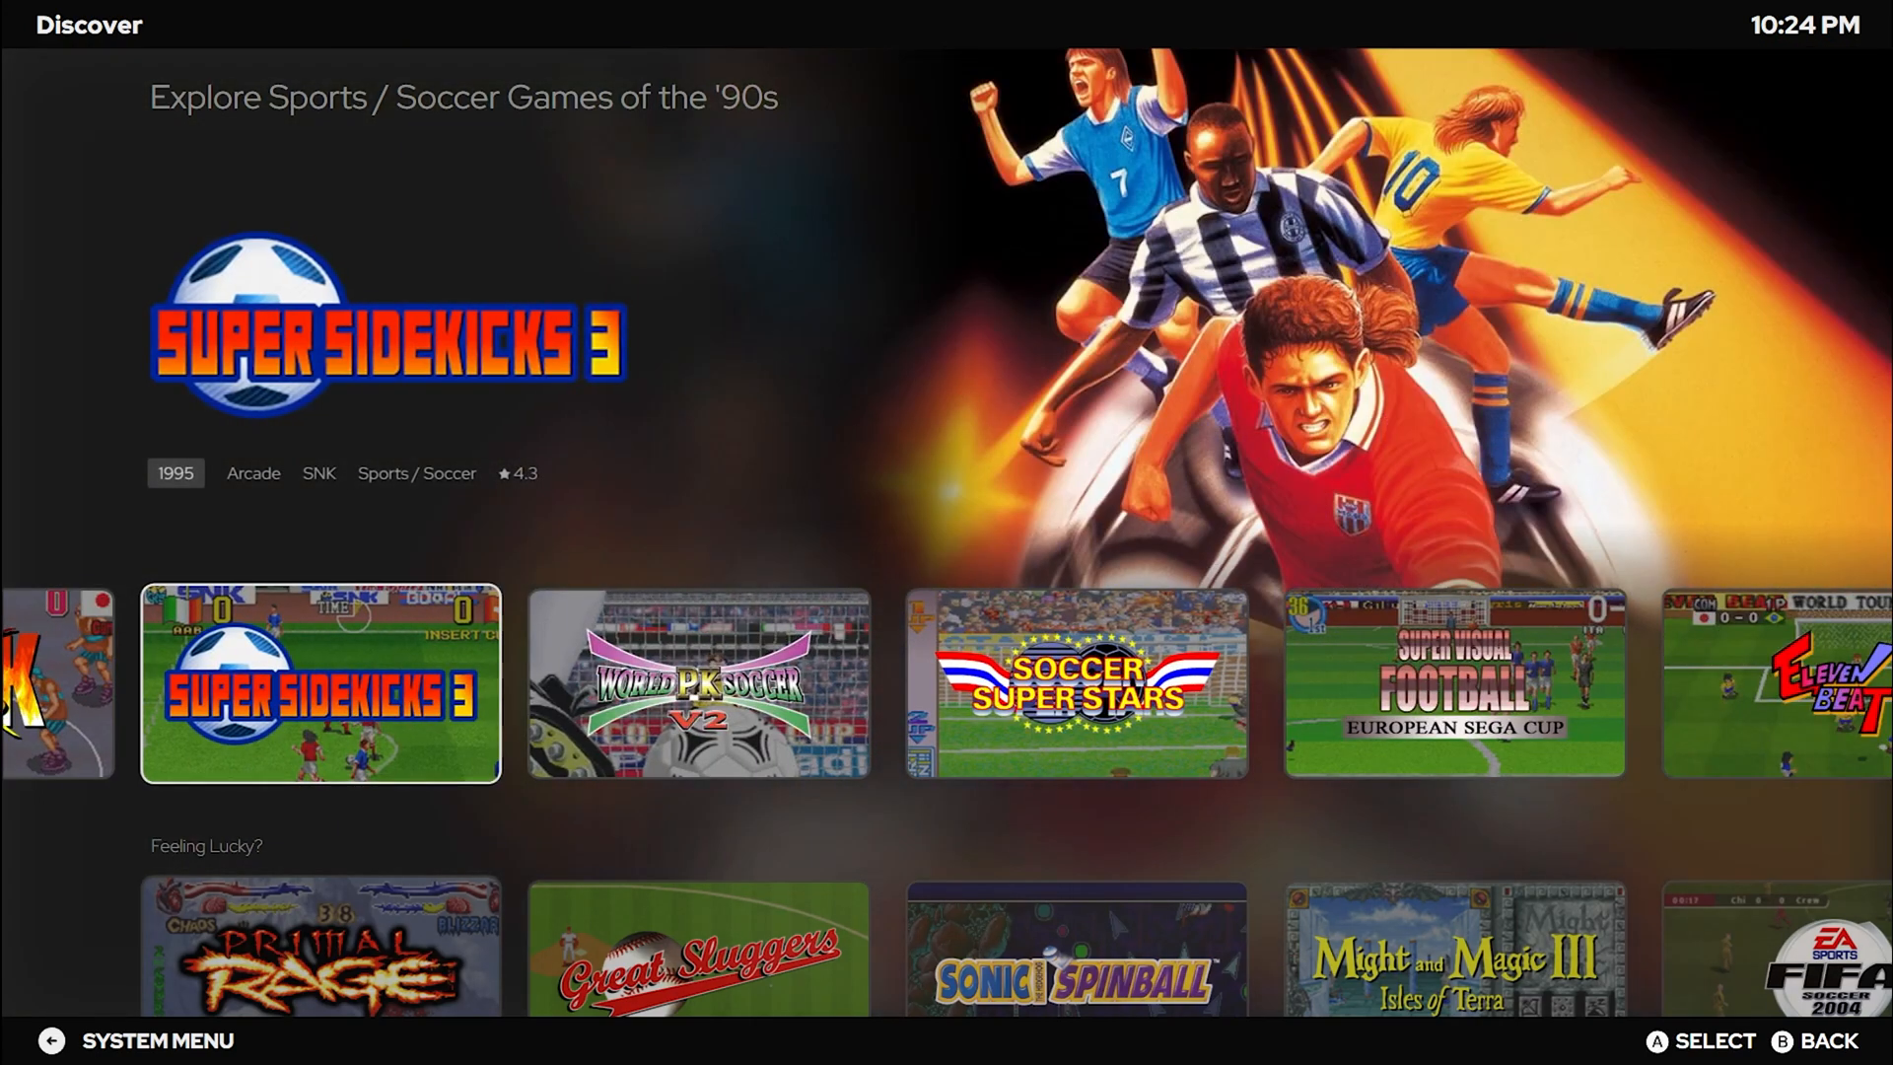
{"action": "scroll", "scroll_direction": "down", "scroll_amount": 3}
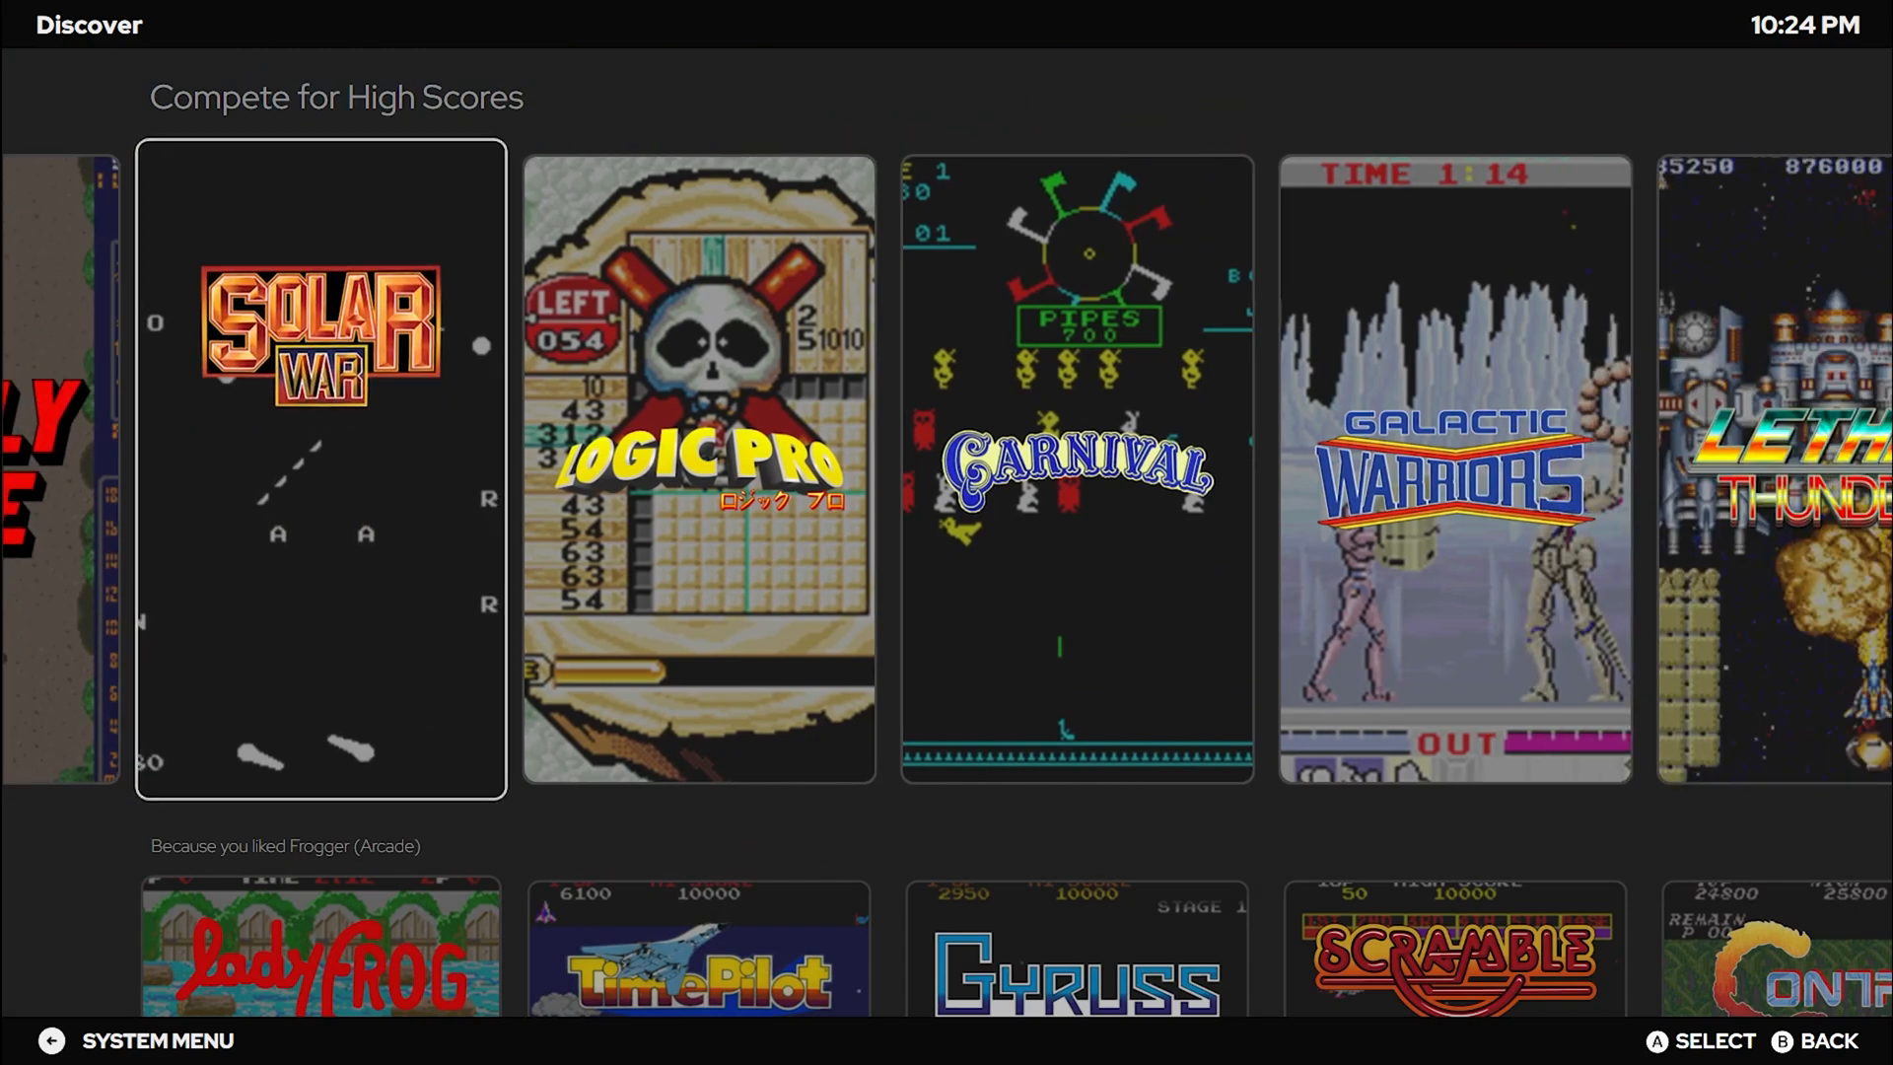
{"action": "scroll", "scroll_direction": "right", "scroll_amount": 3}
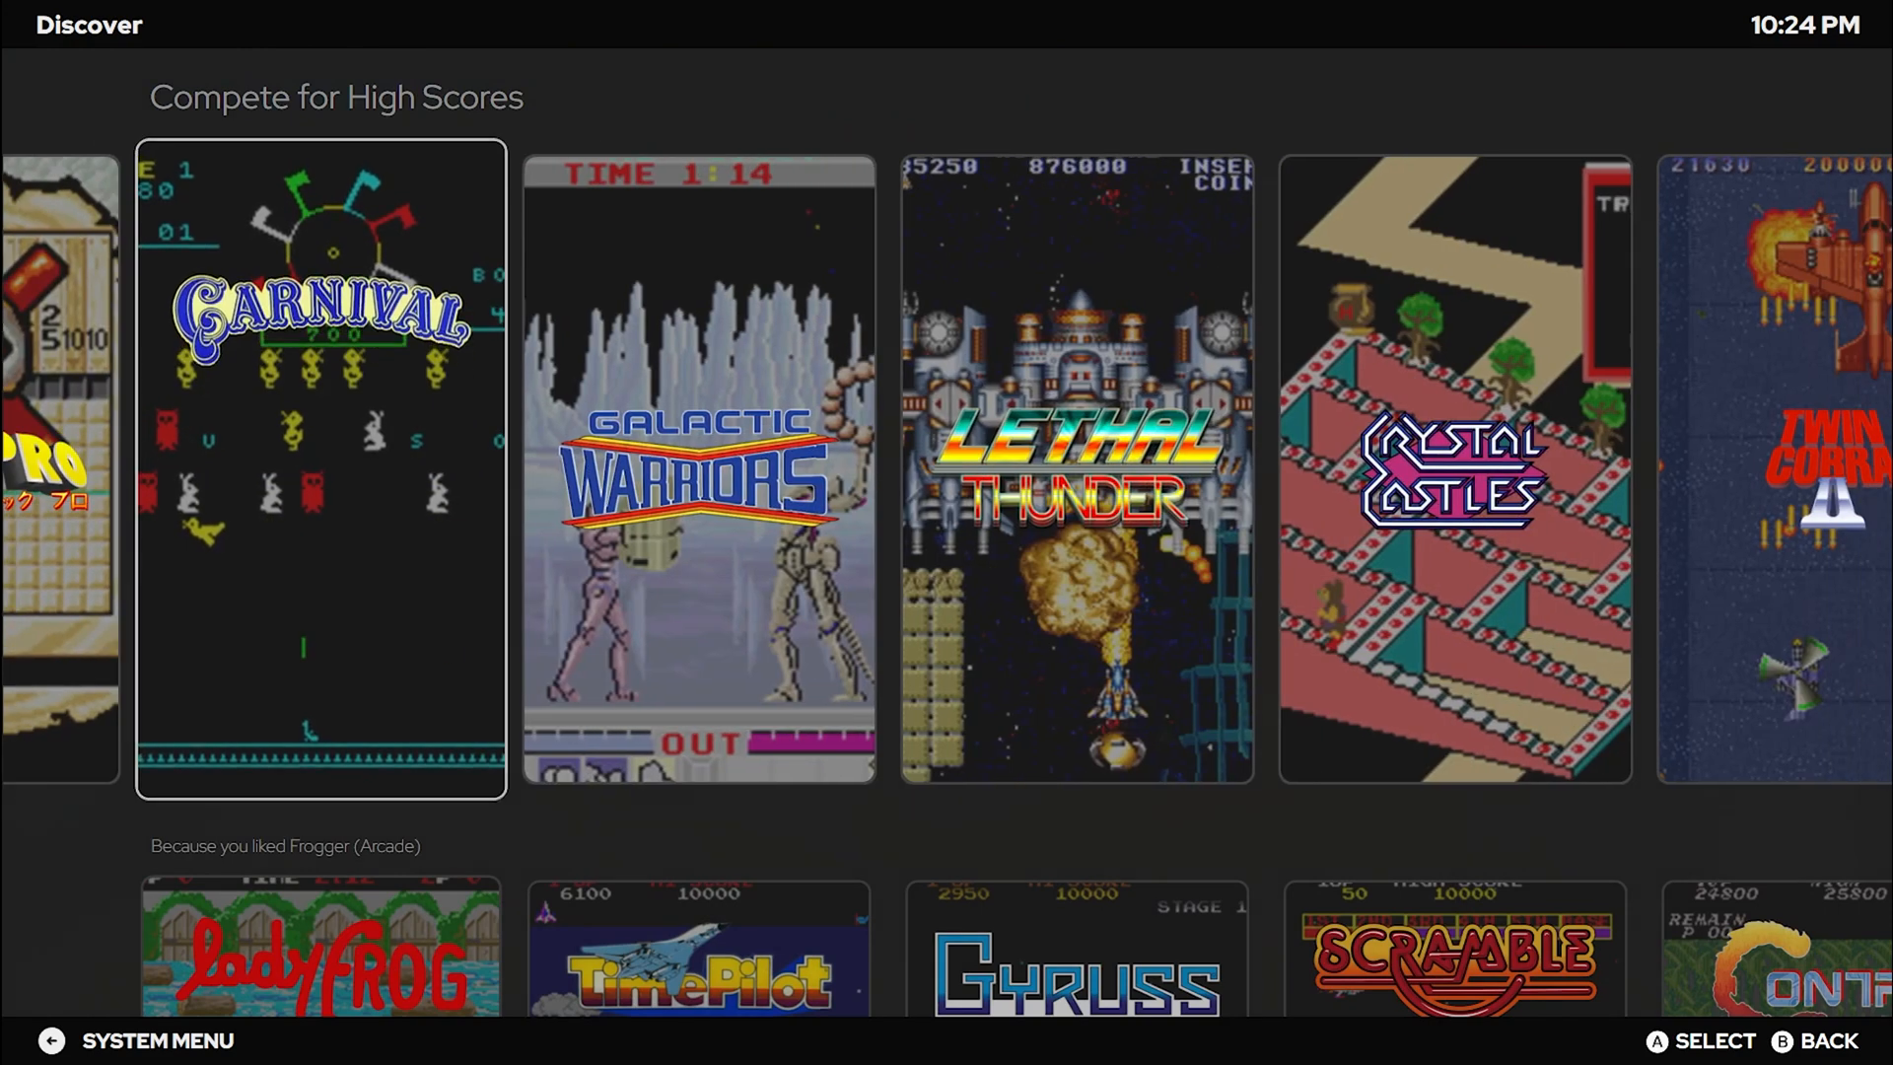